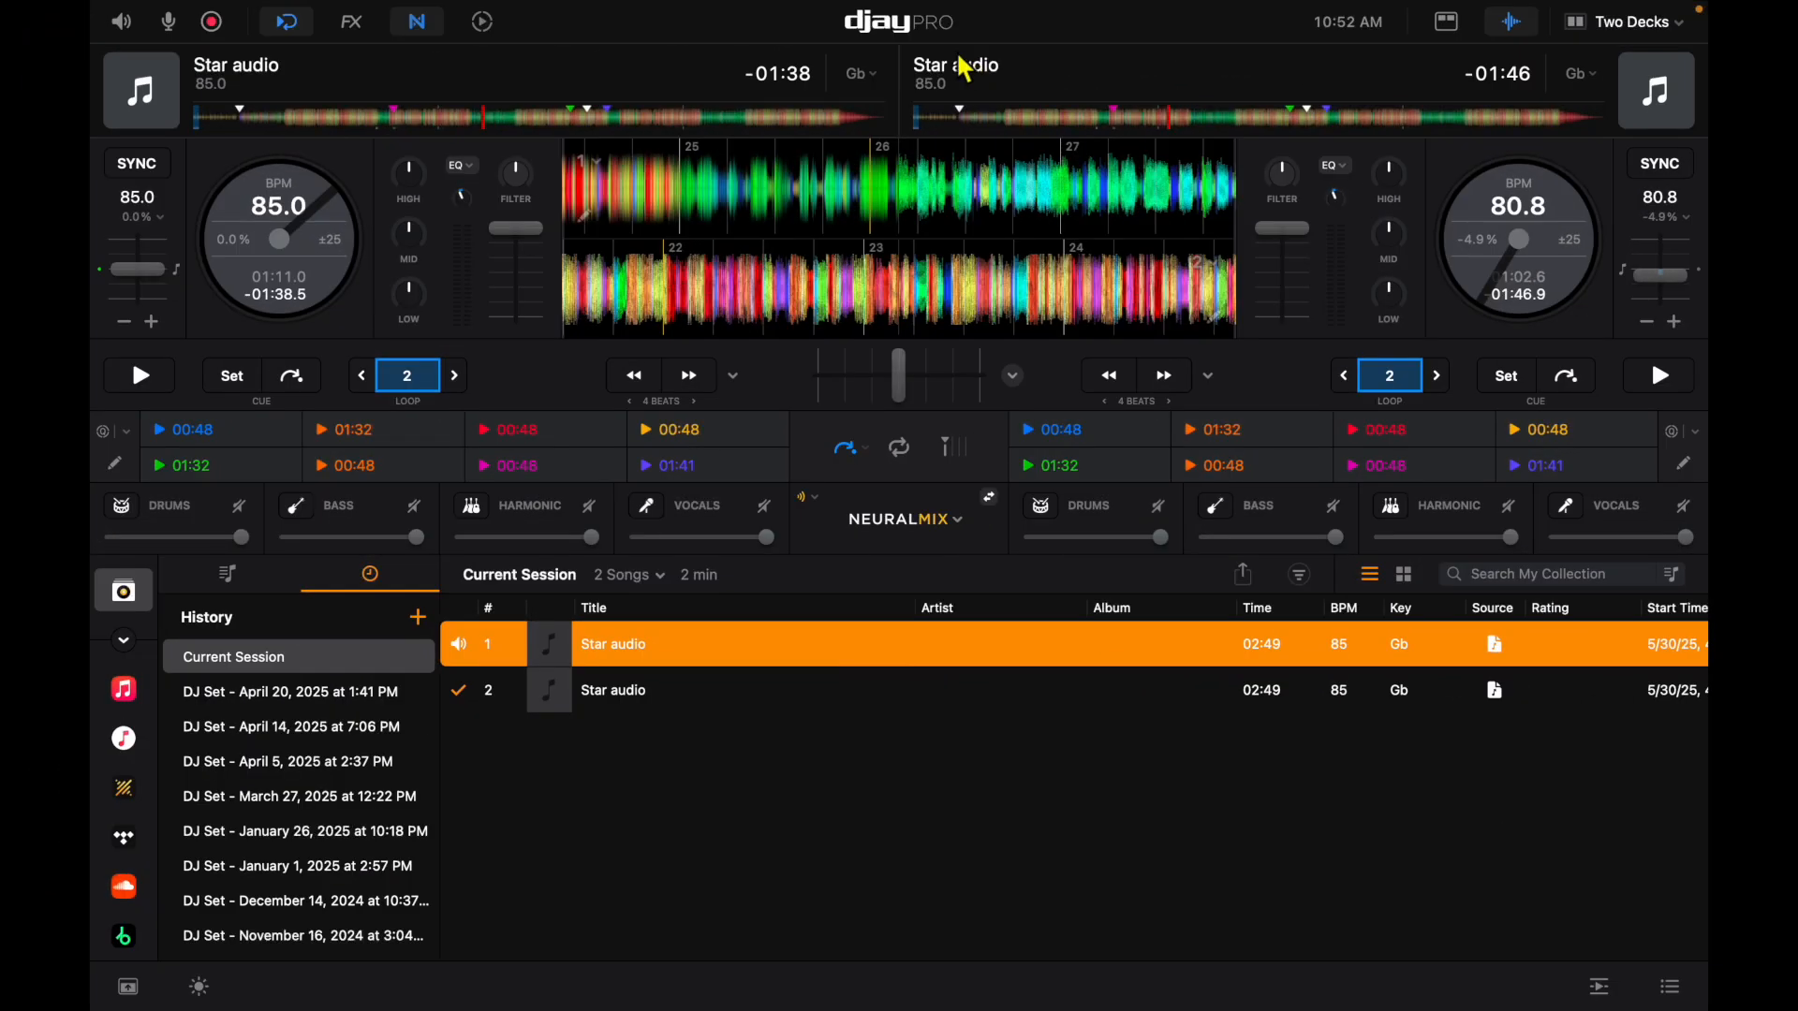
pyautogui.moveTo(864, 422)
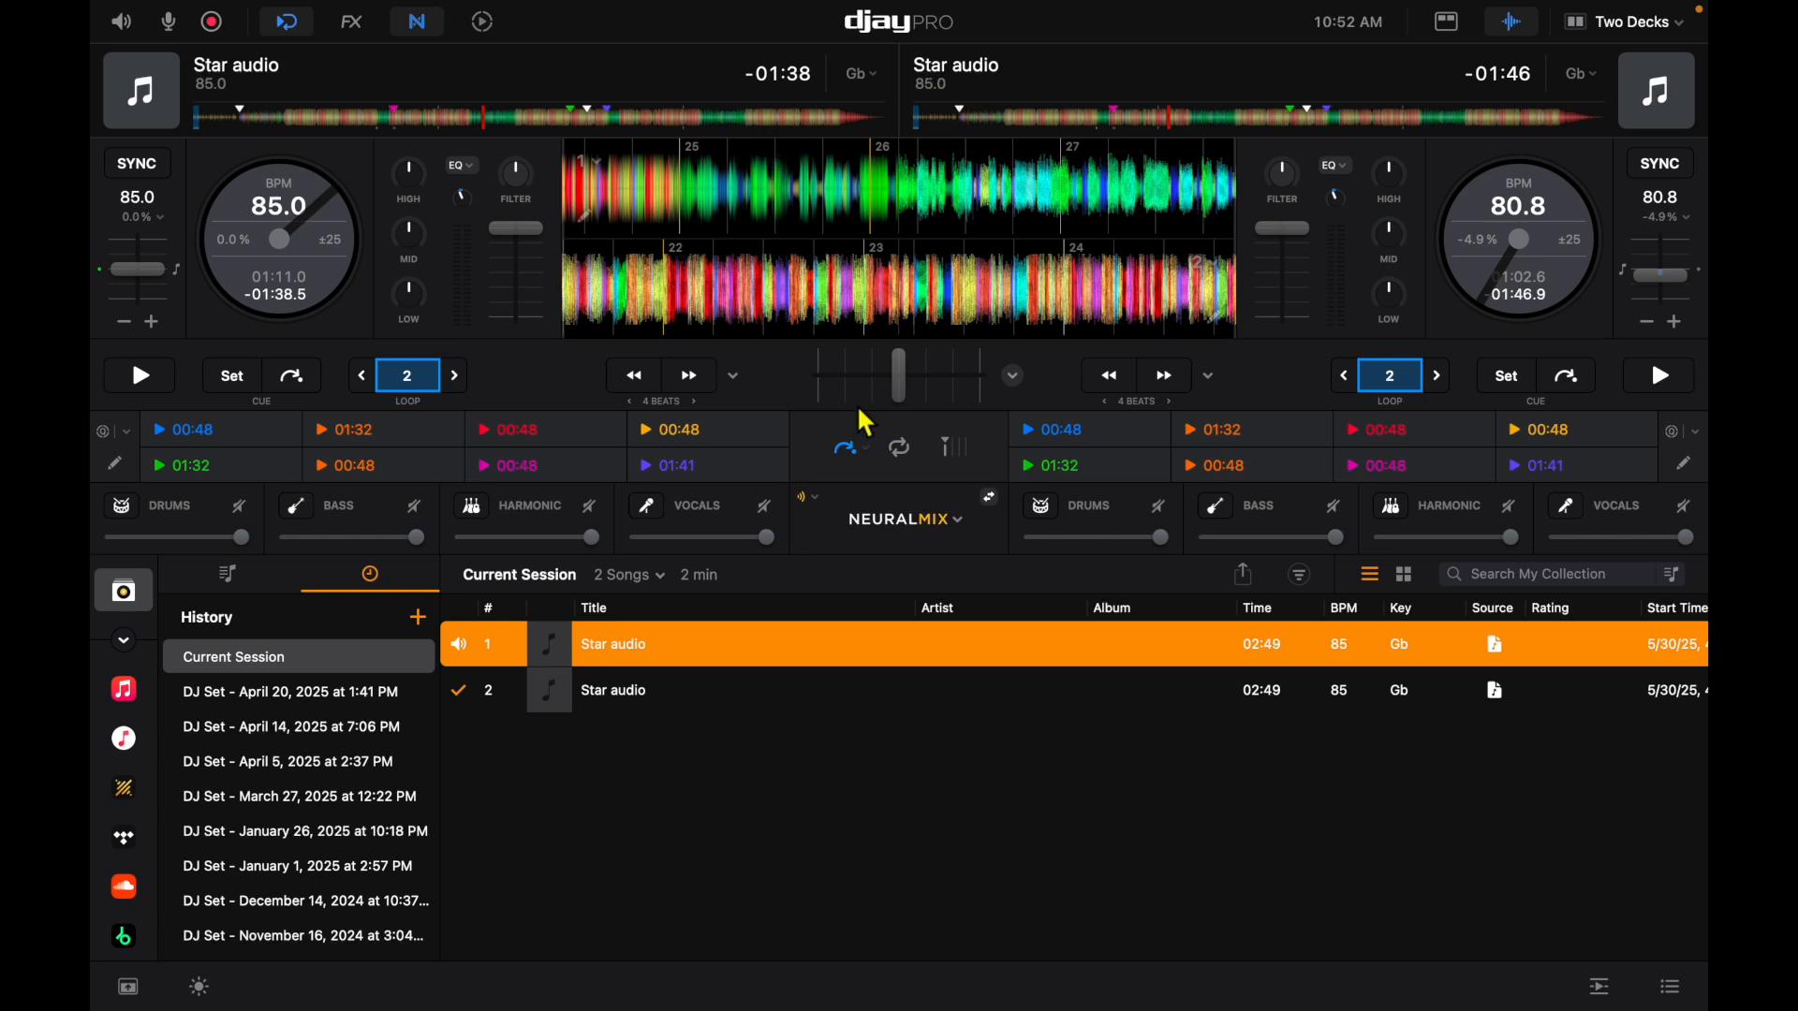
pyautogui.moveTo(718, 58)
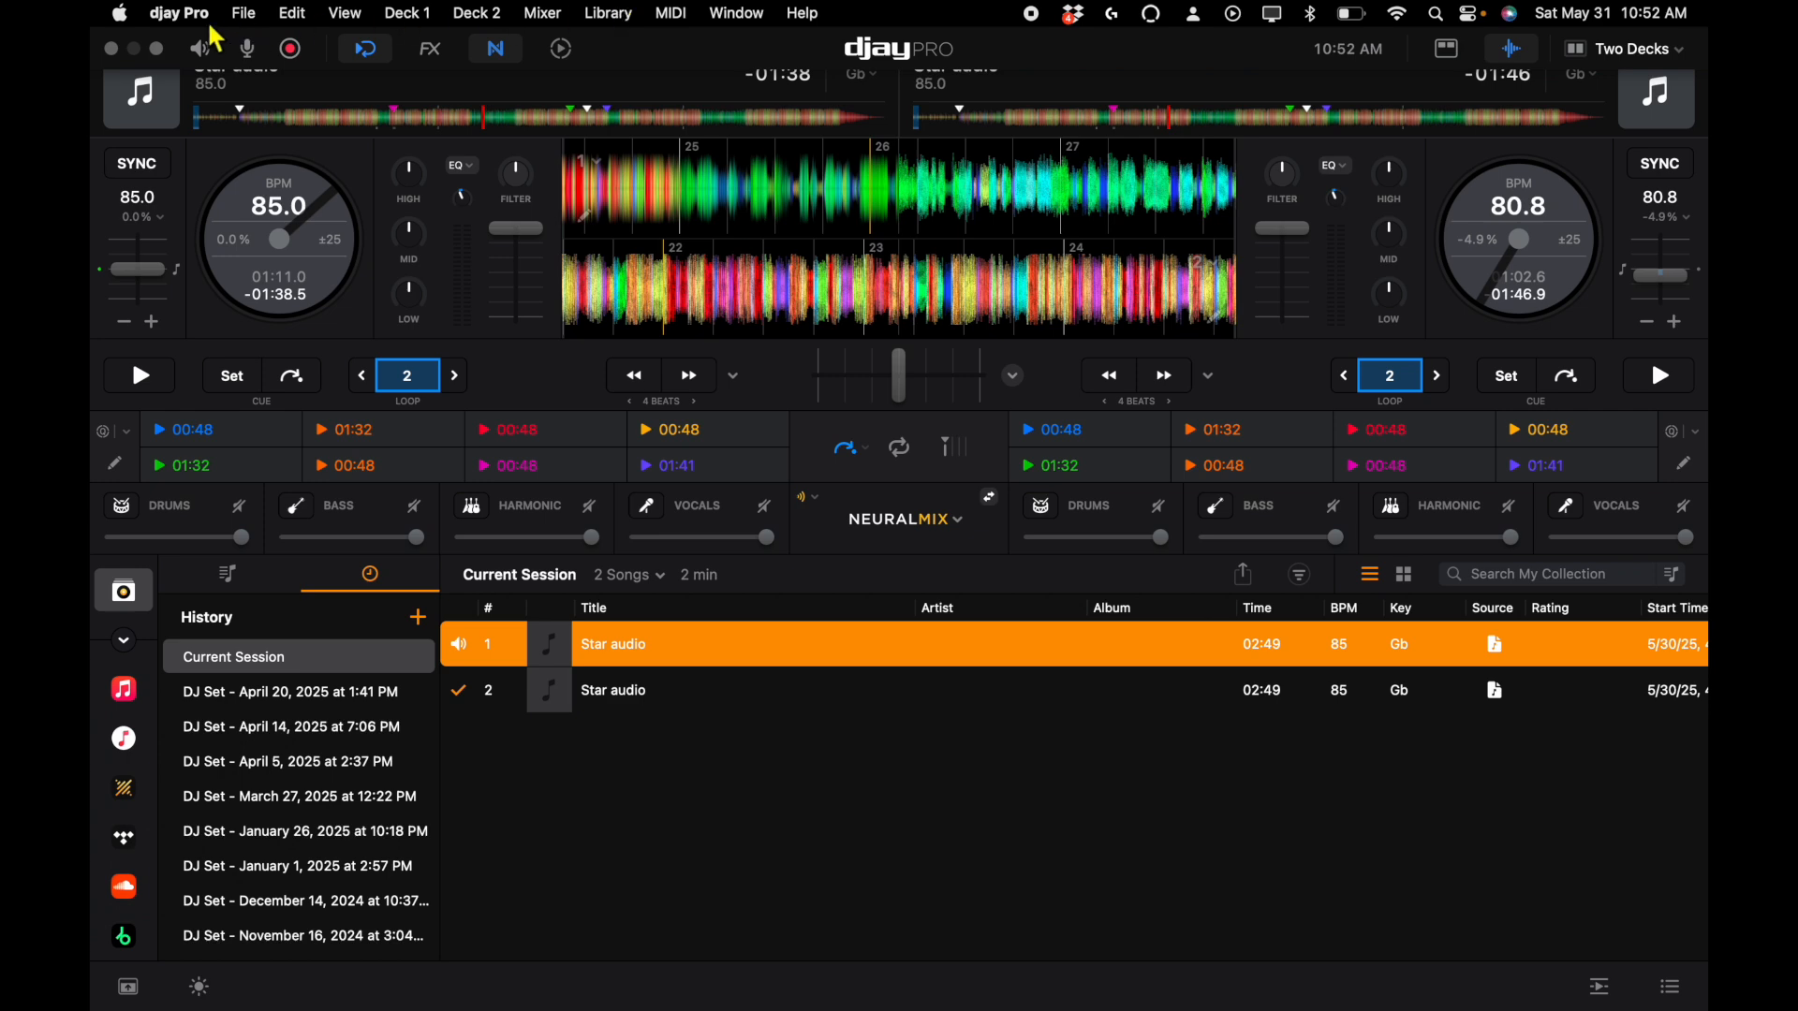
# Step: Bring up the djay Pro application menu from the macOS menu bar
pyautogui.click(180, 13)
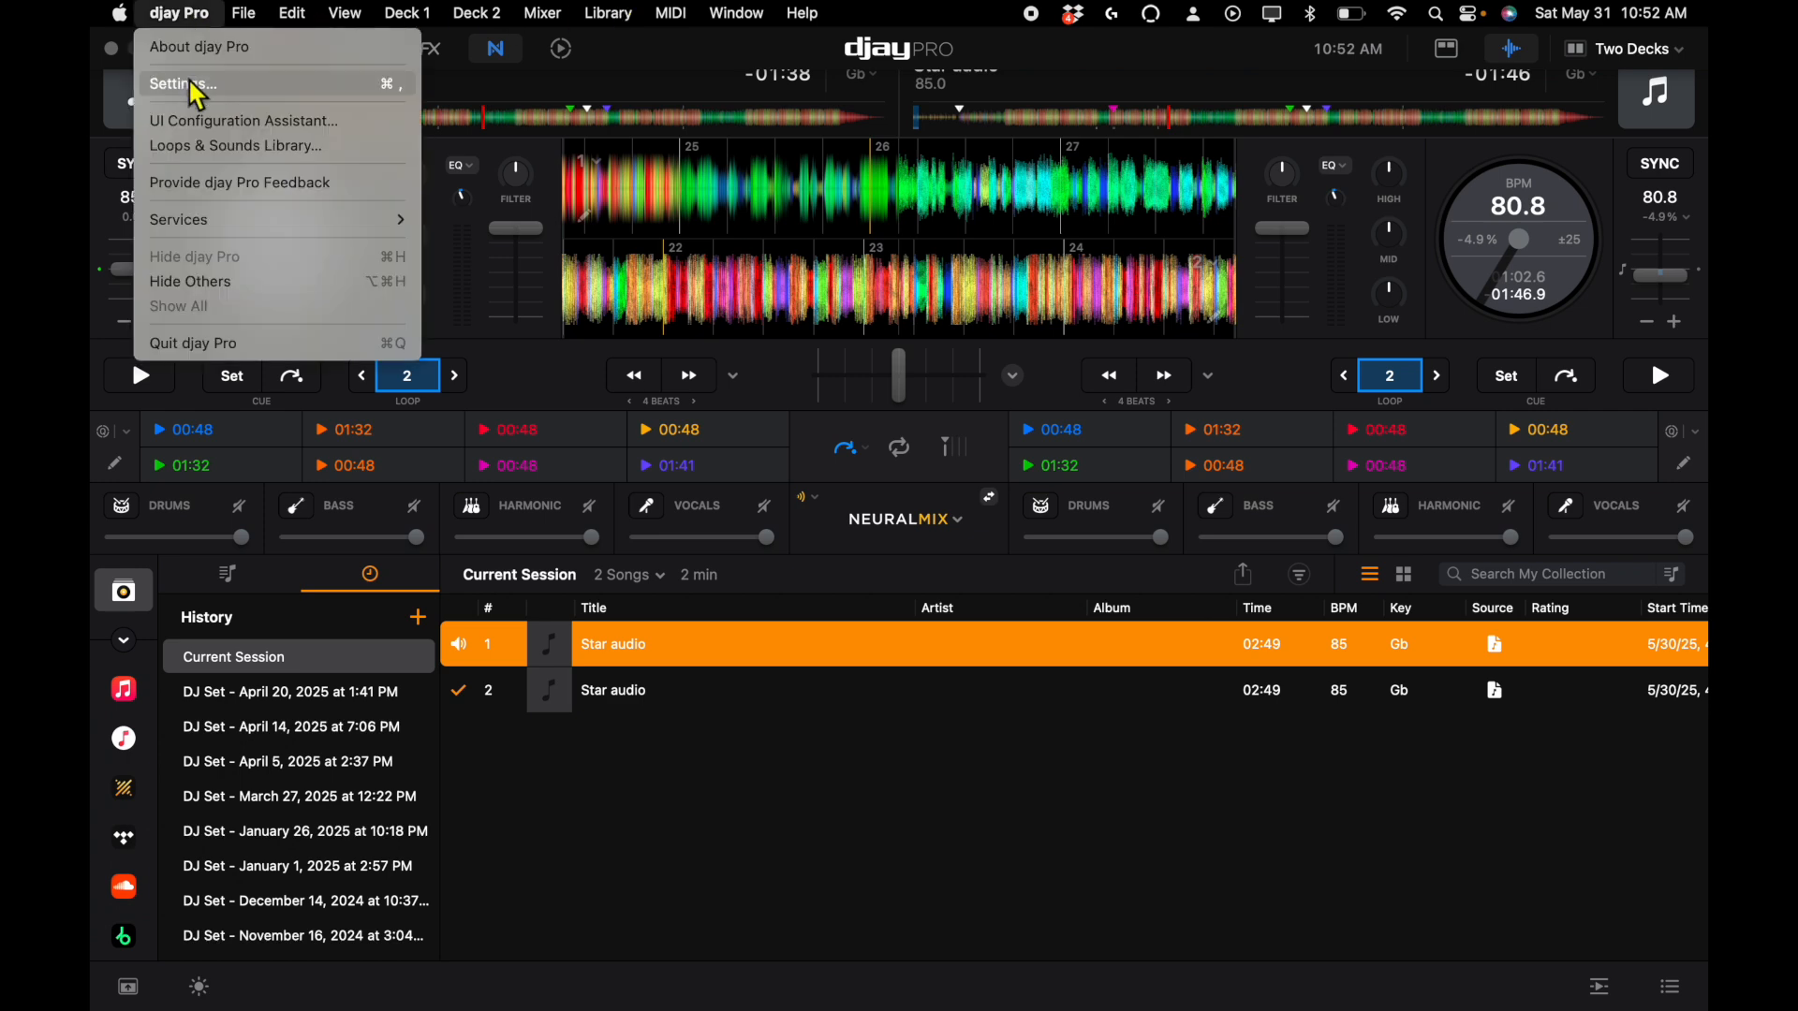
# Step: Enable Start playback under Song Loading in Settings, then reload "Star audio" onto the right deck
pyautogui.click(183, 84)
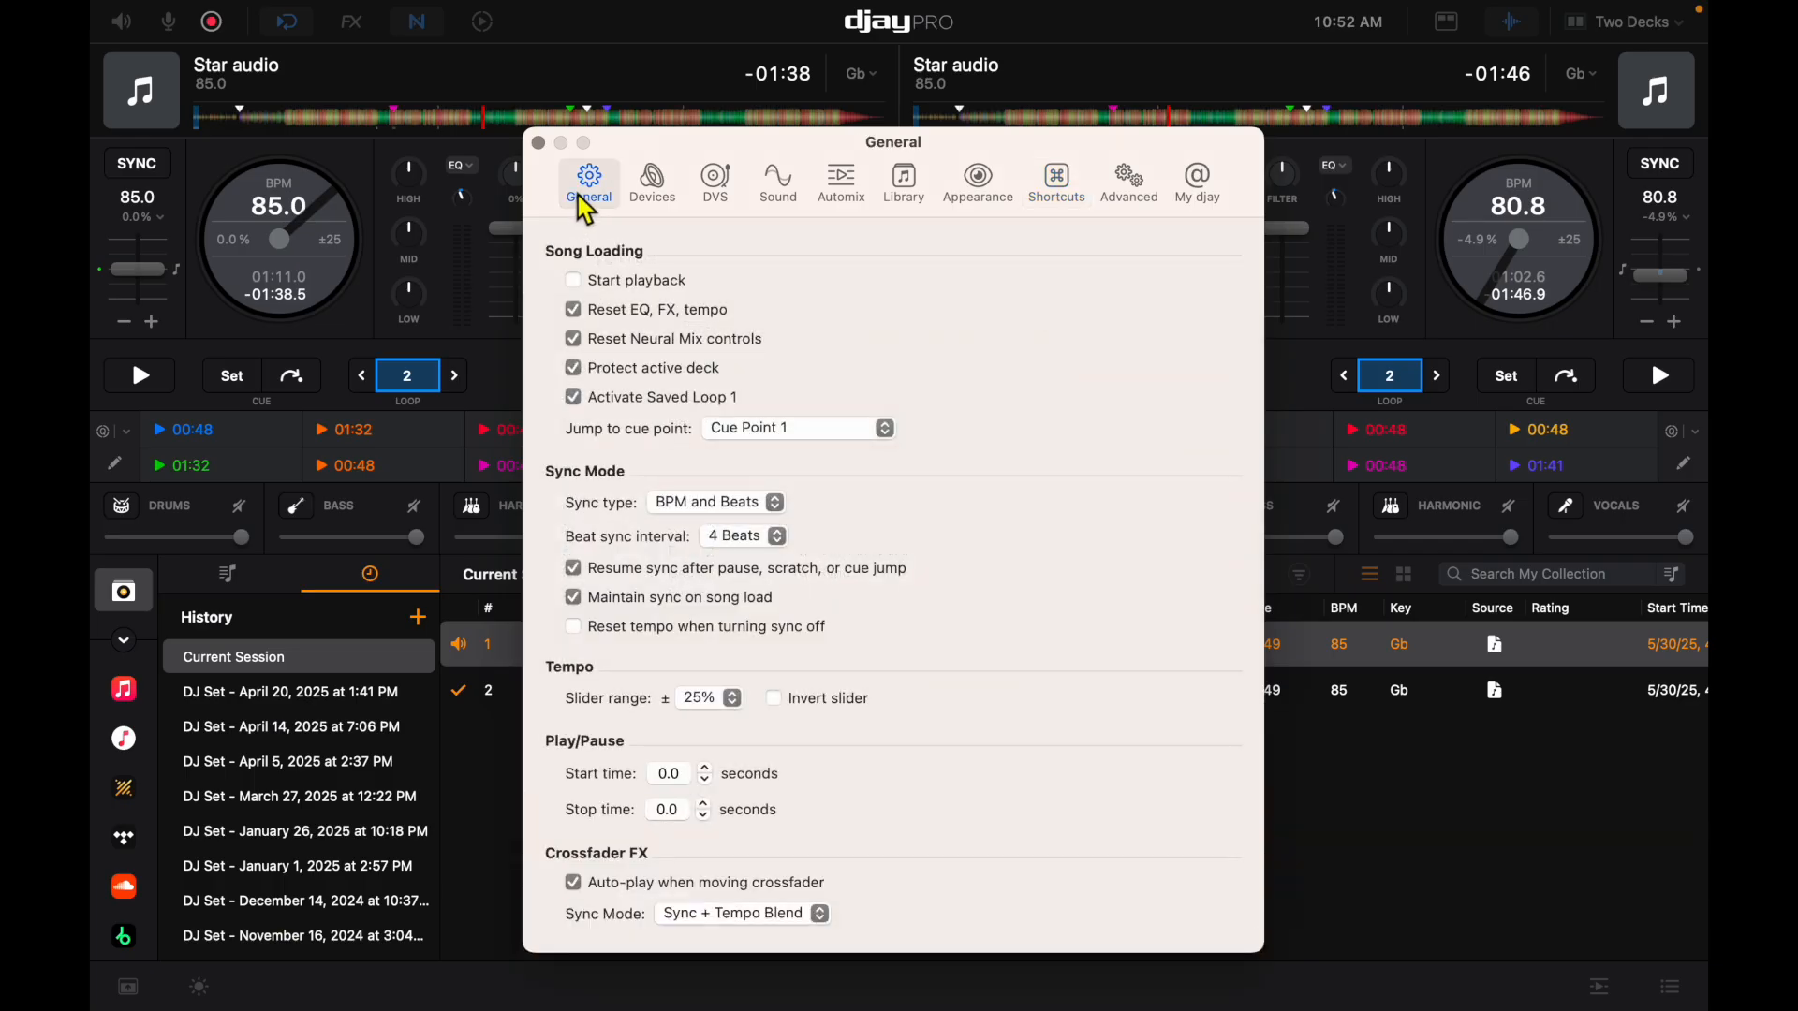
pyautogui.moveTo(1127, 178)
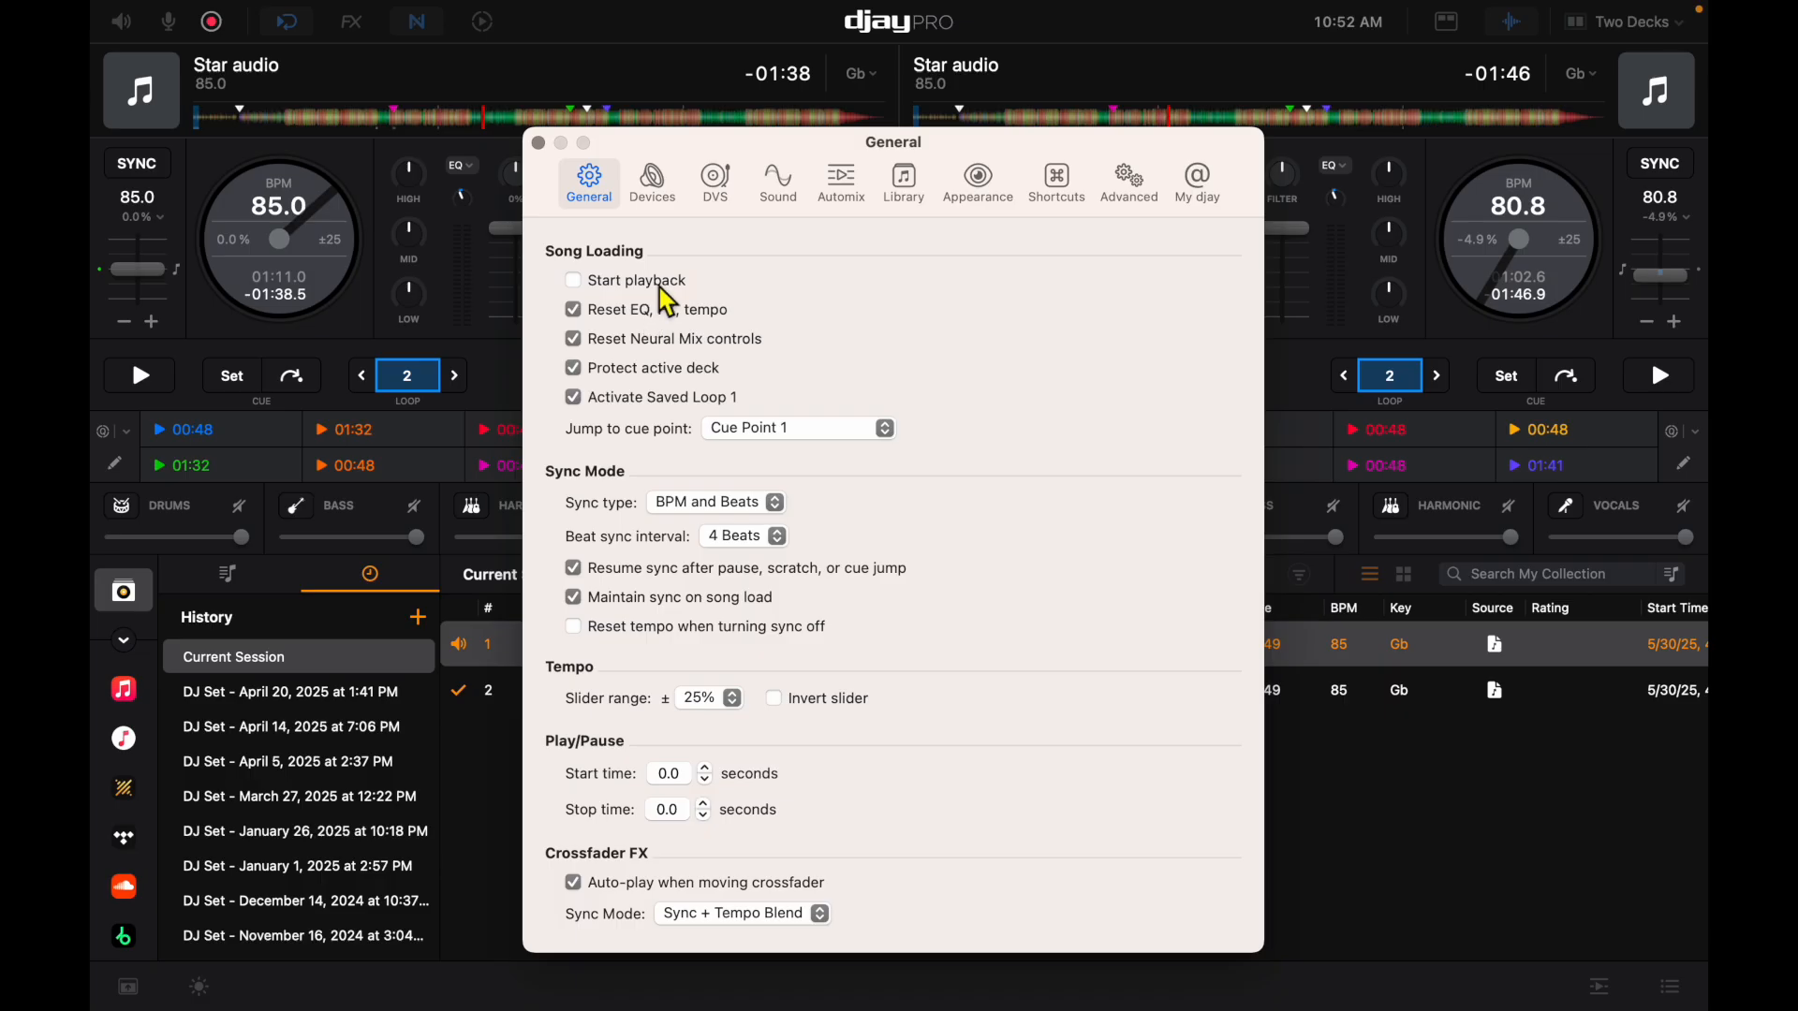
pyautogui.click(573, 279)
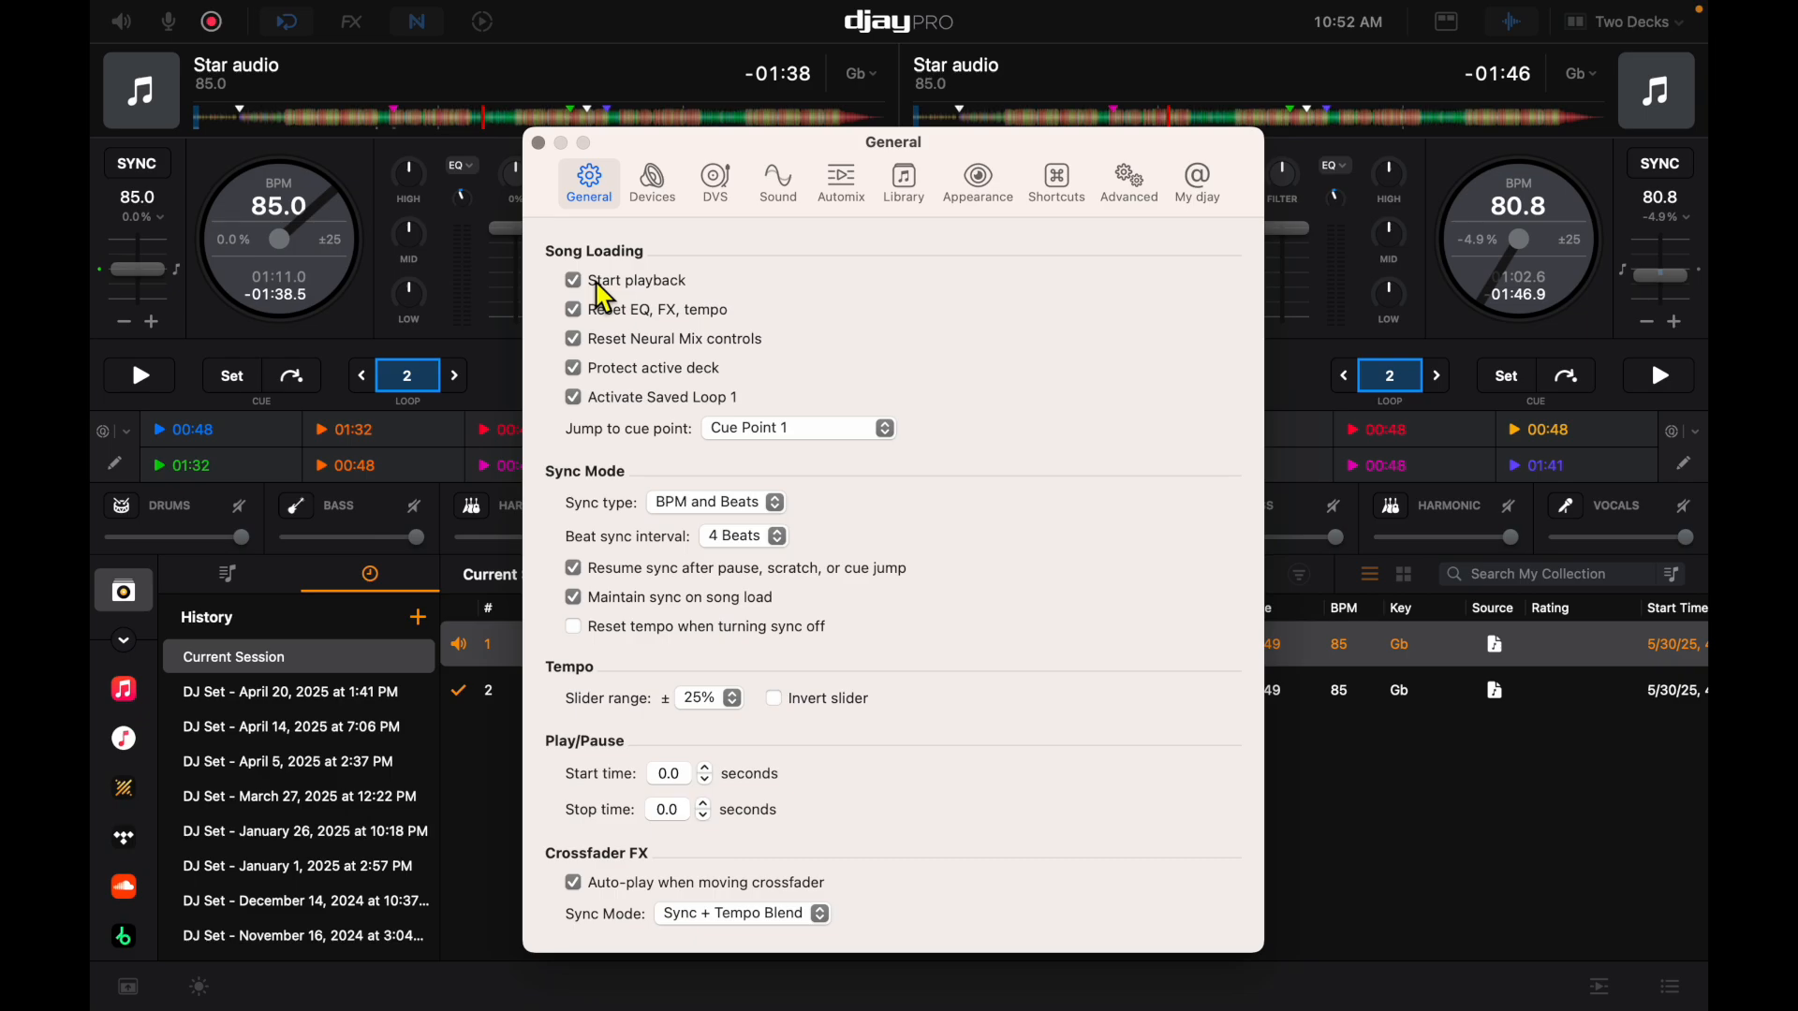
pyautogui.moveTo(1377, 229)
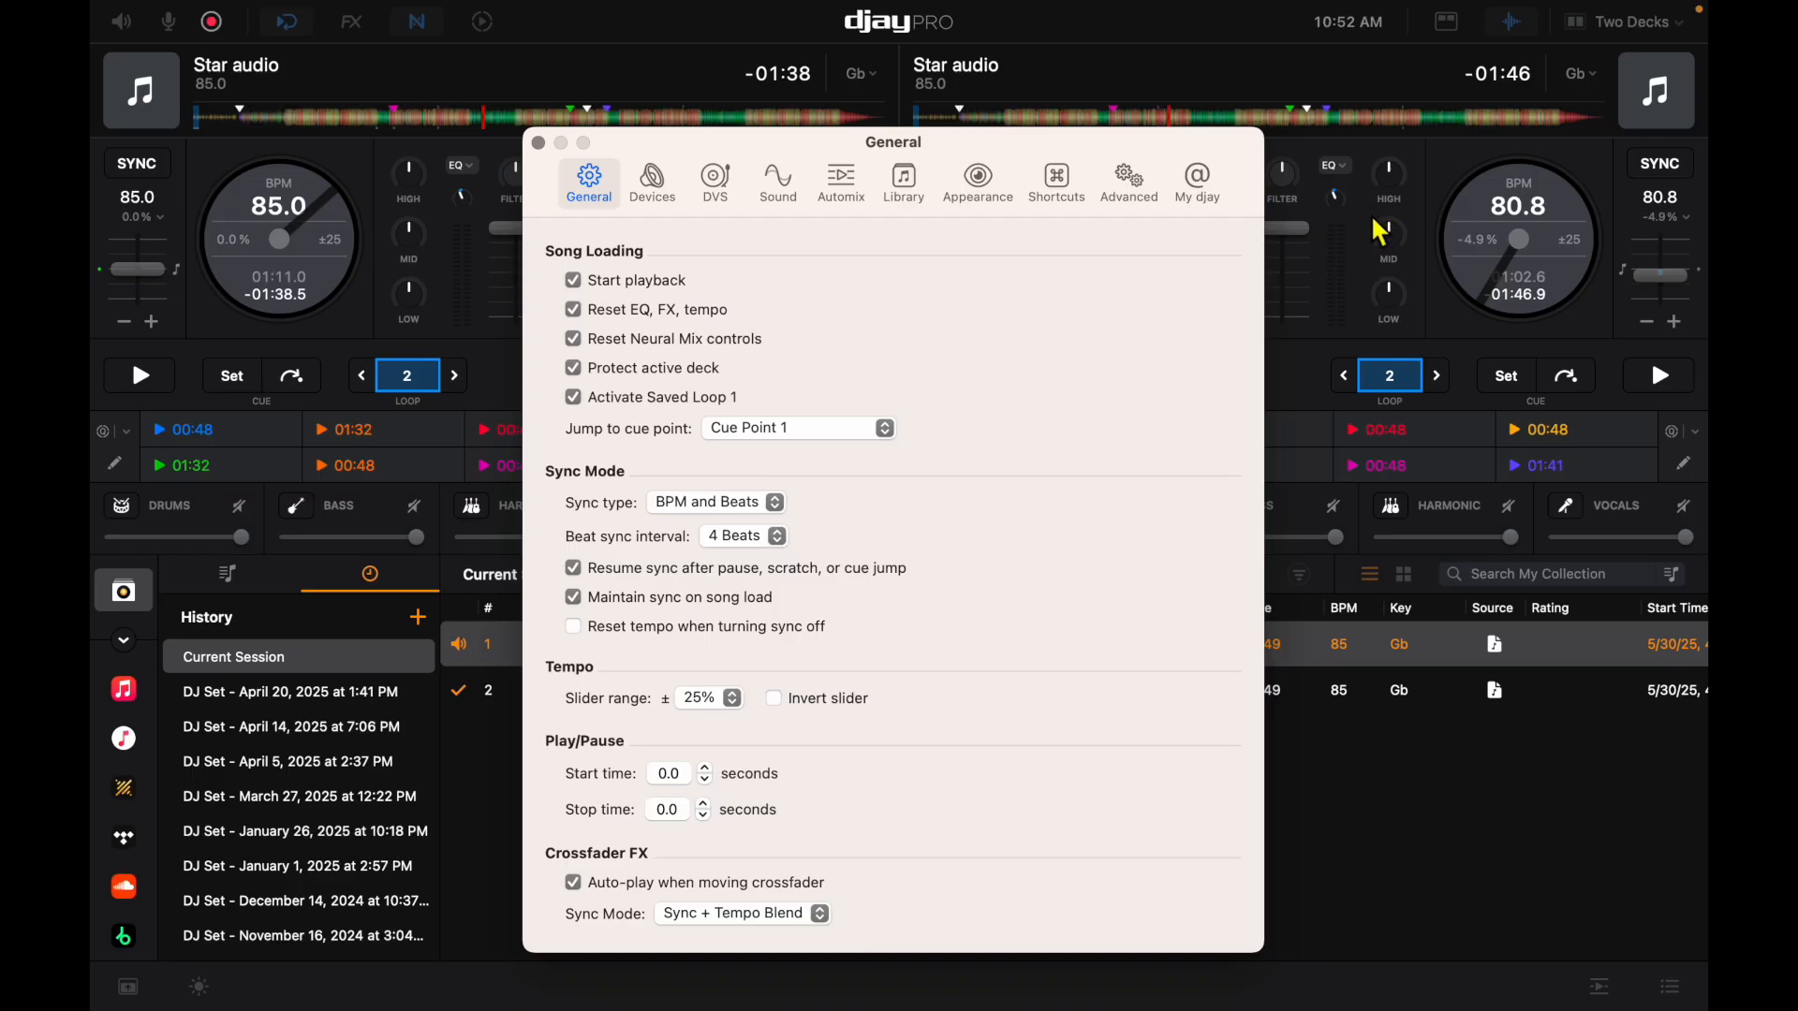
pyautogui.click(540, 143)
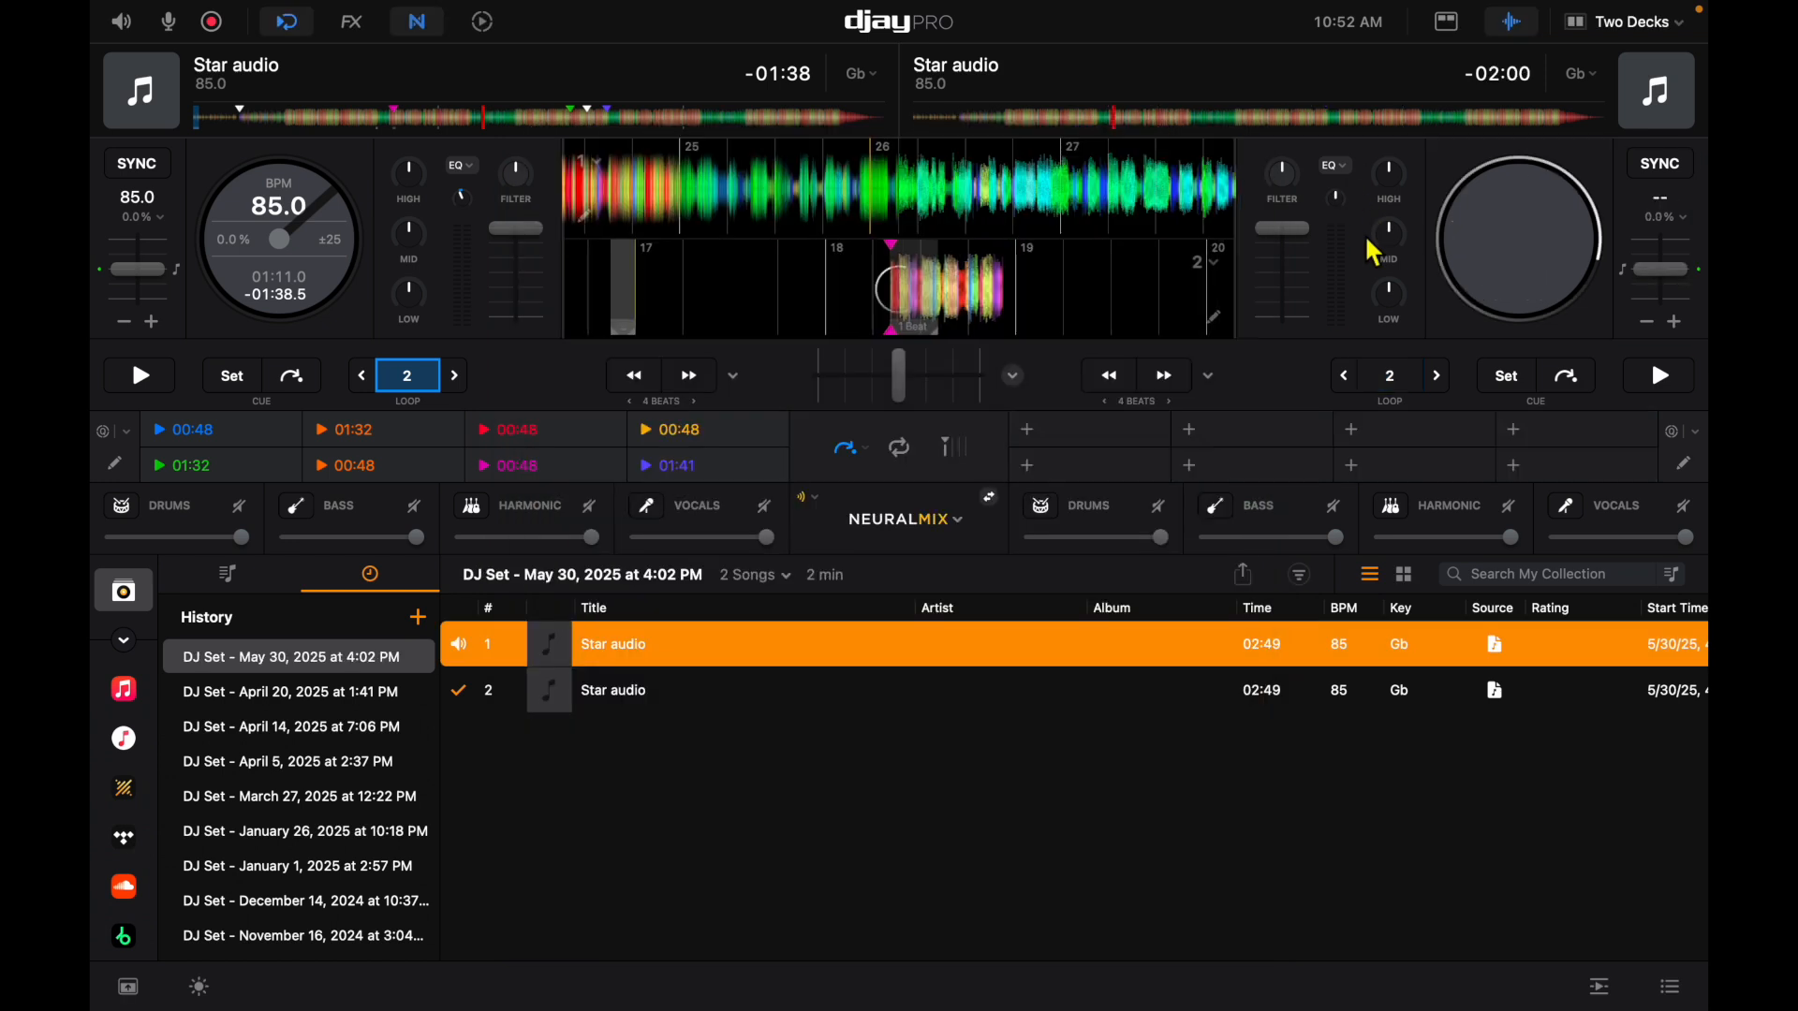
pyautogui.click(1653, 374)
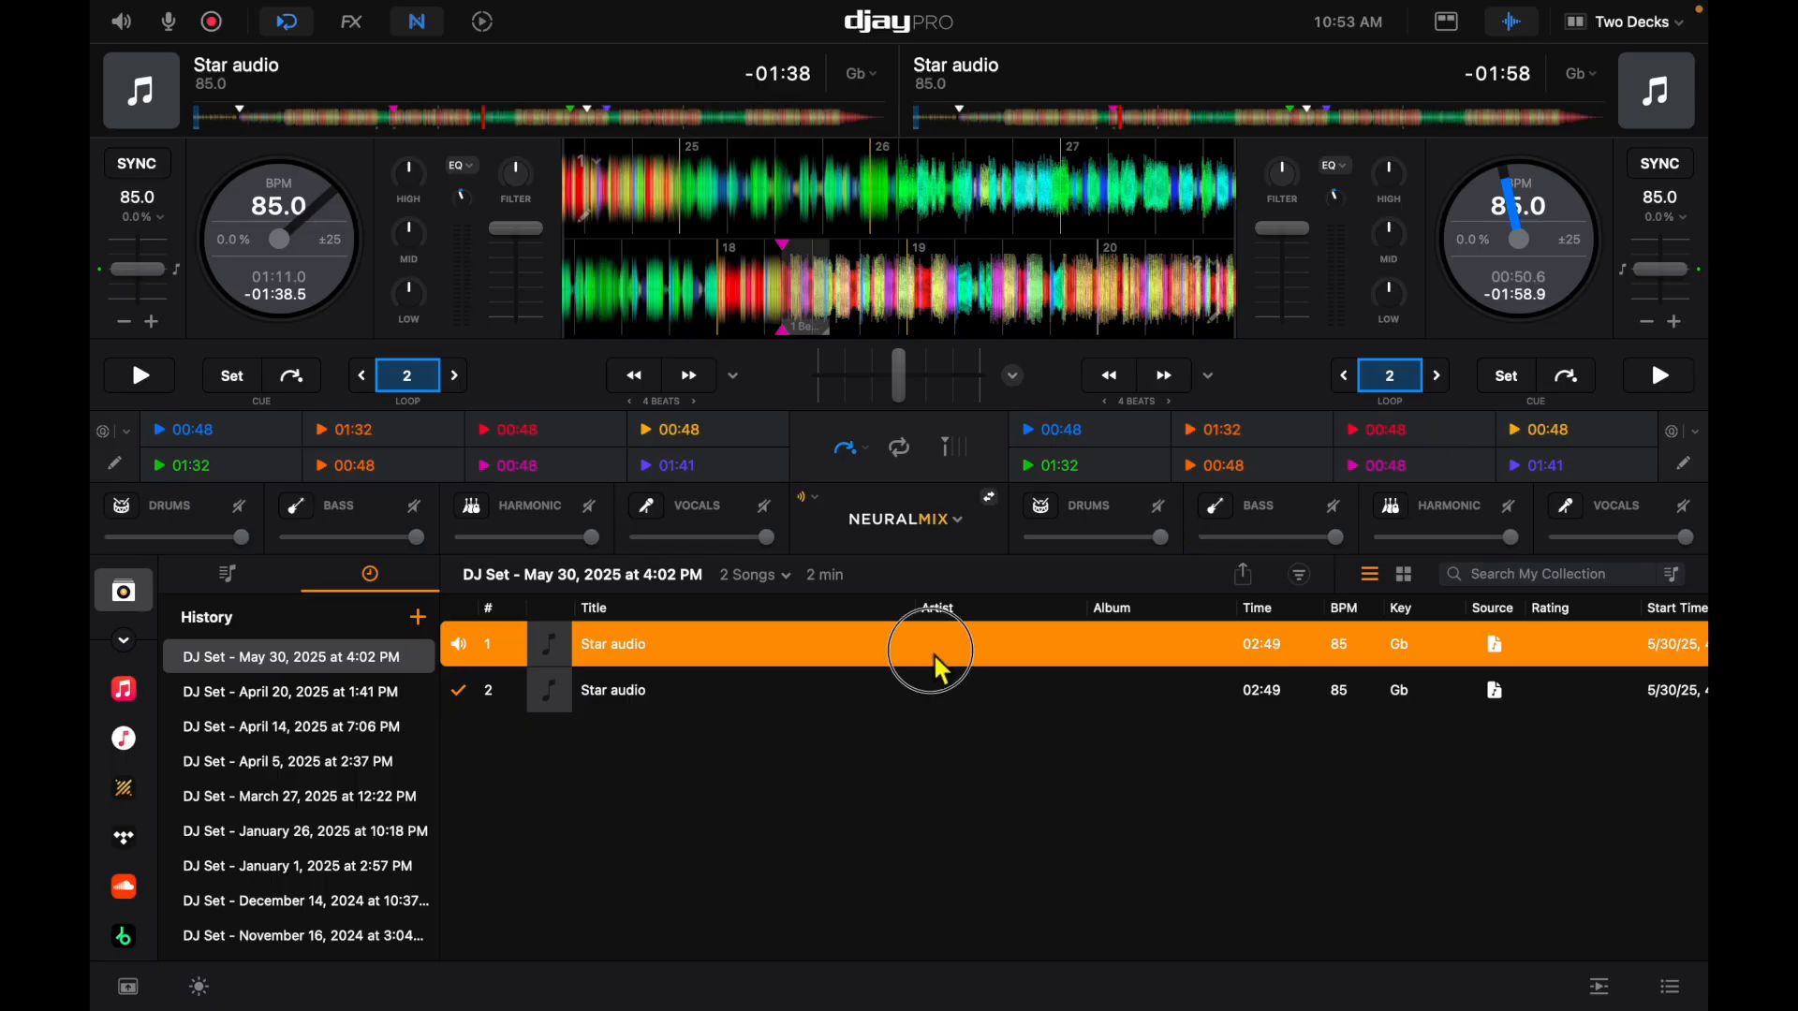
pyautogui.click(232, 655)
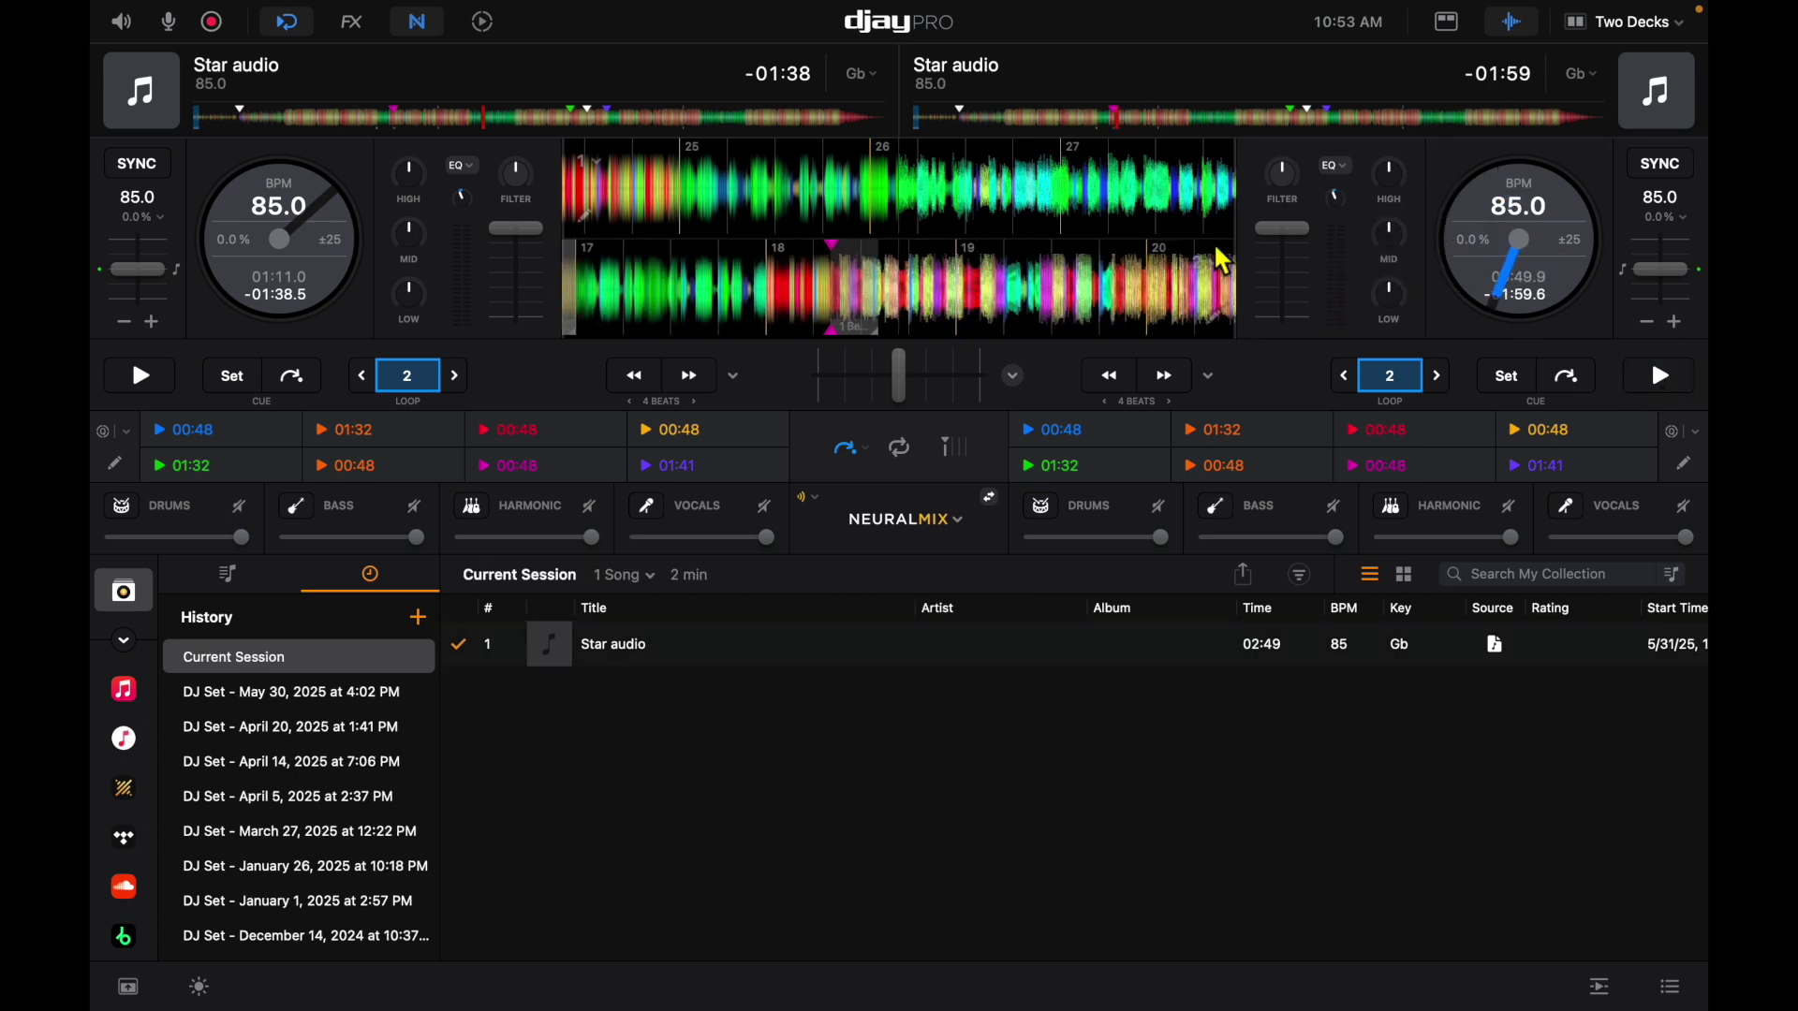
# Step: Reopen General settings, pause the right deck and turn off Protect active deck
pyautogui.click(174, 13)
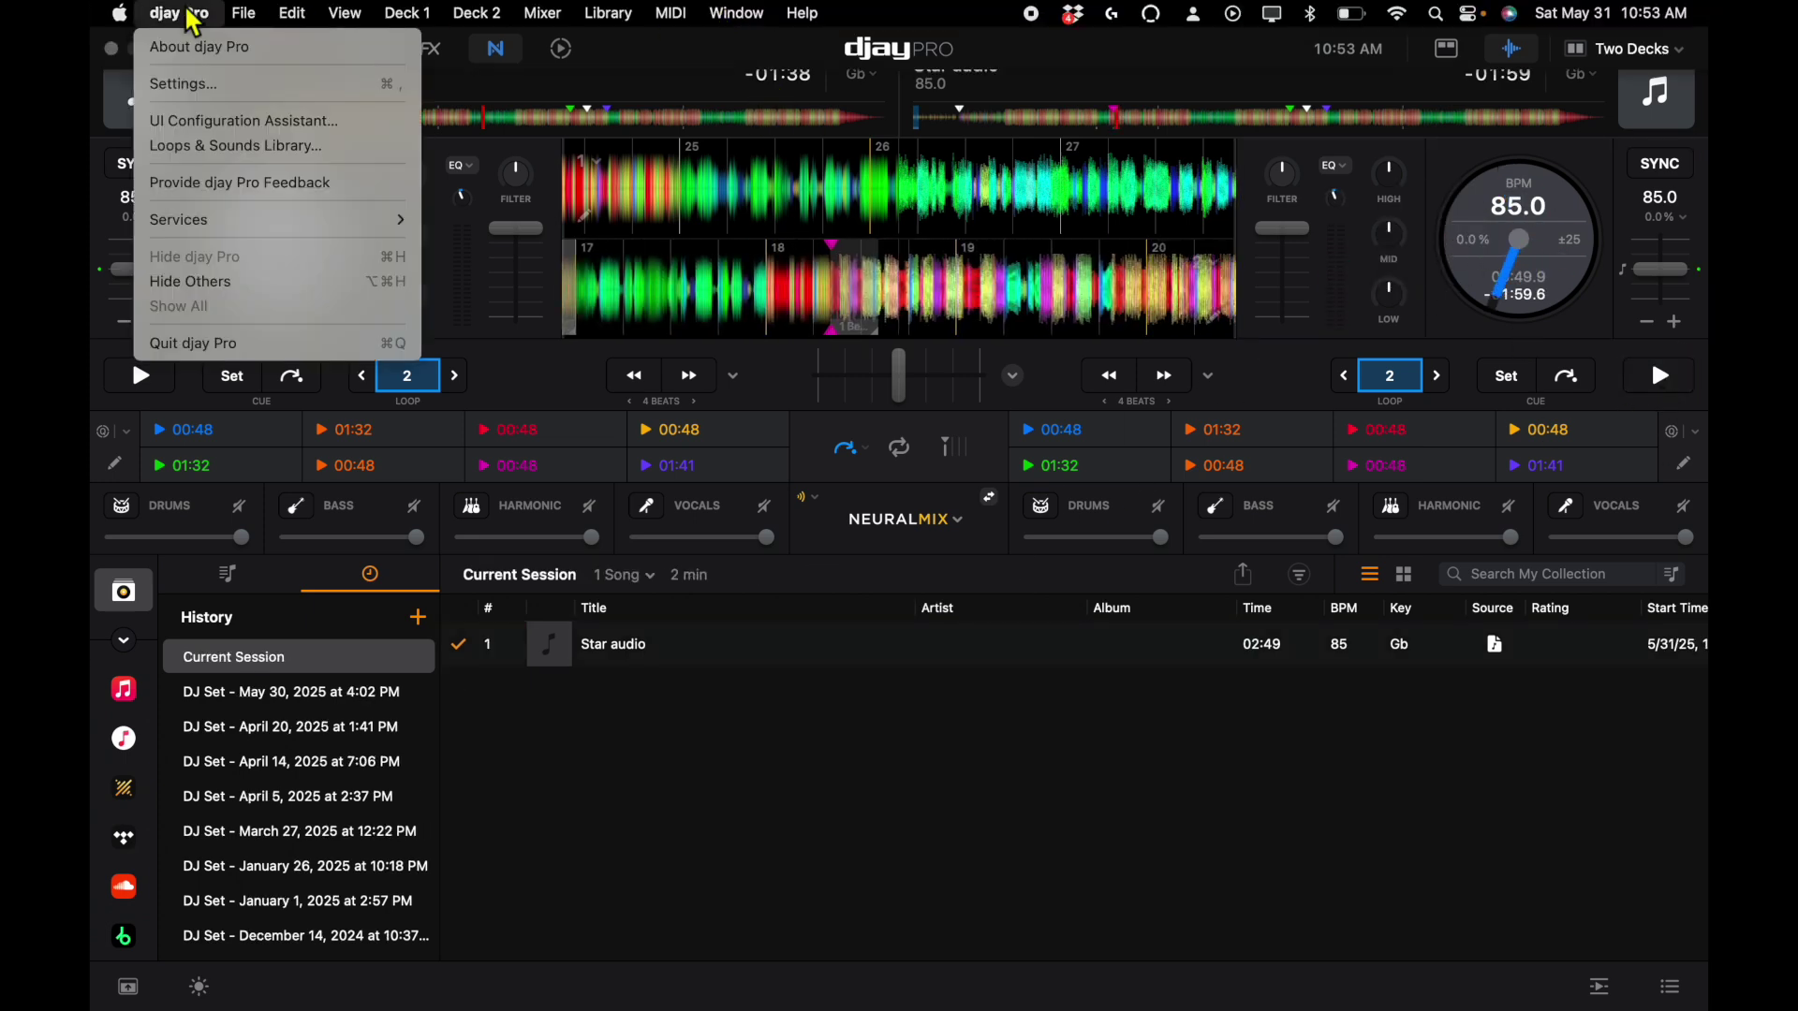
pyautogui.click(179, 82)
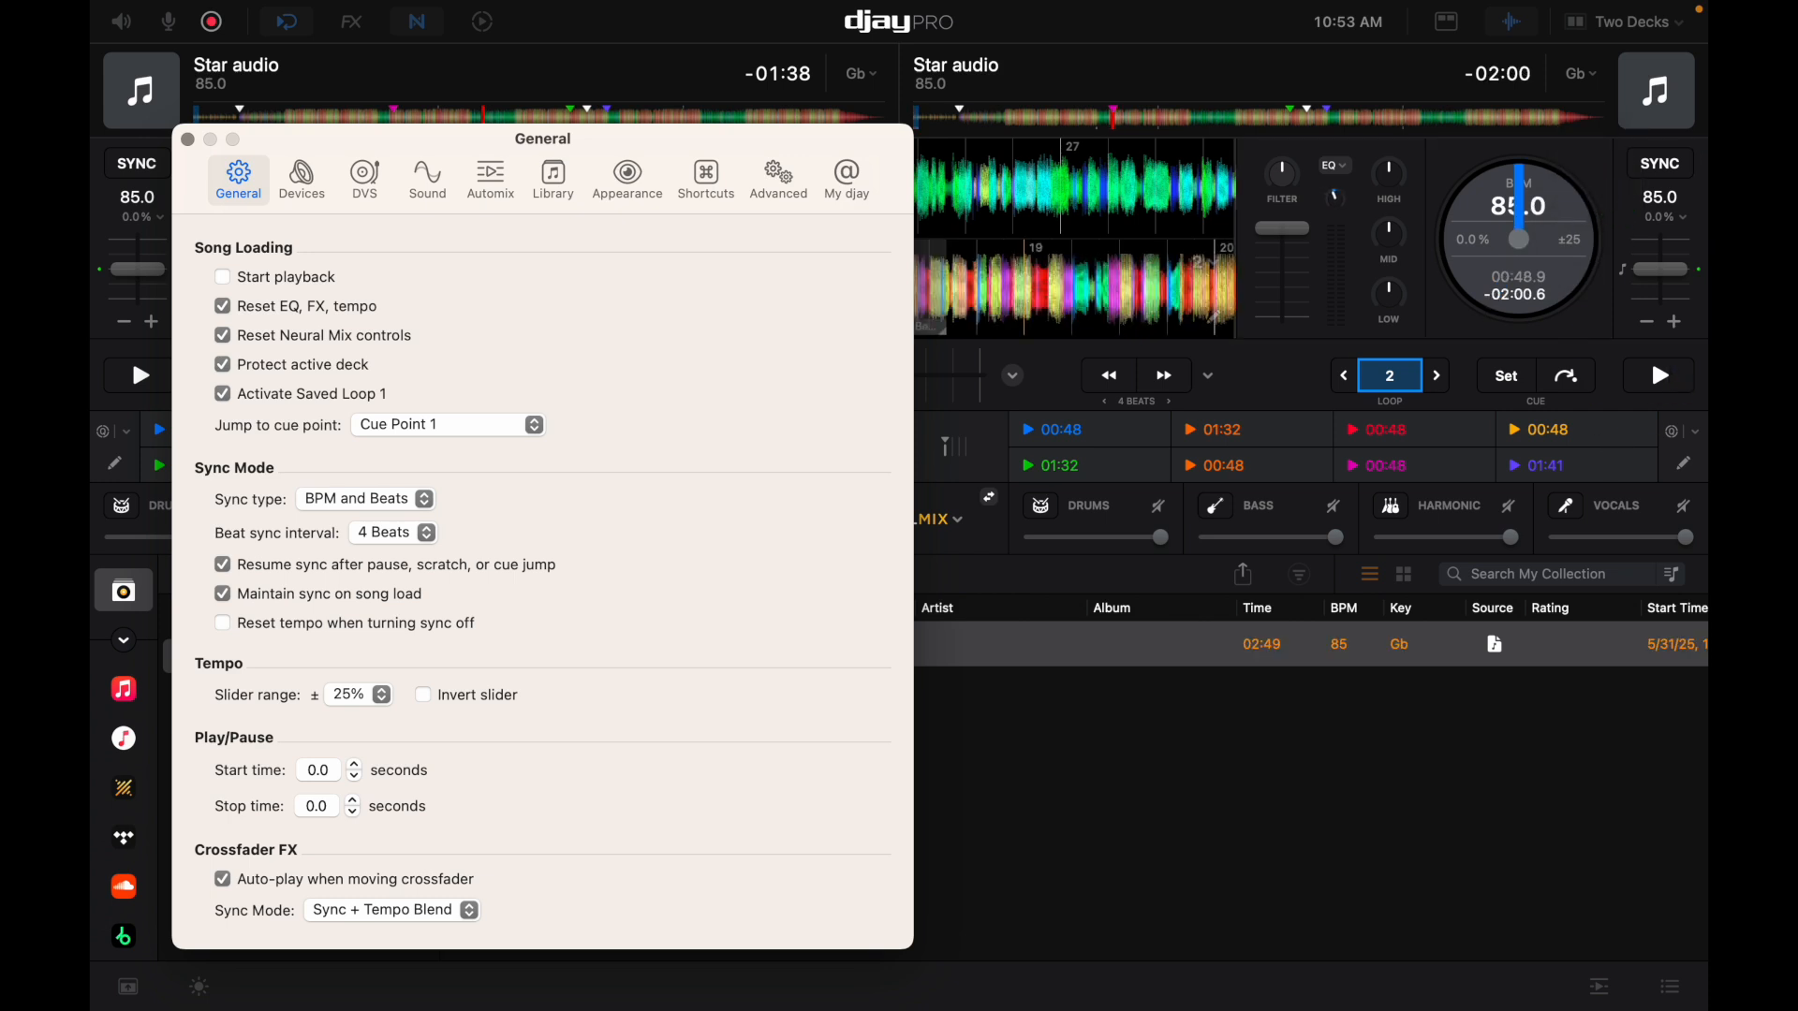
pyautogui.click(1657, 375)
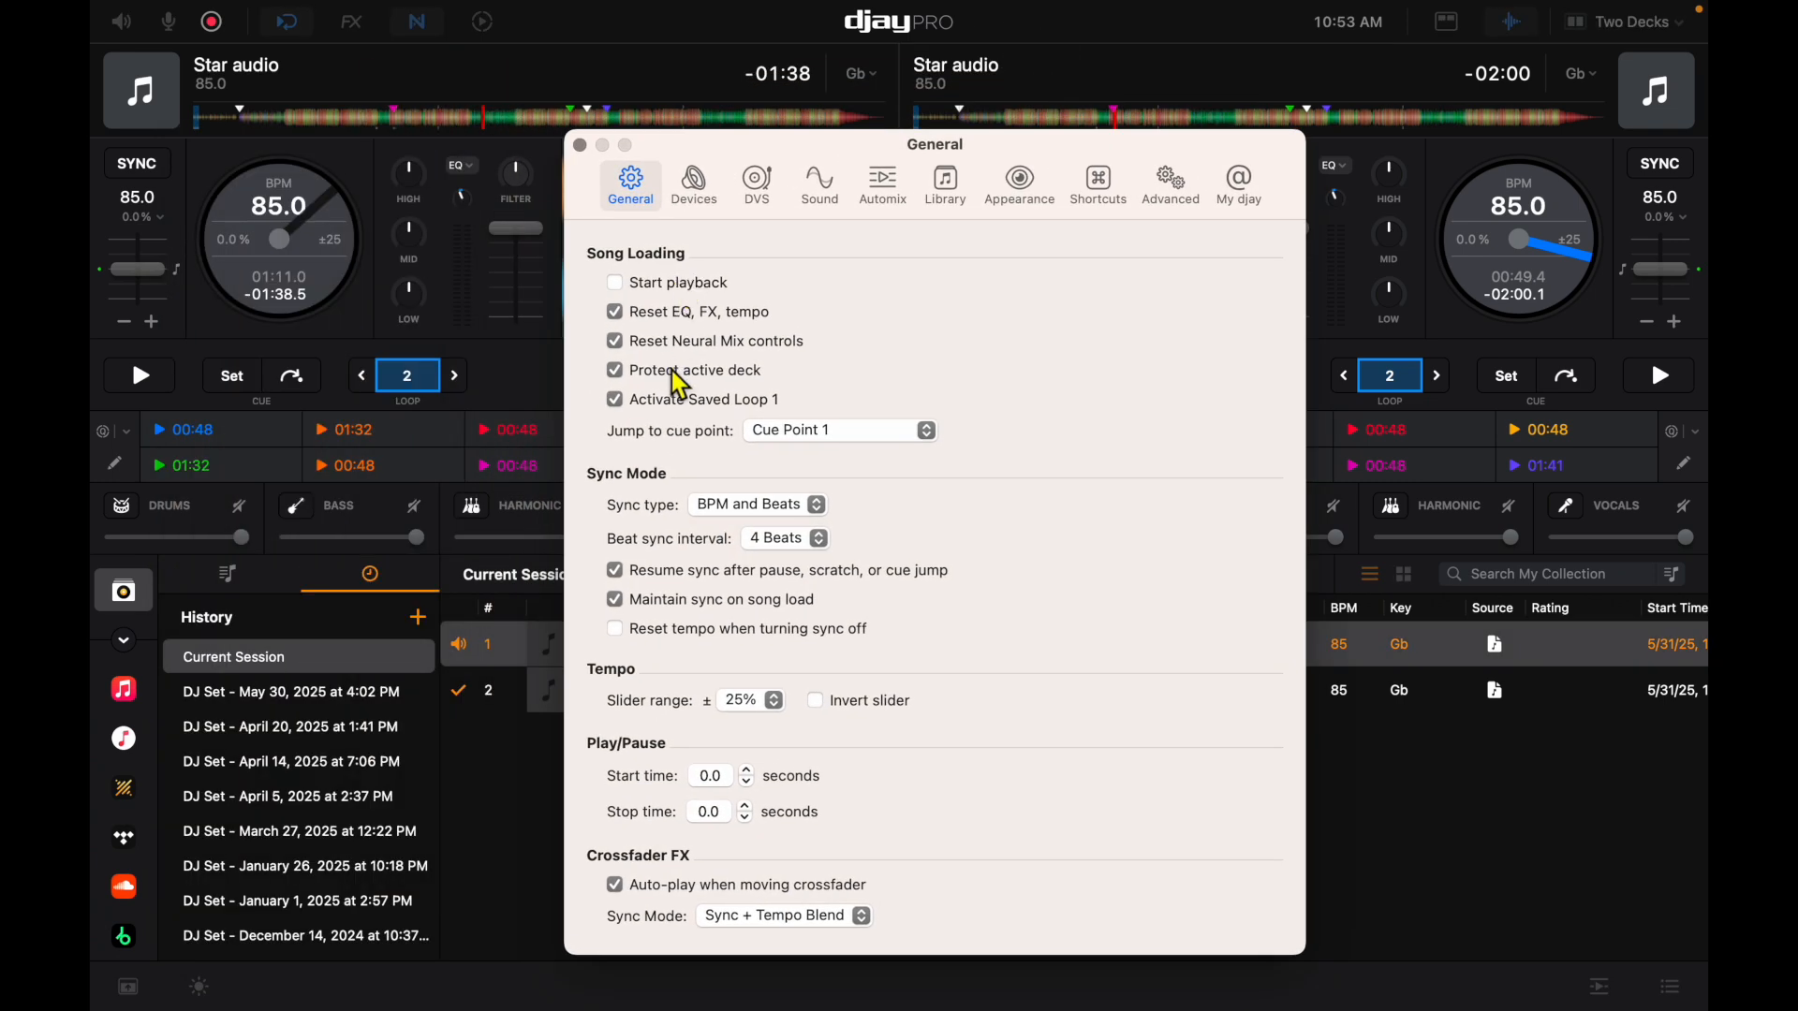
pyautogui.click(614, 369)
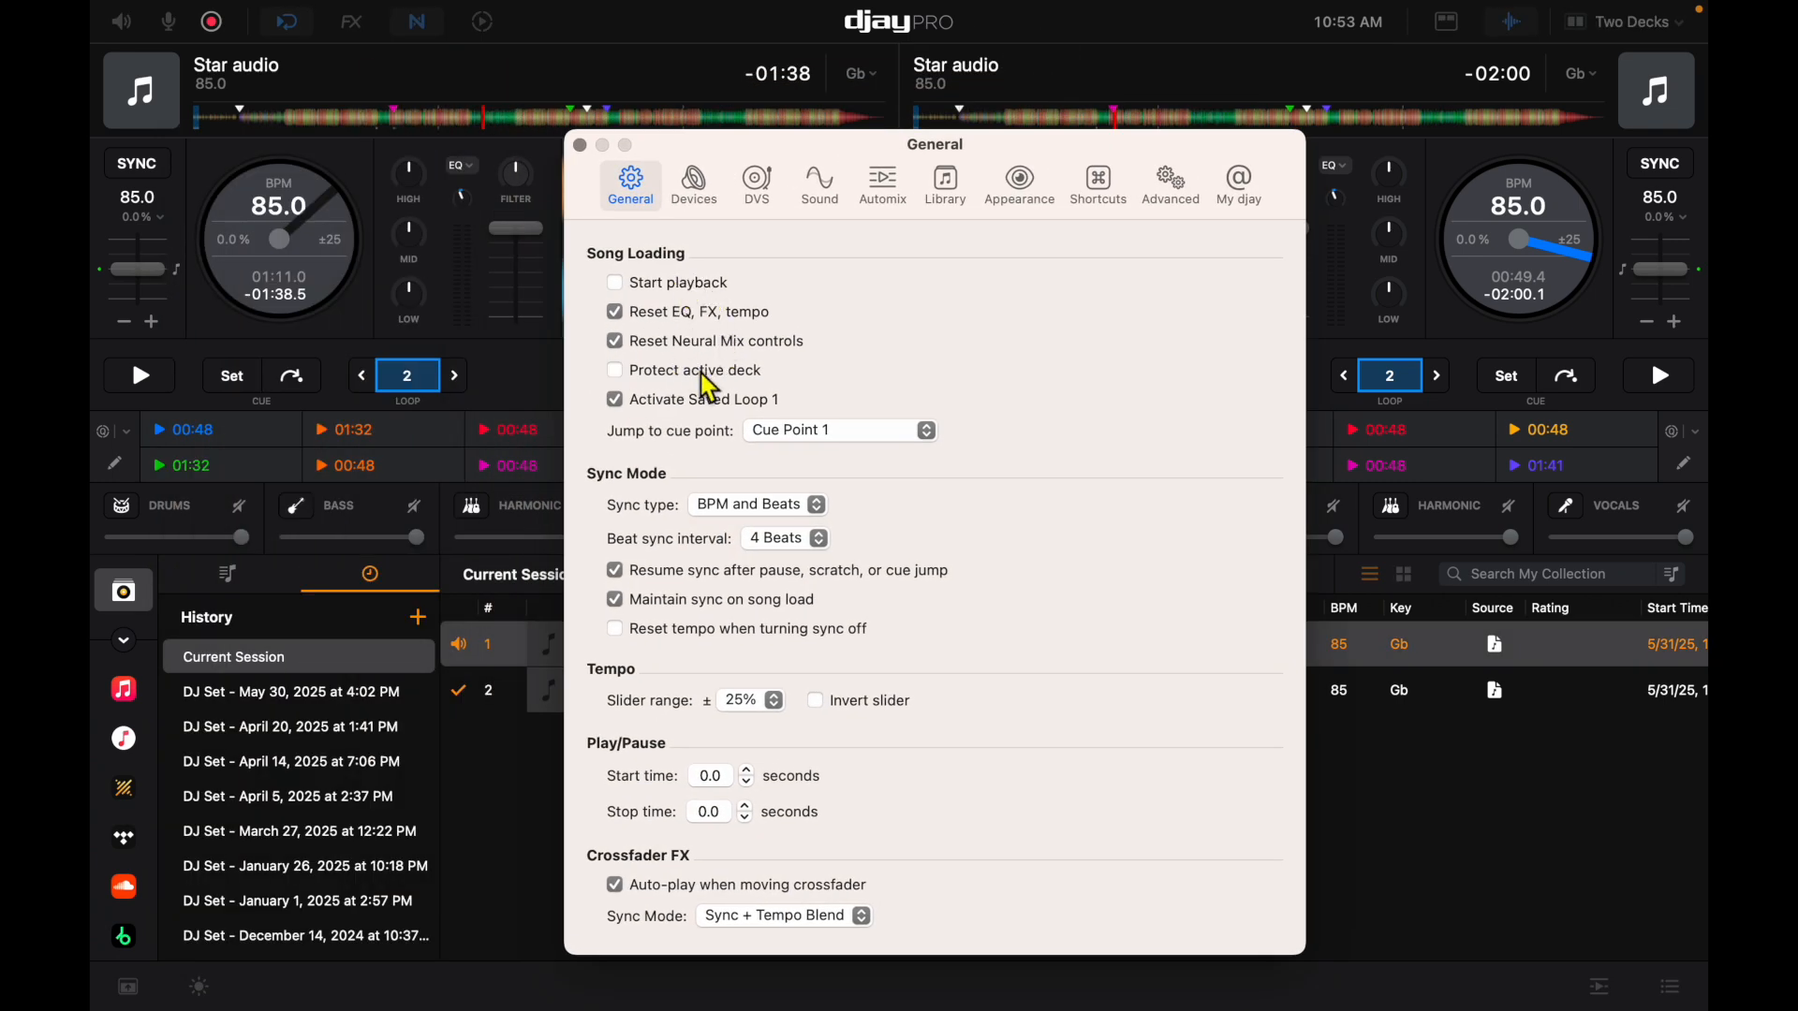
pyautogui.moveTo(1128, 289)
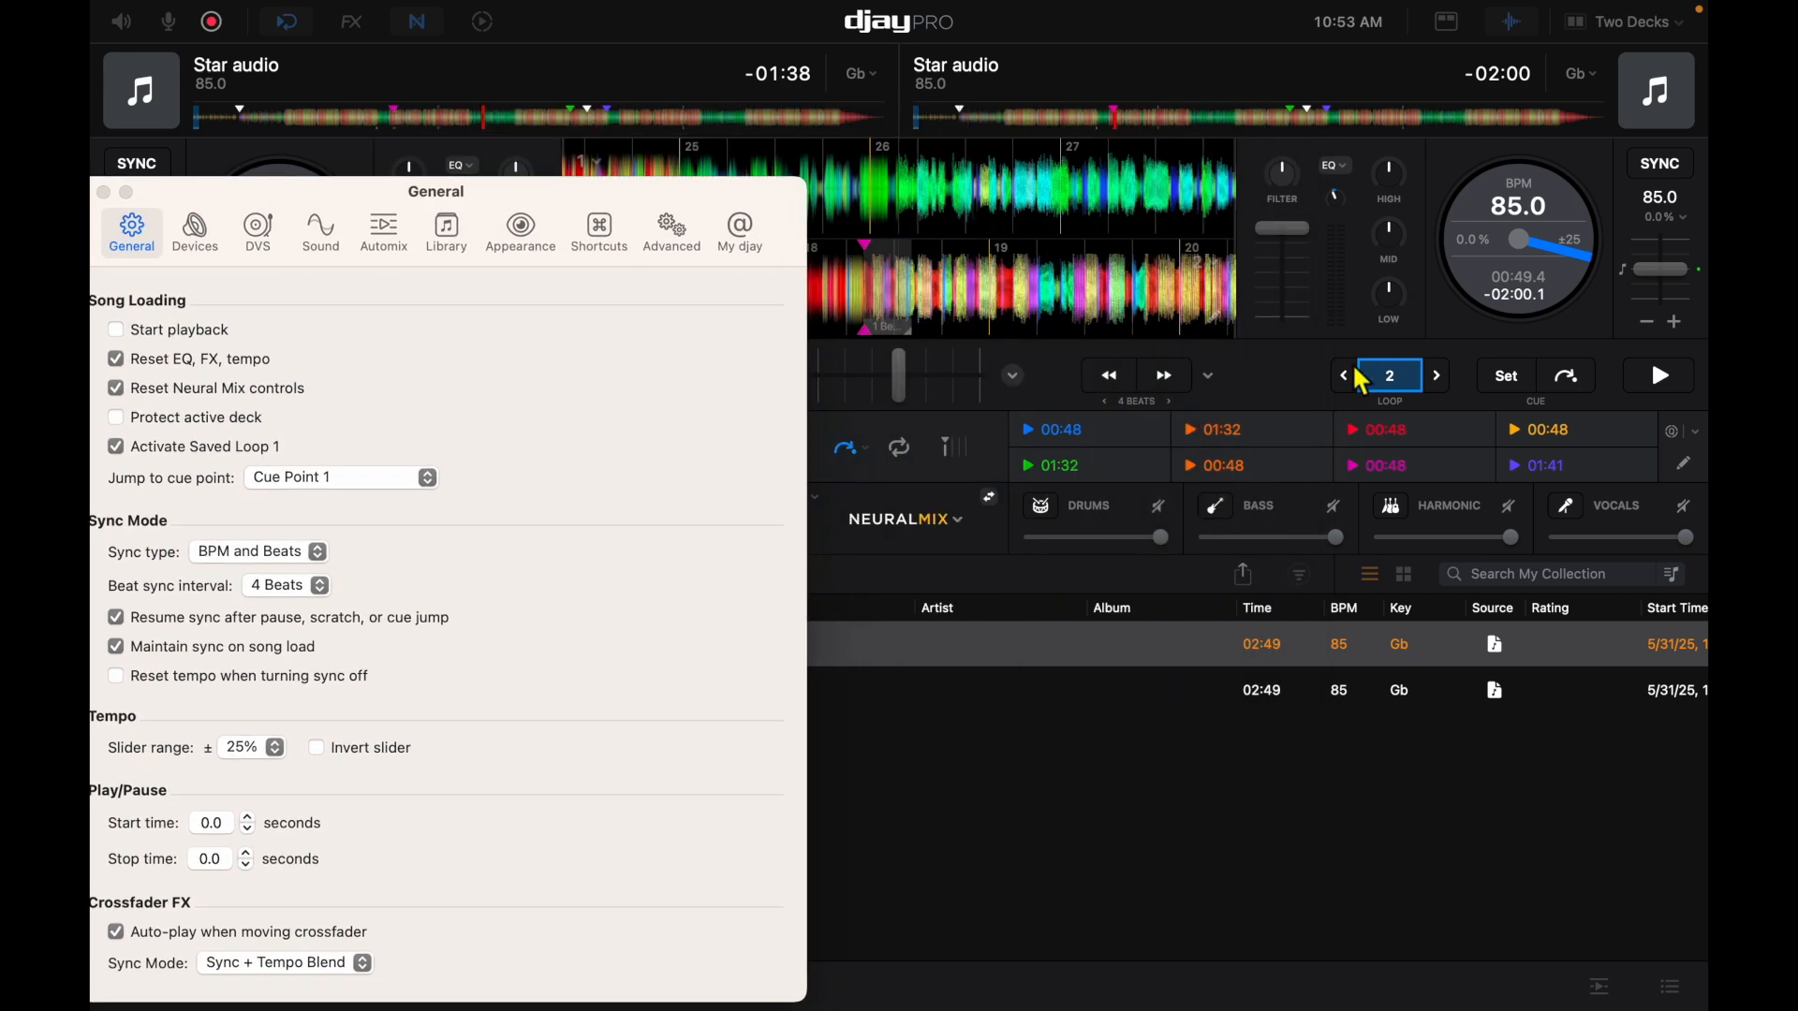
# Step: Test loading onto the playing right deck, then turn Protect active deck back on
pyautogui.click(1146, 642)
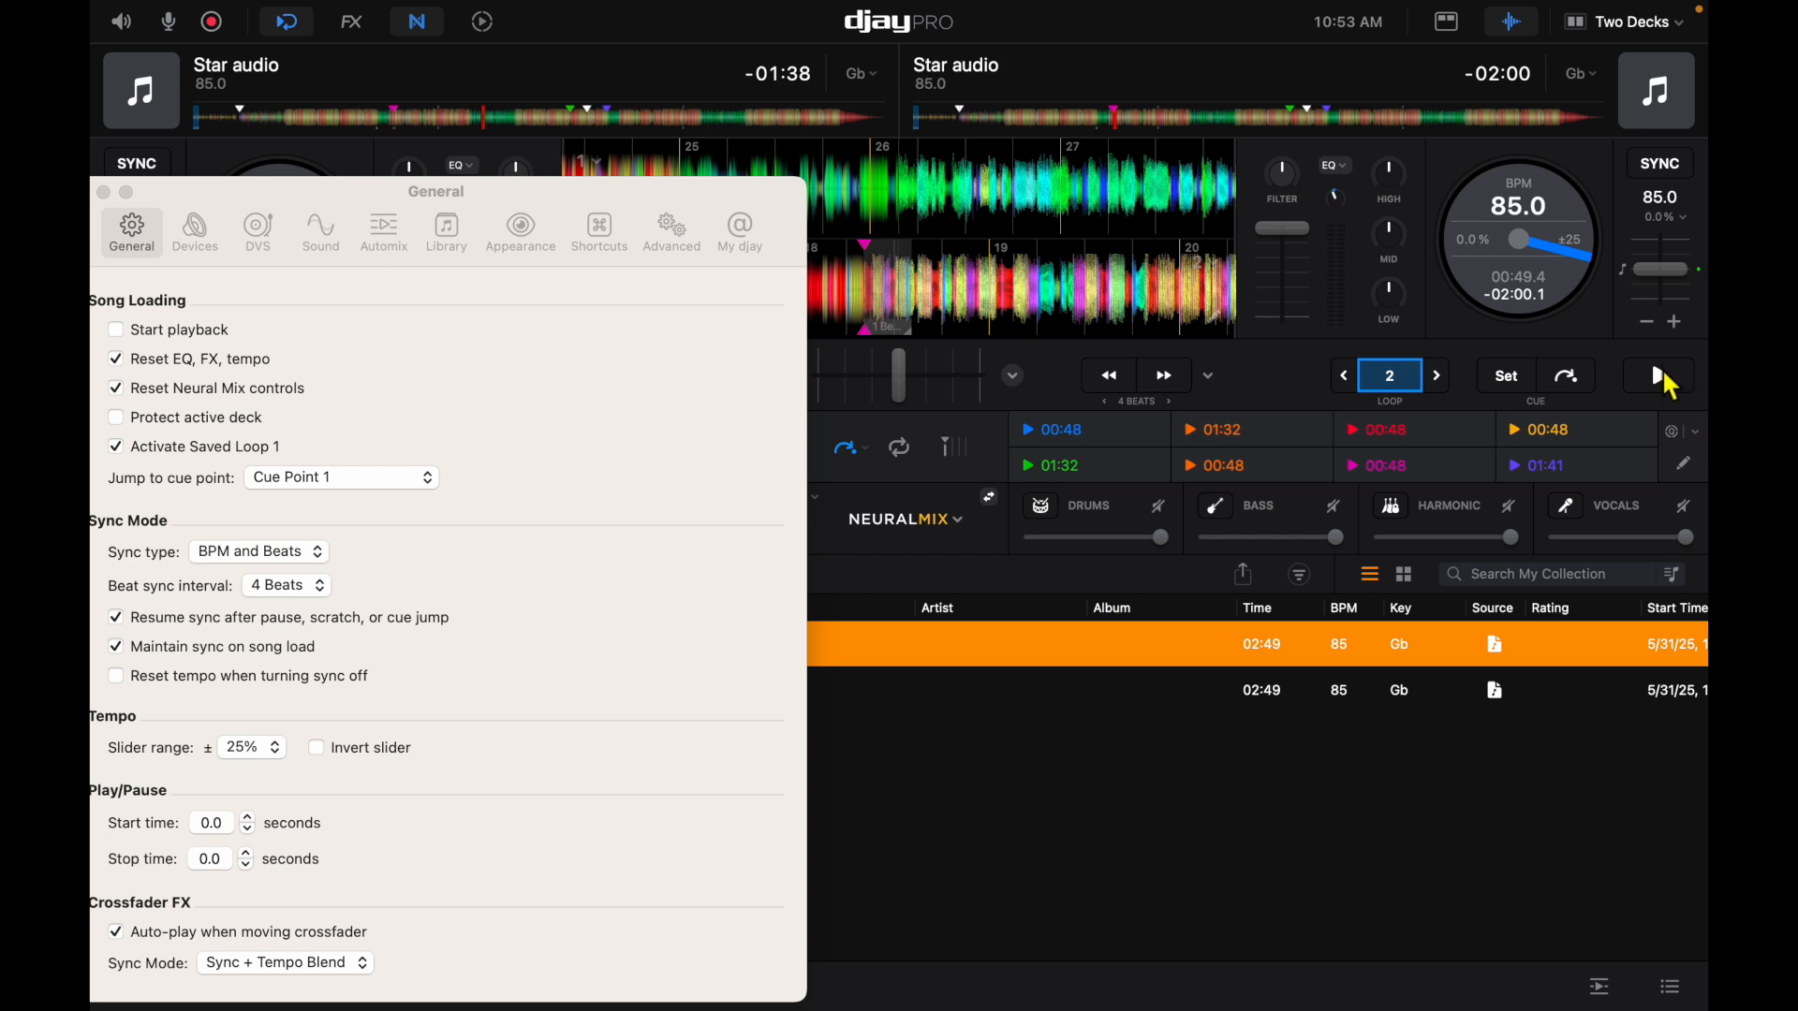
pyautogui.click(1657, 376)
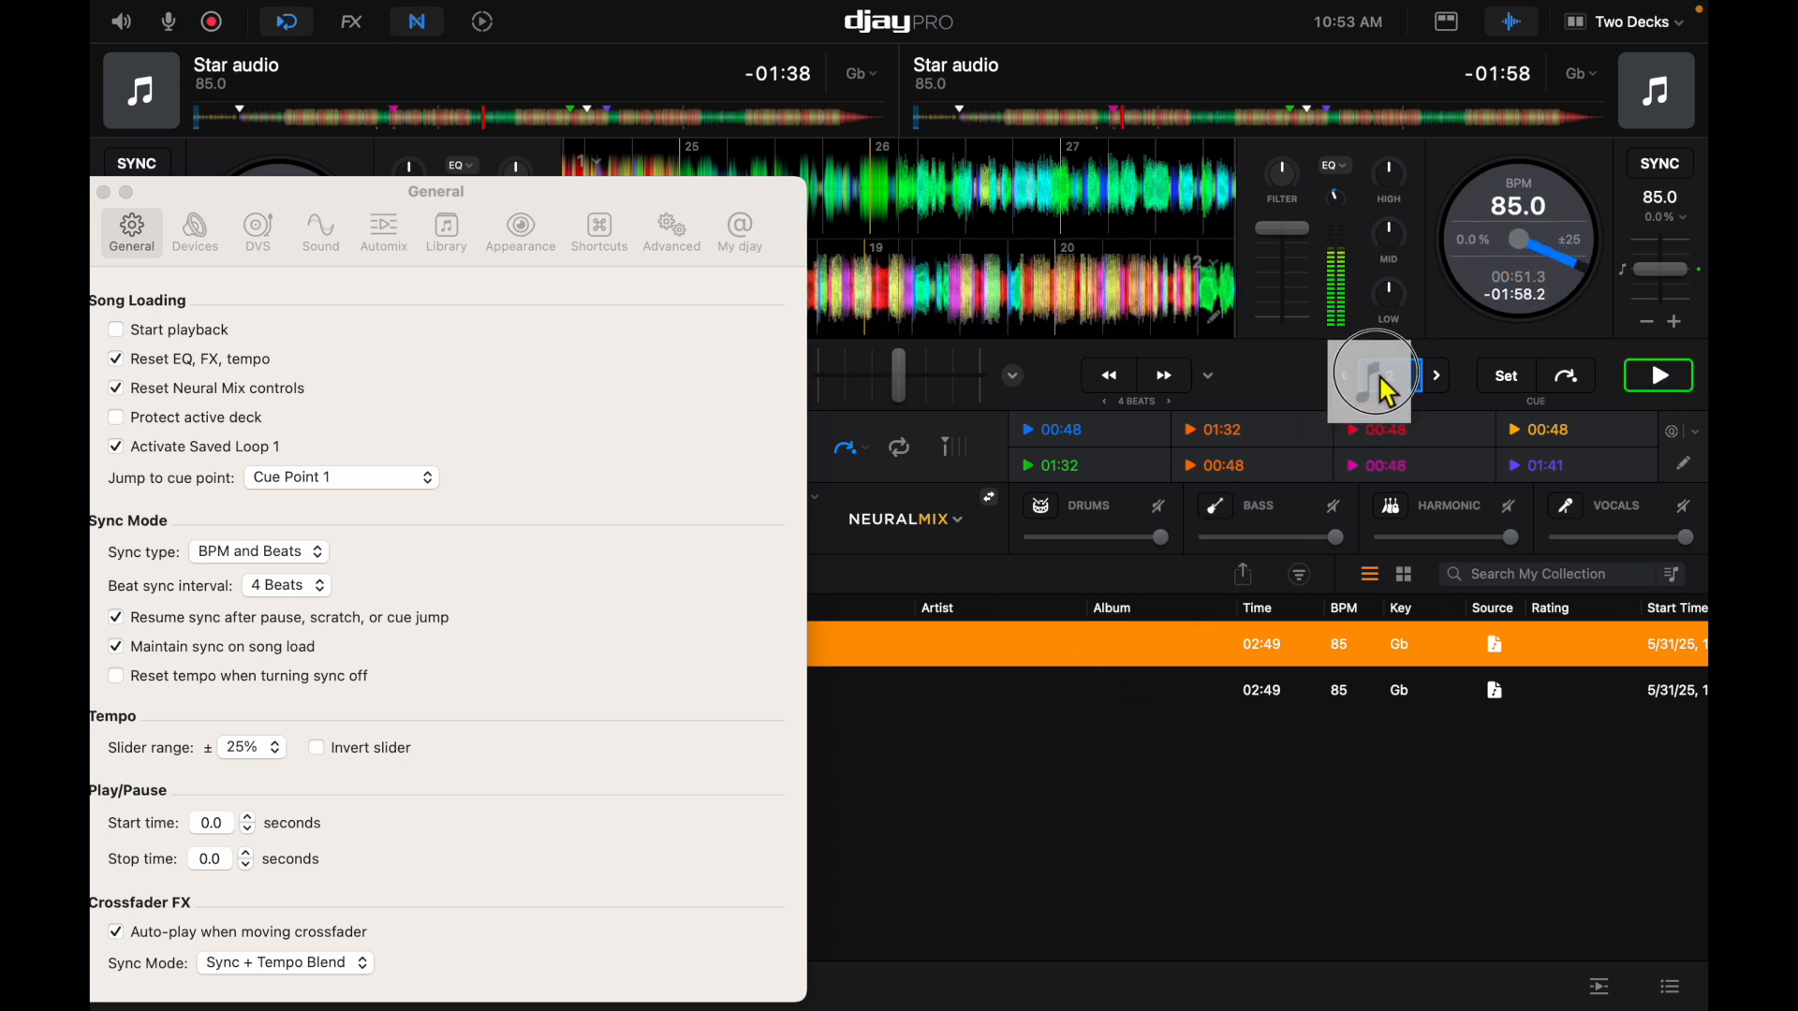
pyautogui.click(1388, 374)
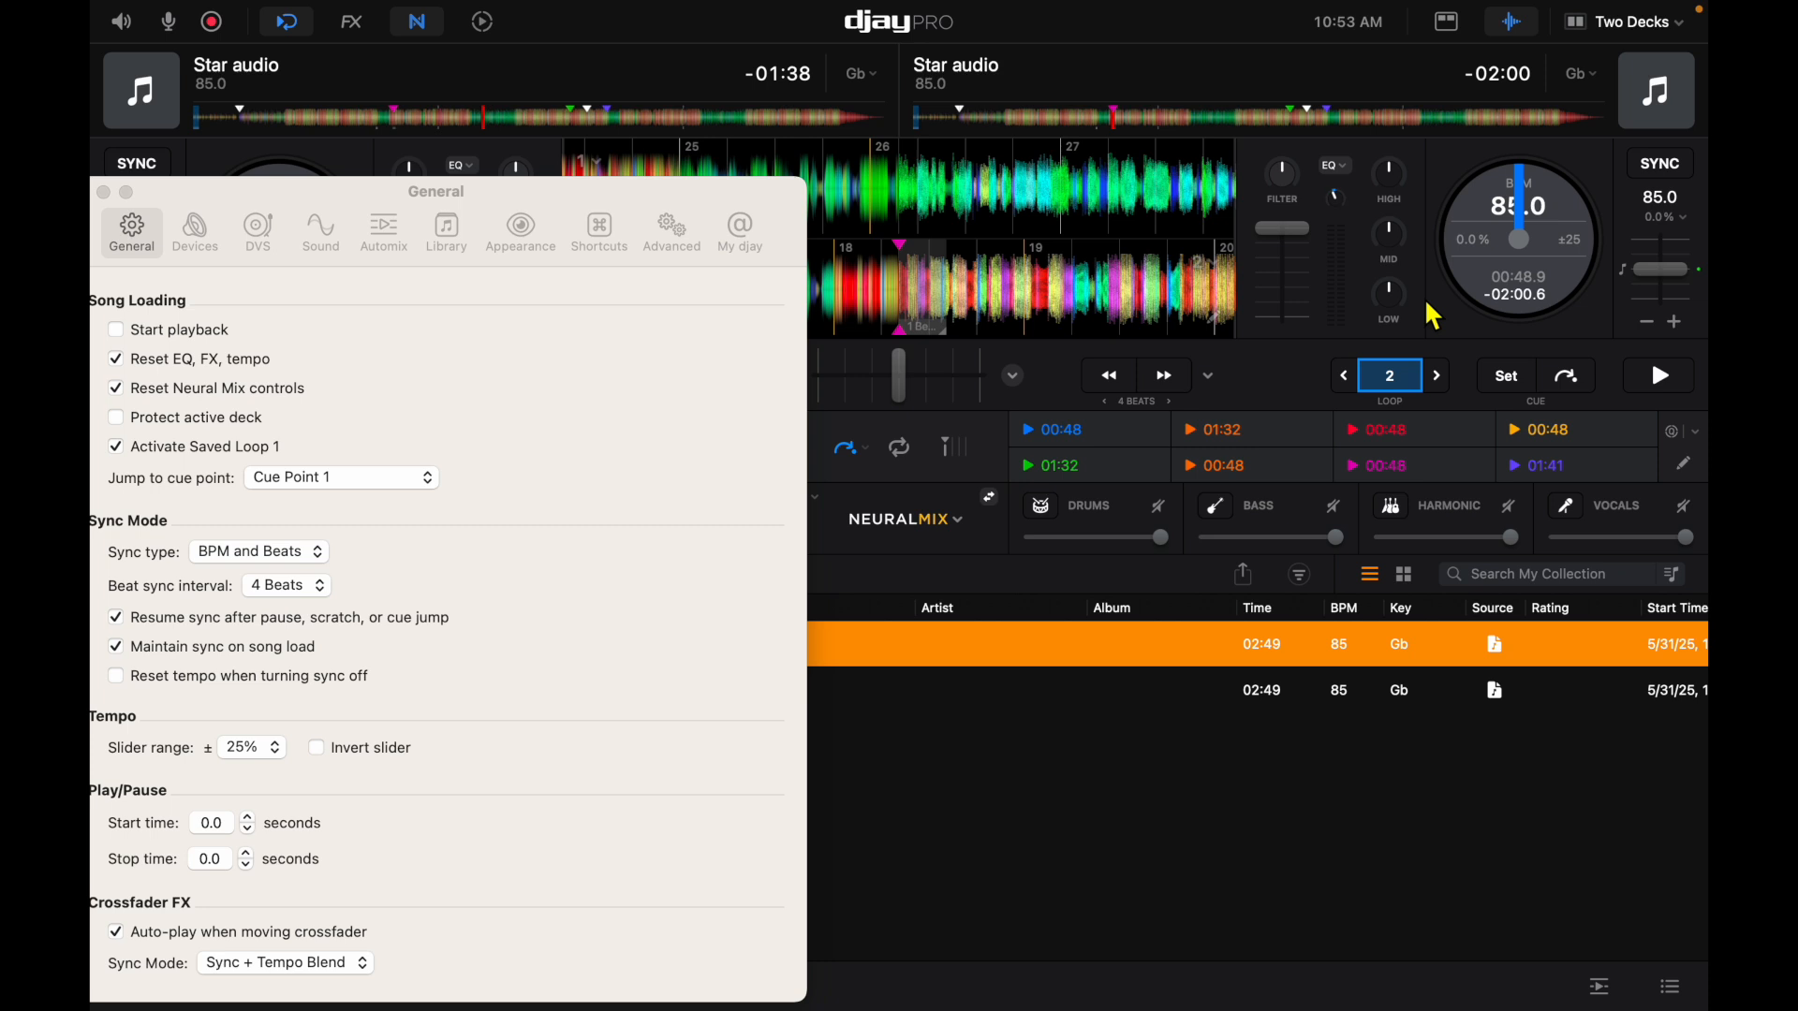
pyautogui.moveTo(1359, 314)
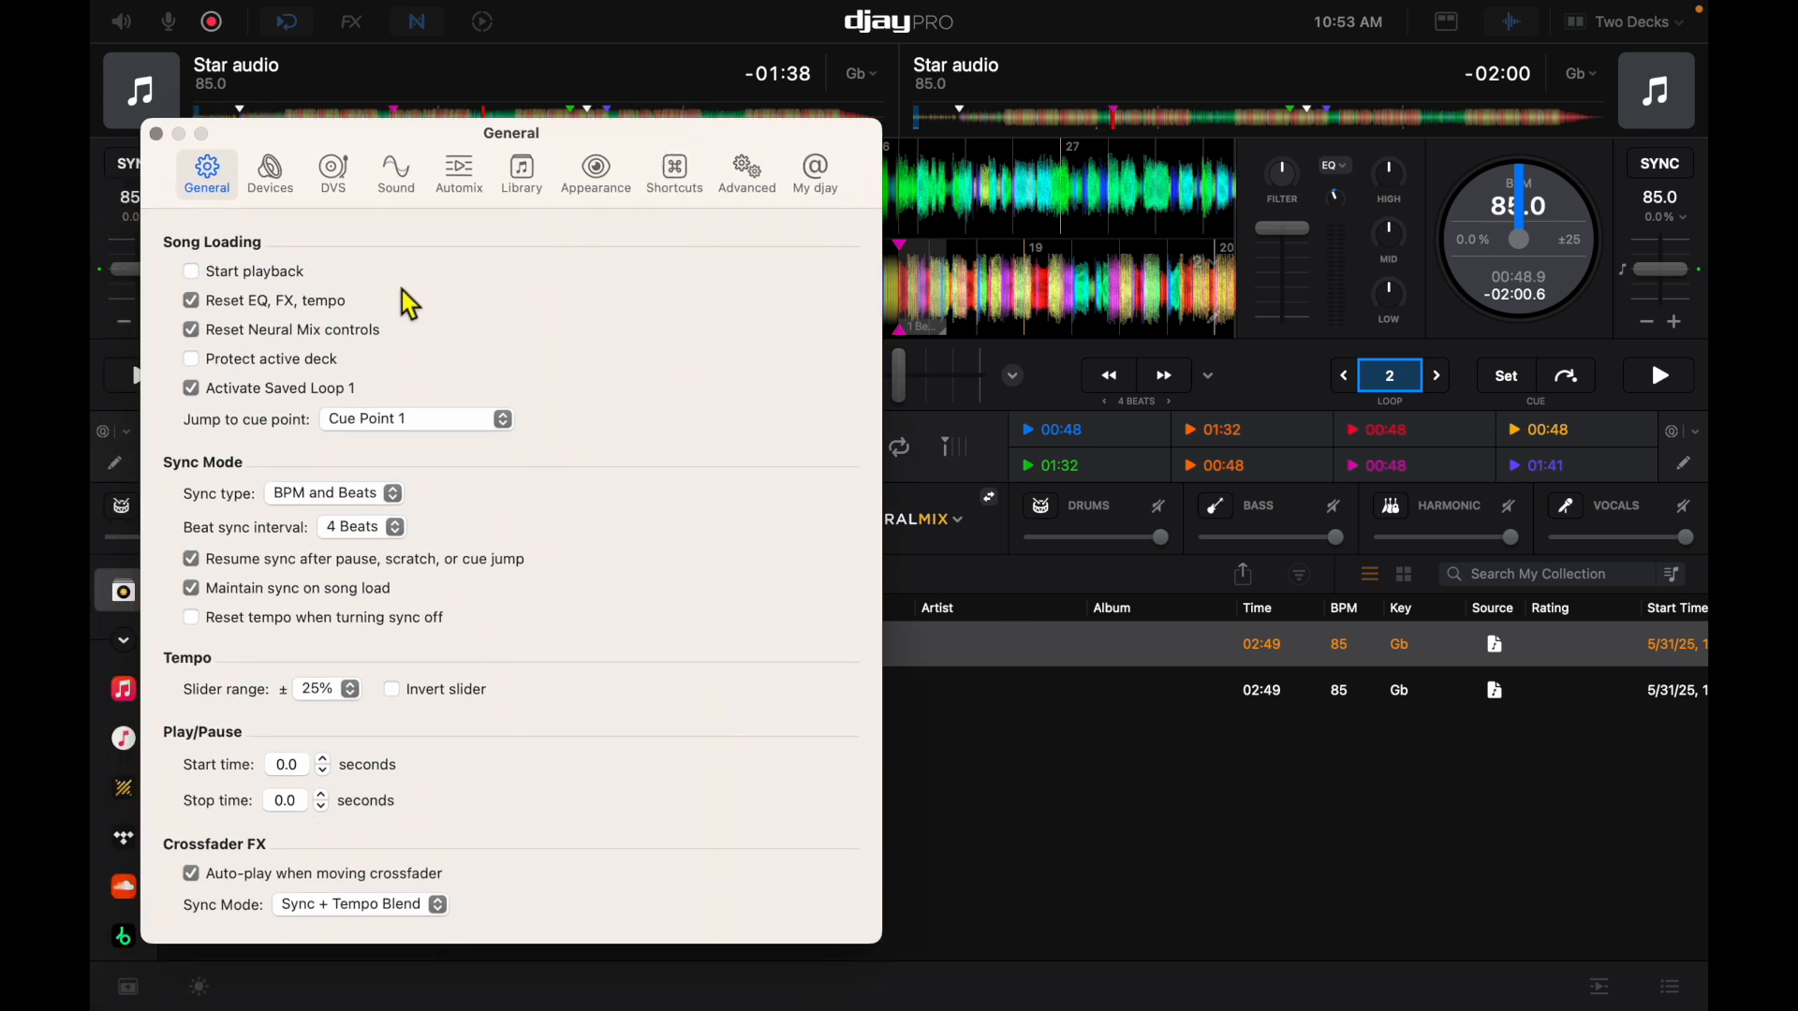
pyautogui.click(191, 358)
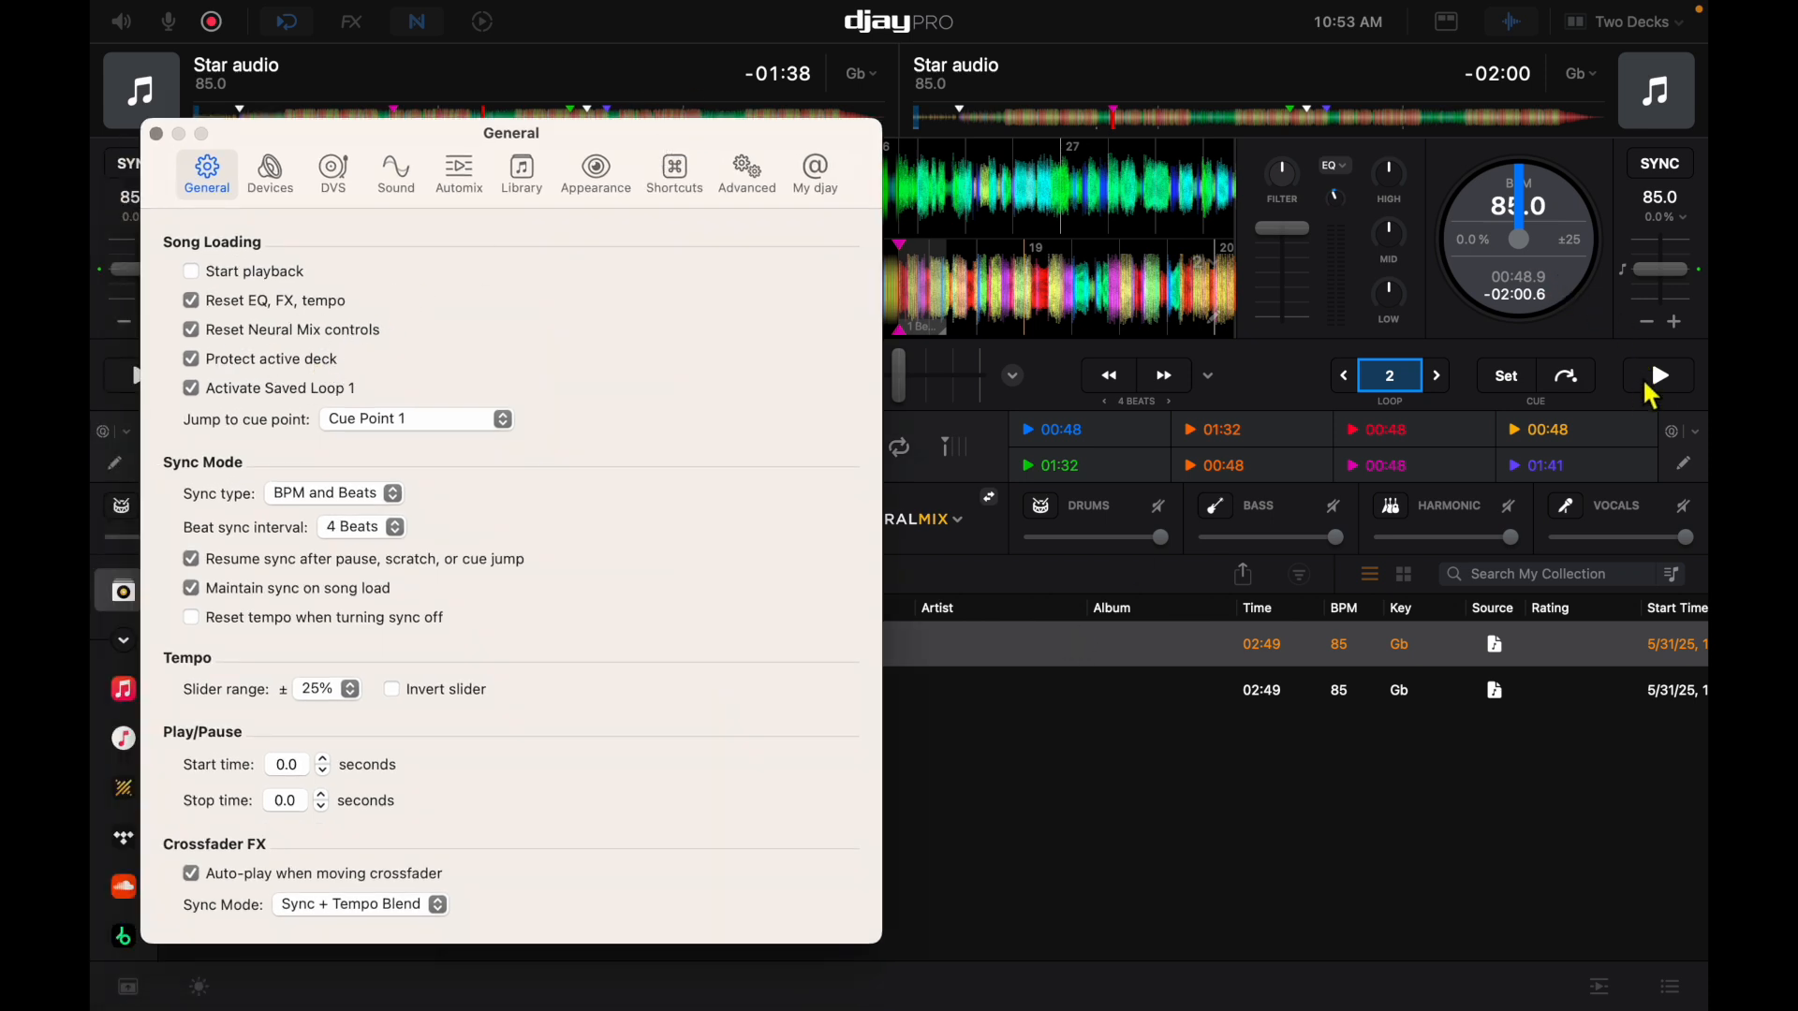
# Step: Play the right deck and cancel the 'Right deck protected' warning when loading a song
pyautogui.click(1658, 375)
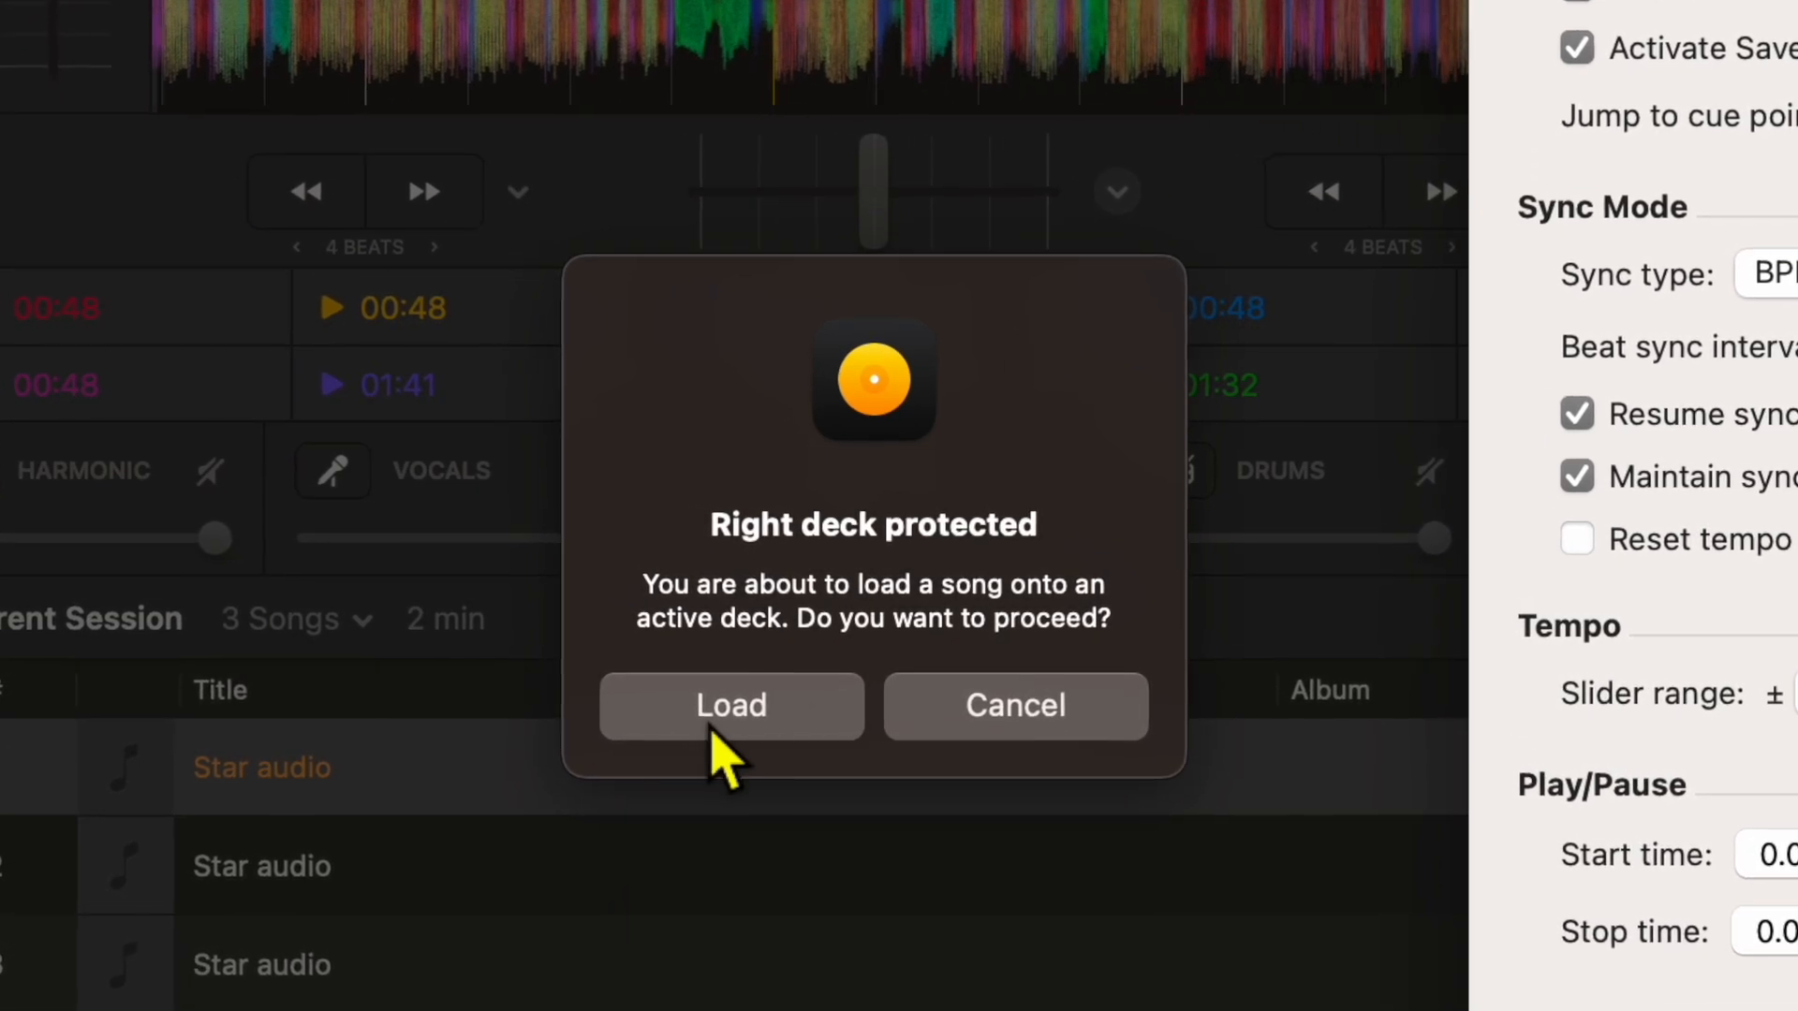
pyautogui.moveTo(962, 665)
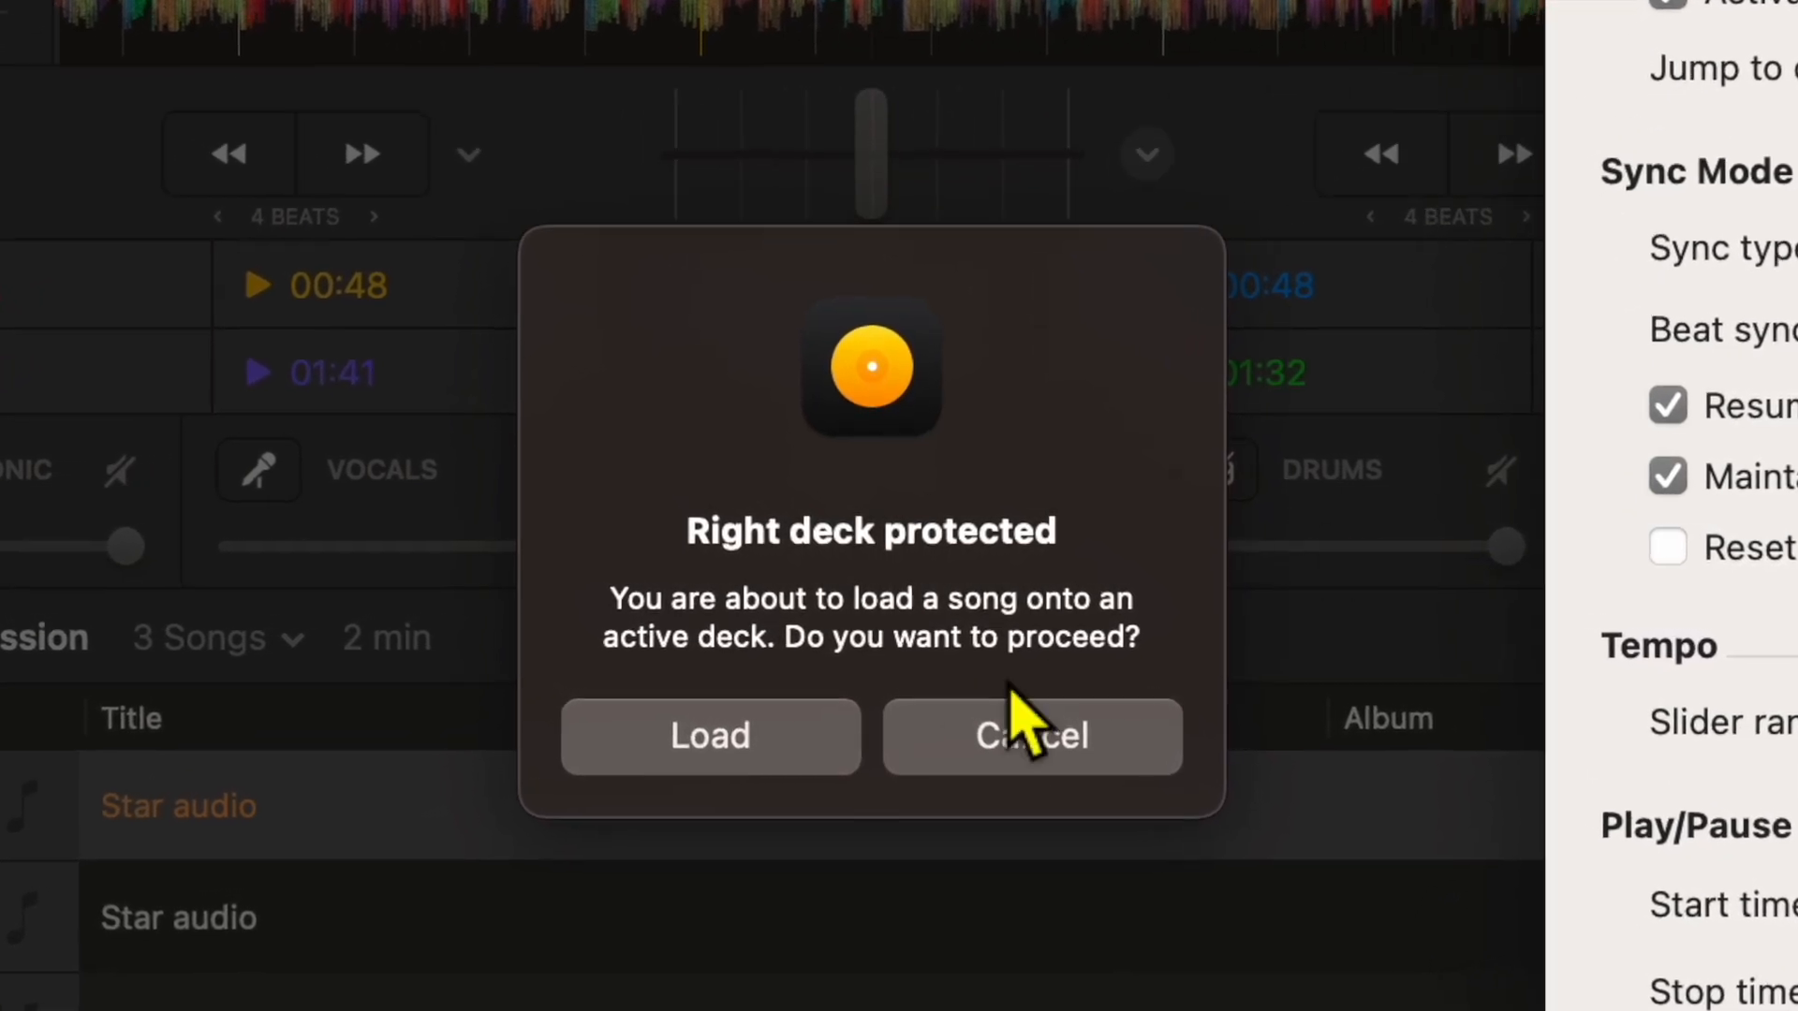
pyautogui.moveTo(814, 895)
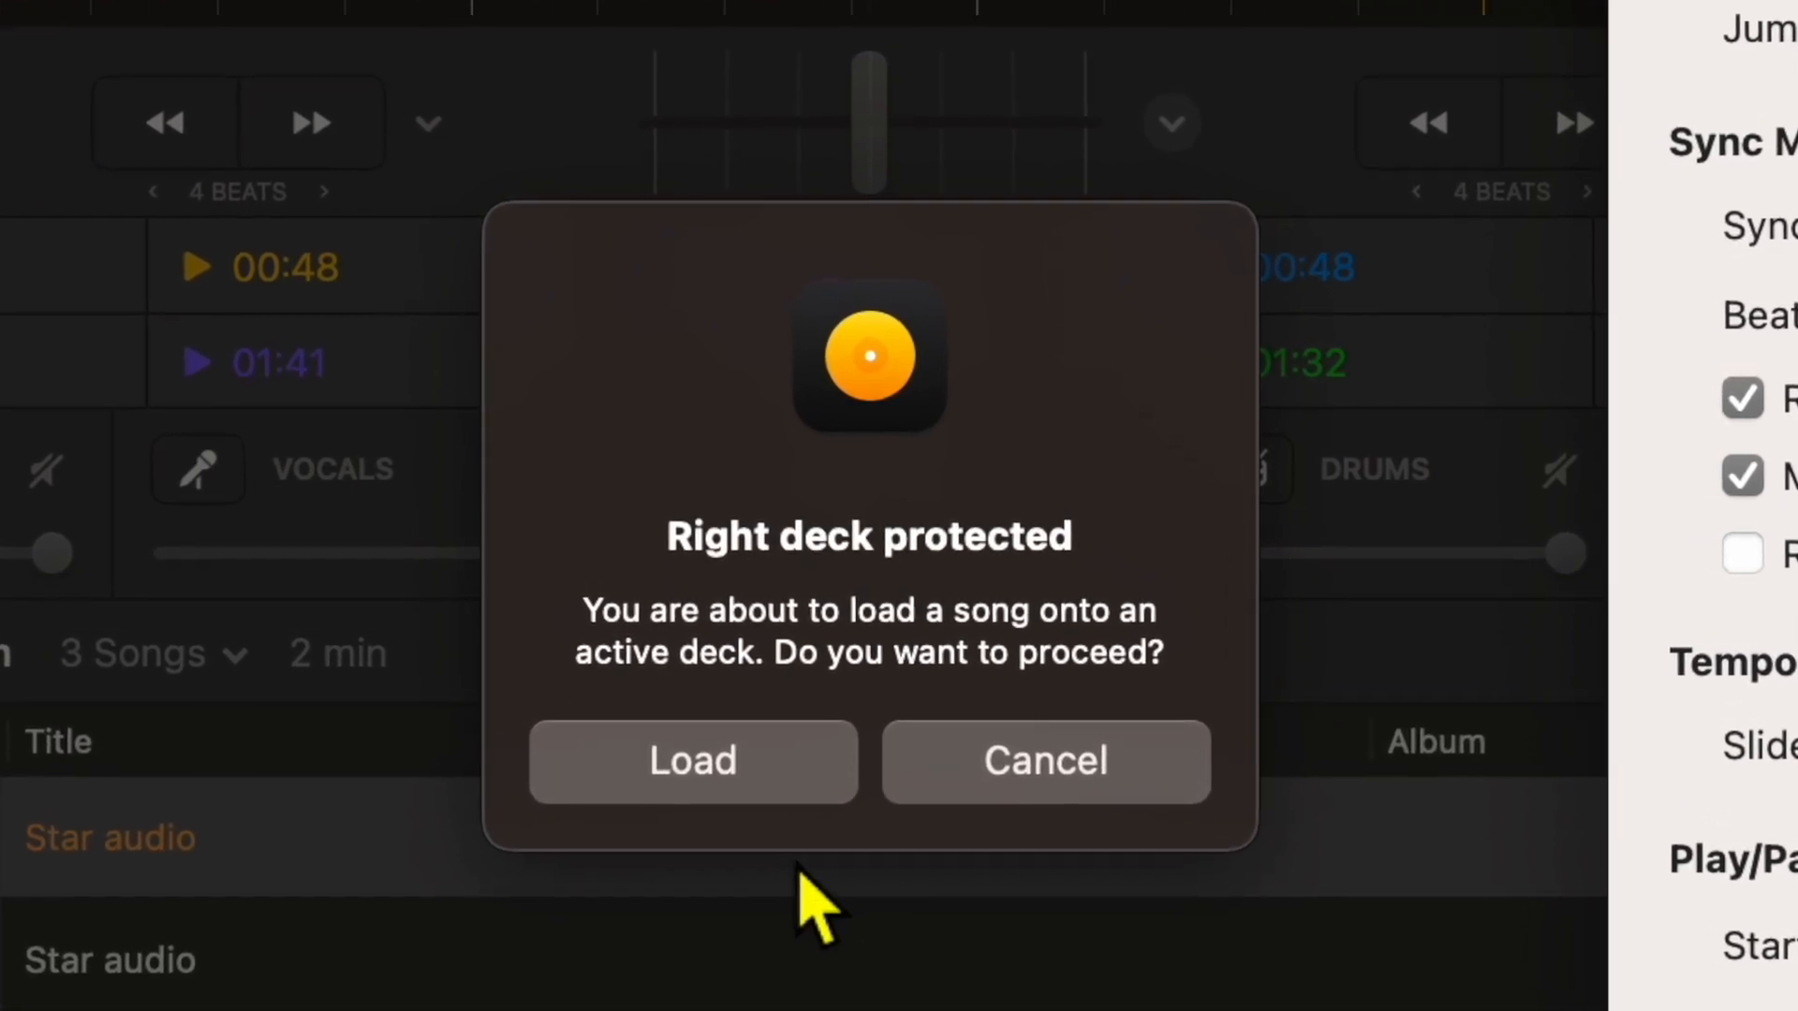
pyautogui.click(691, 768)
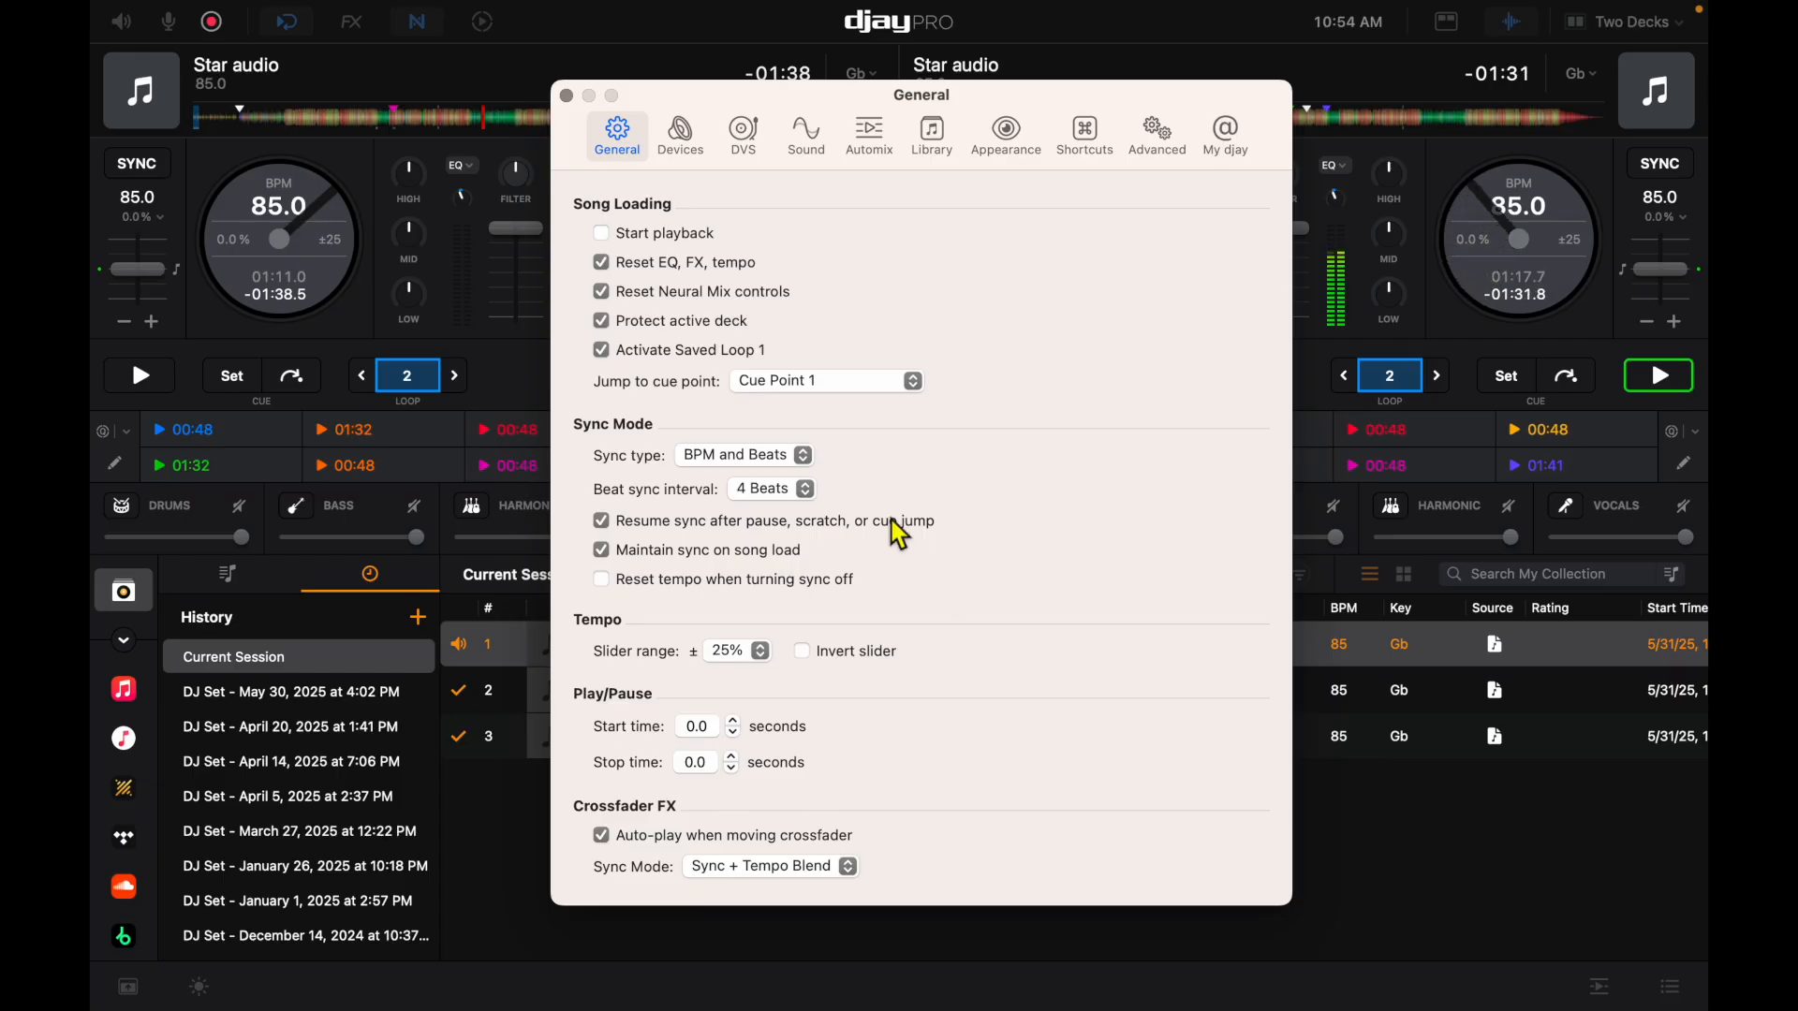
pyautogui.moveTo(1015, 502)
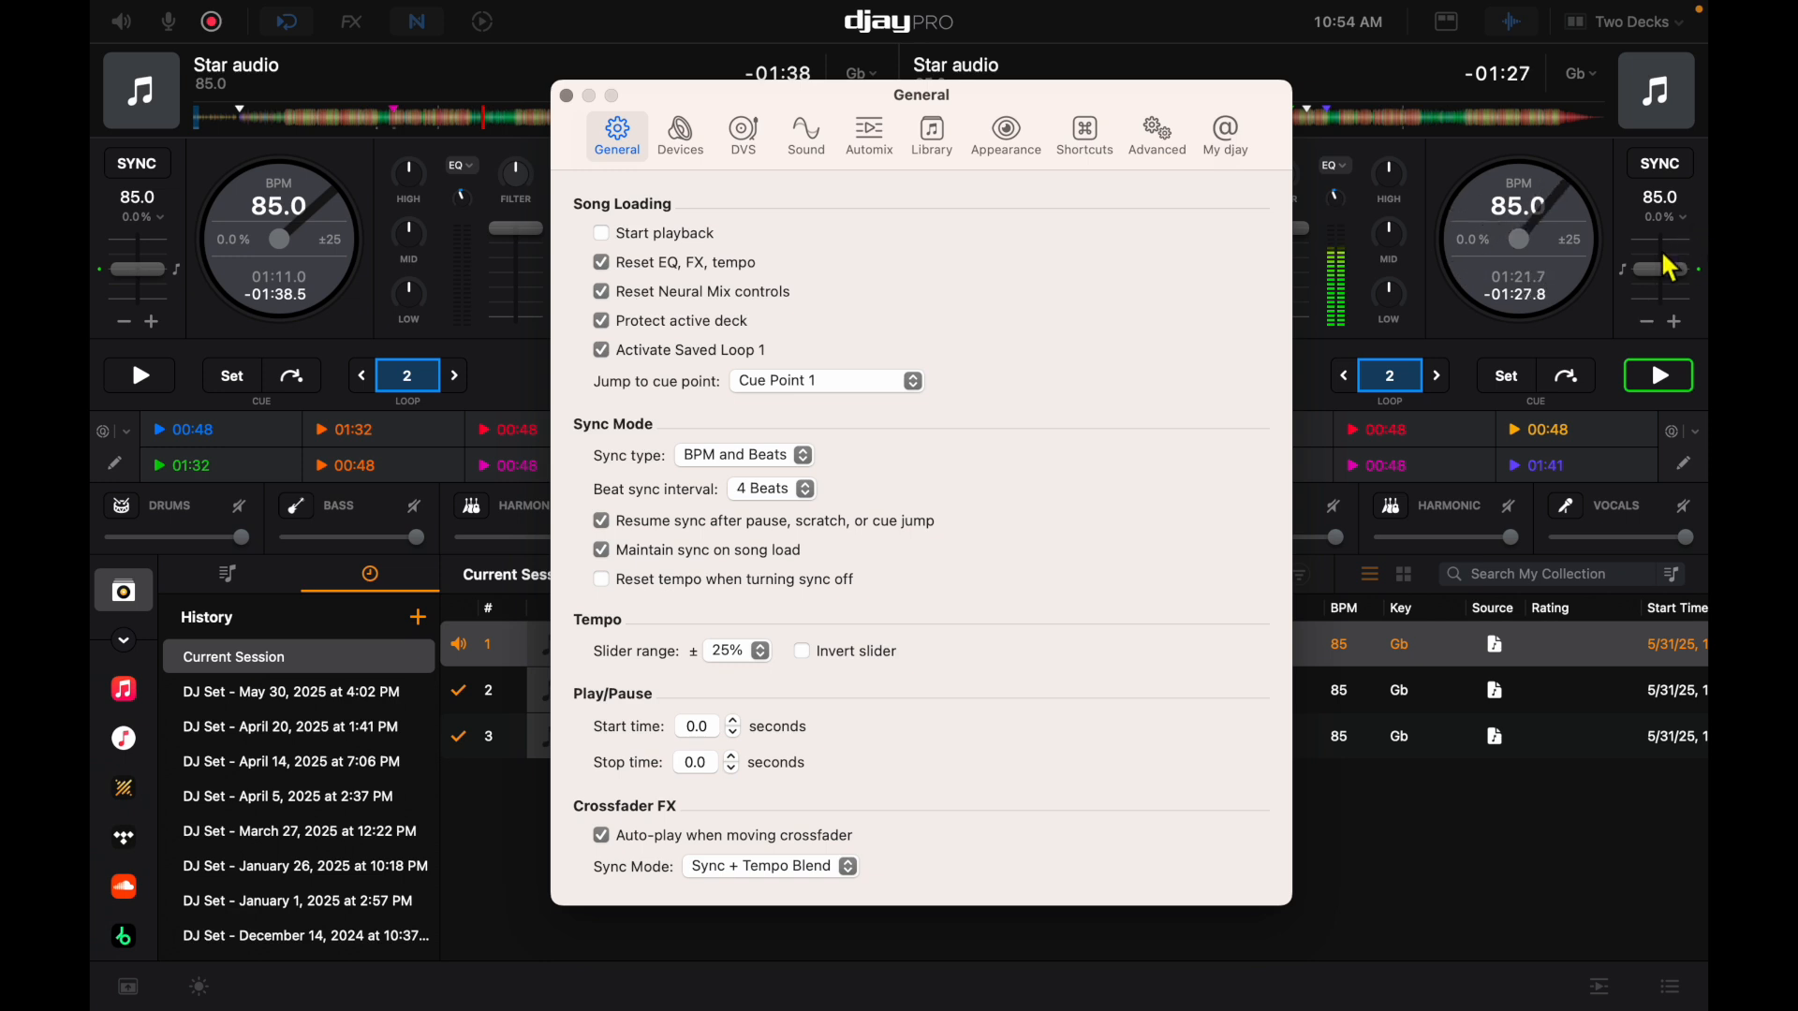
# Step: Try tempo slider ranges 8% and 75%, then settle on ±16%
pyautogui.click(735, 652)
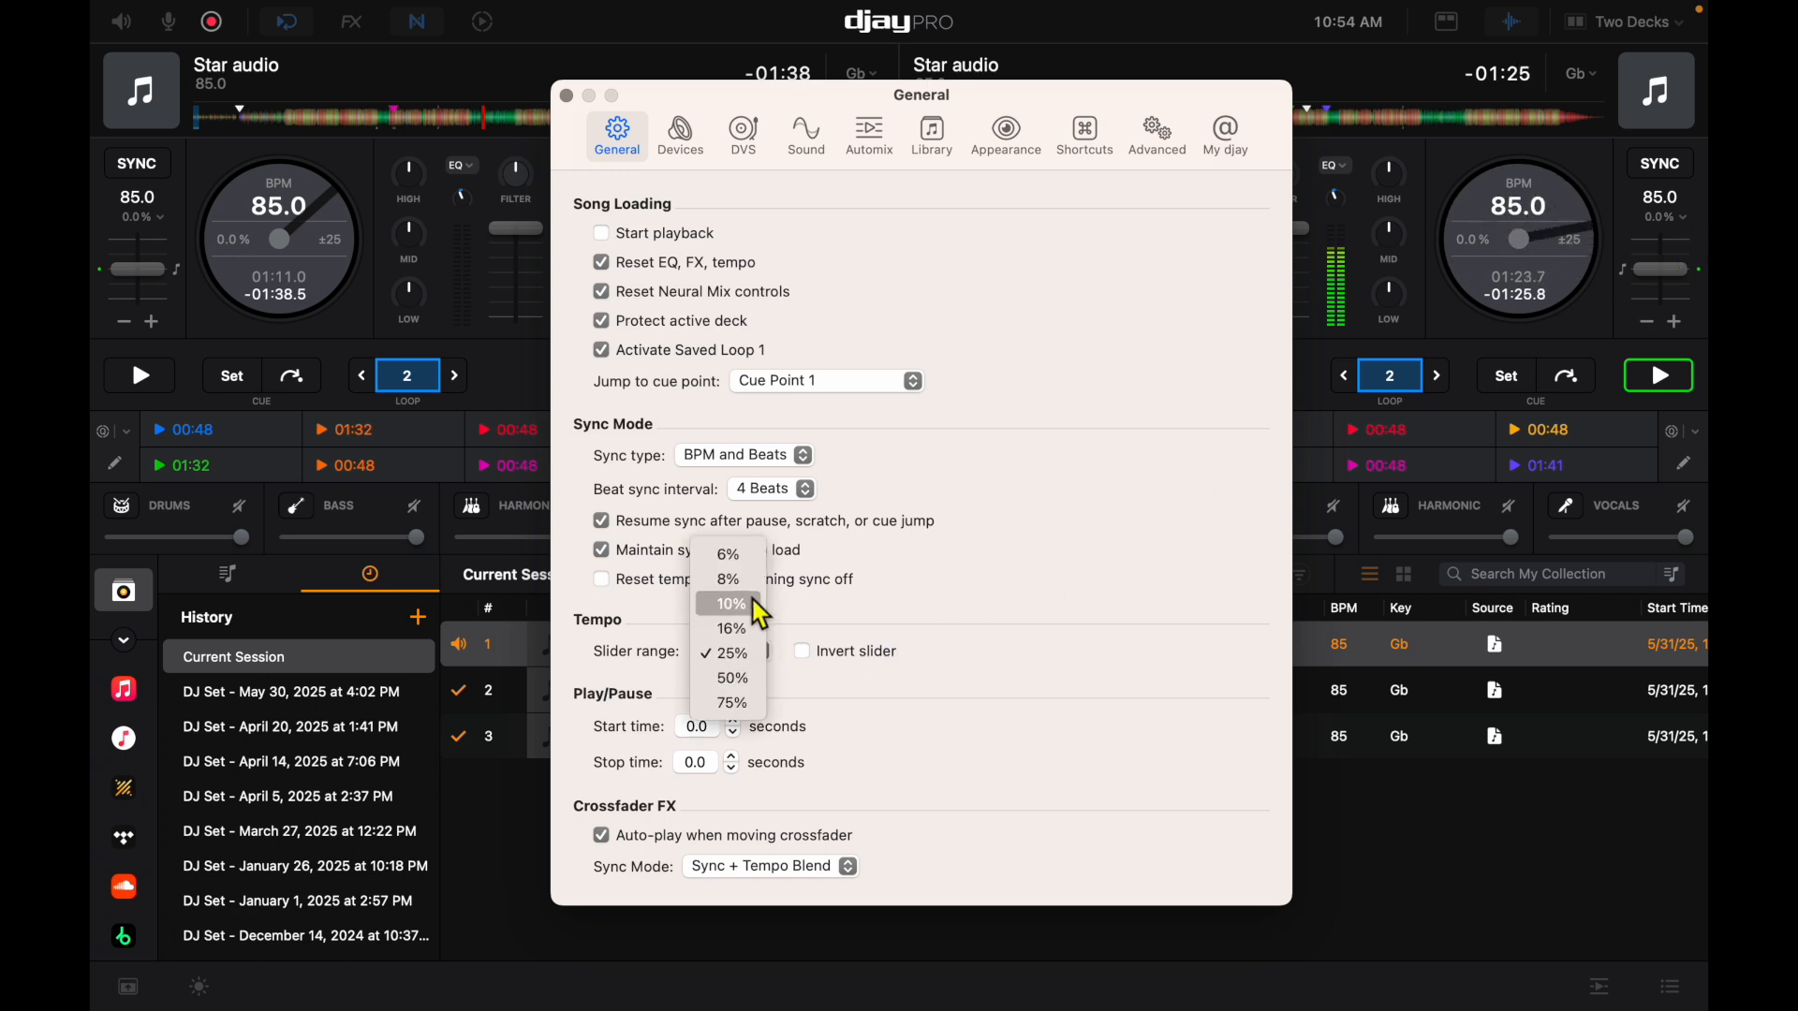
pyautogui.click(729, 578)
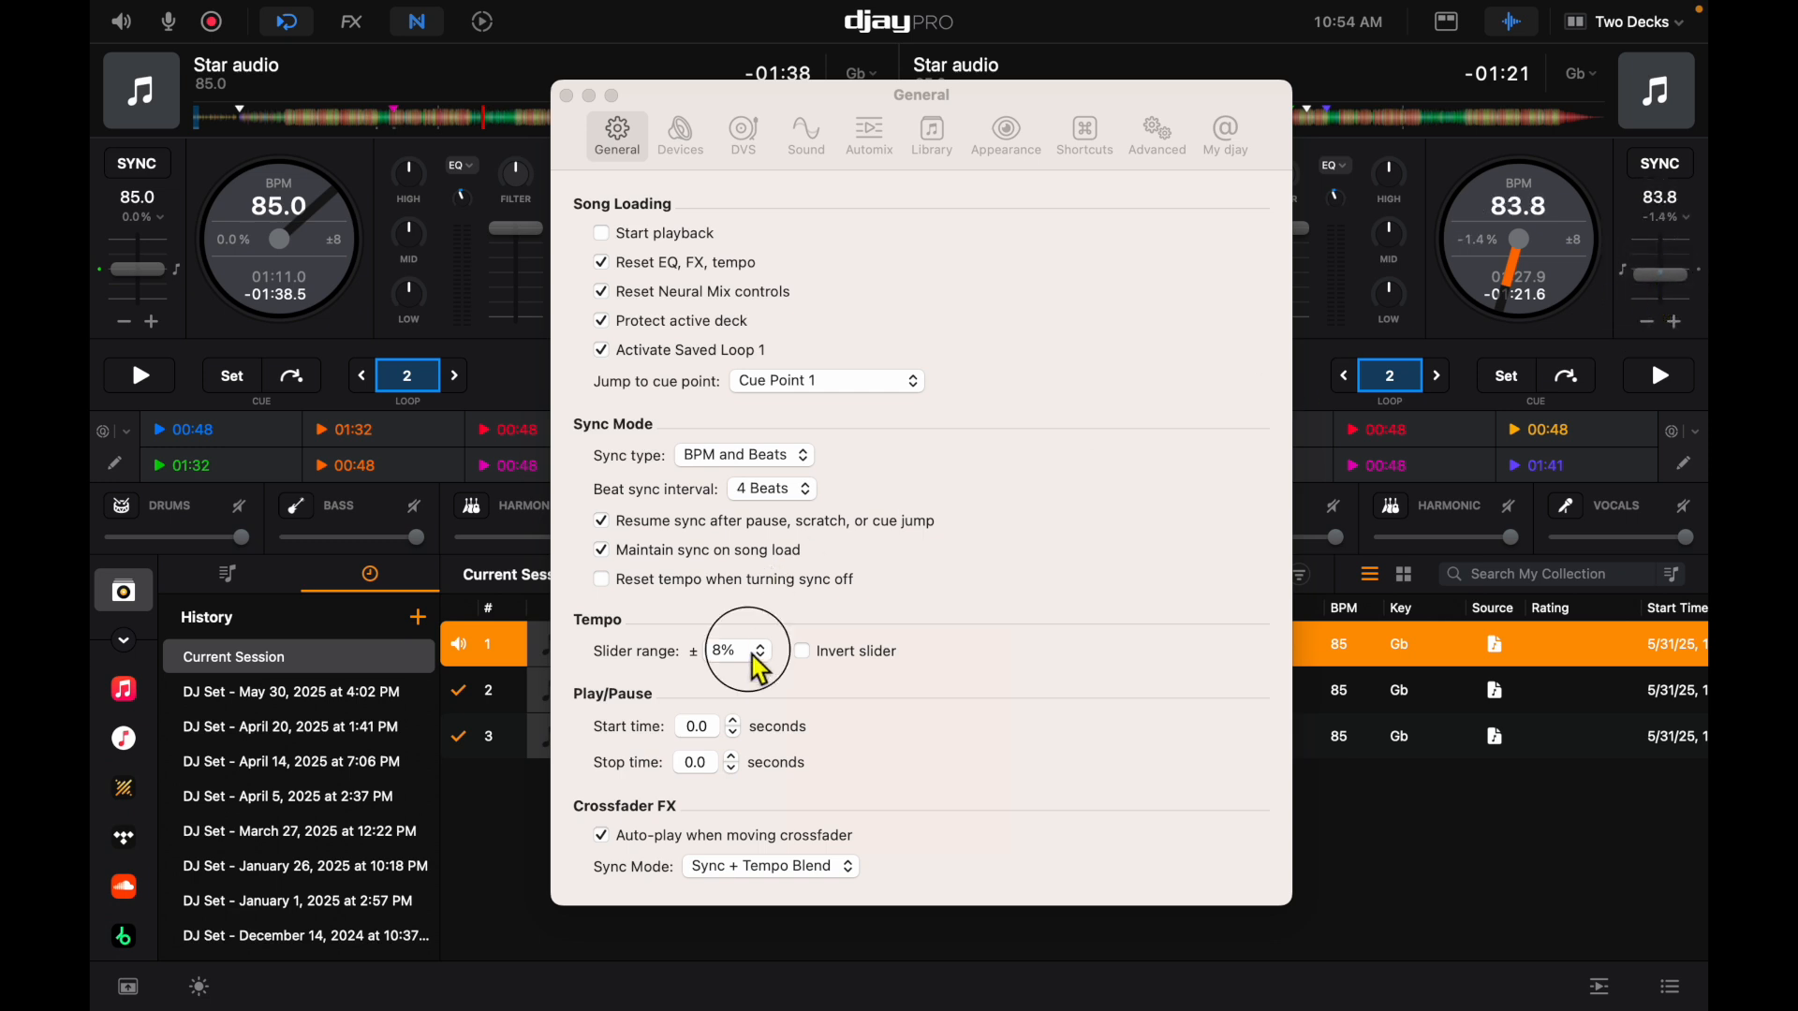
pyautogui.click(759, 644)
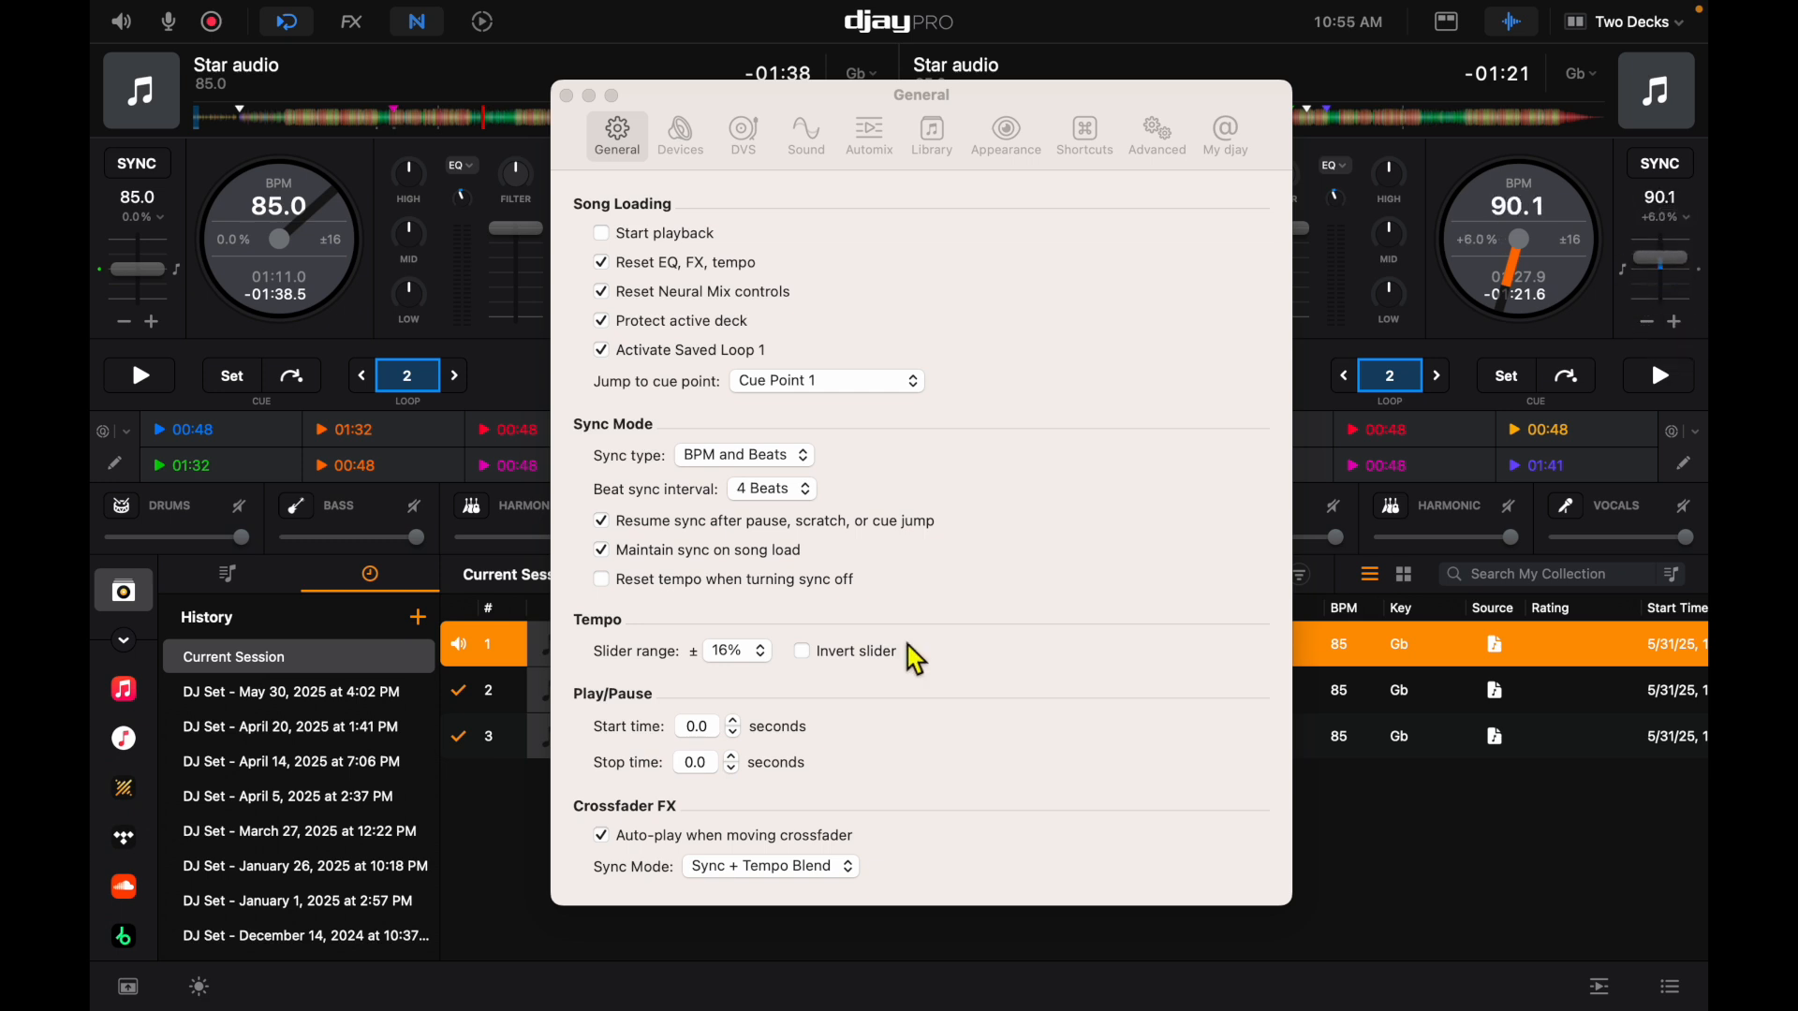
pyautogui.click(734, 651)
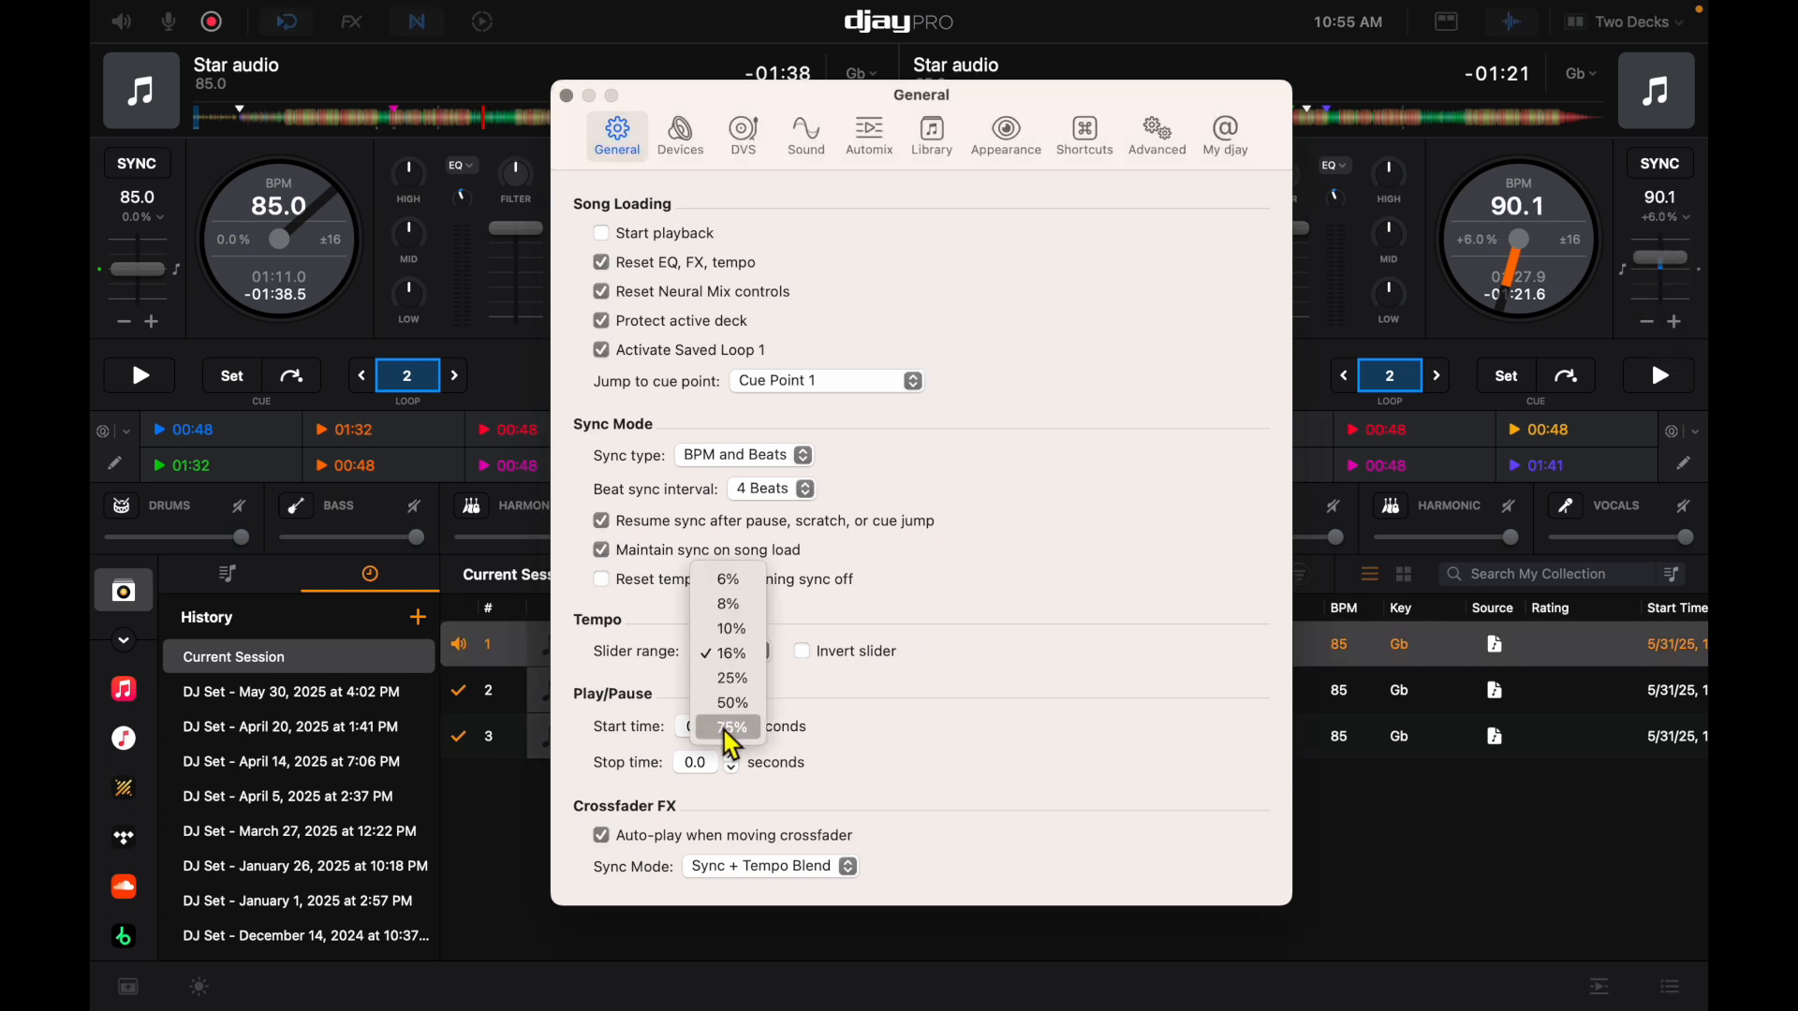
pyautogui.click(730, 727)
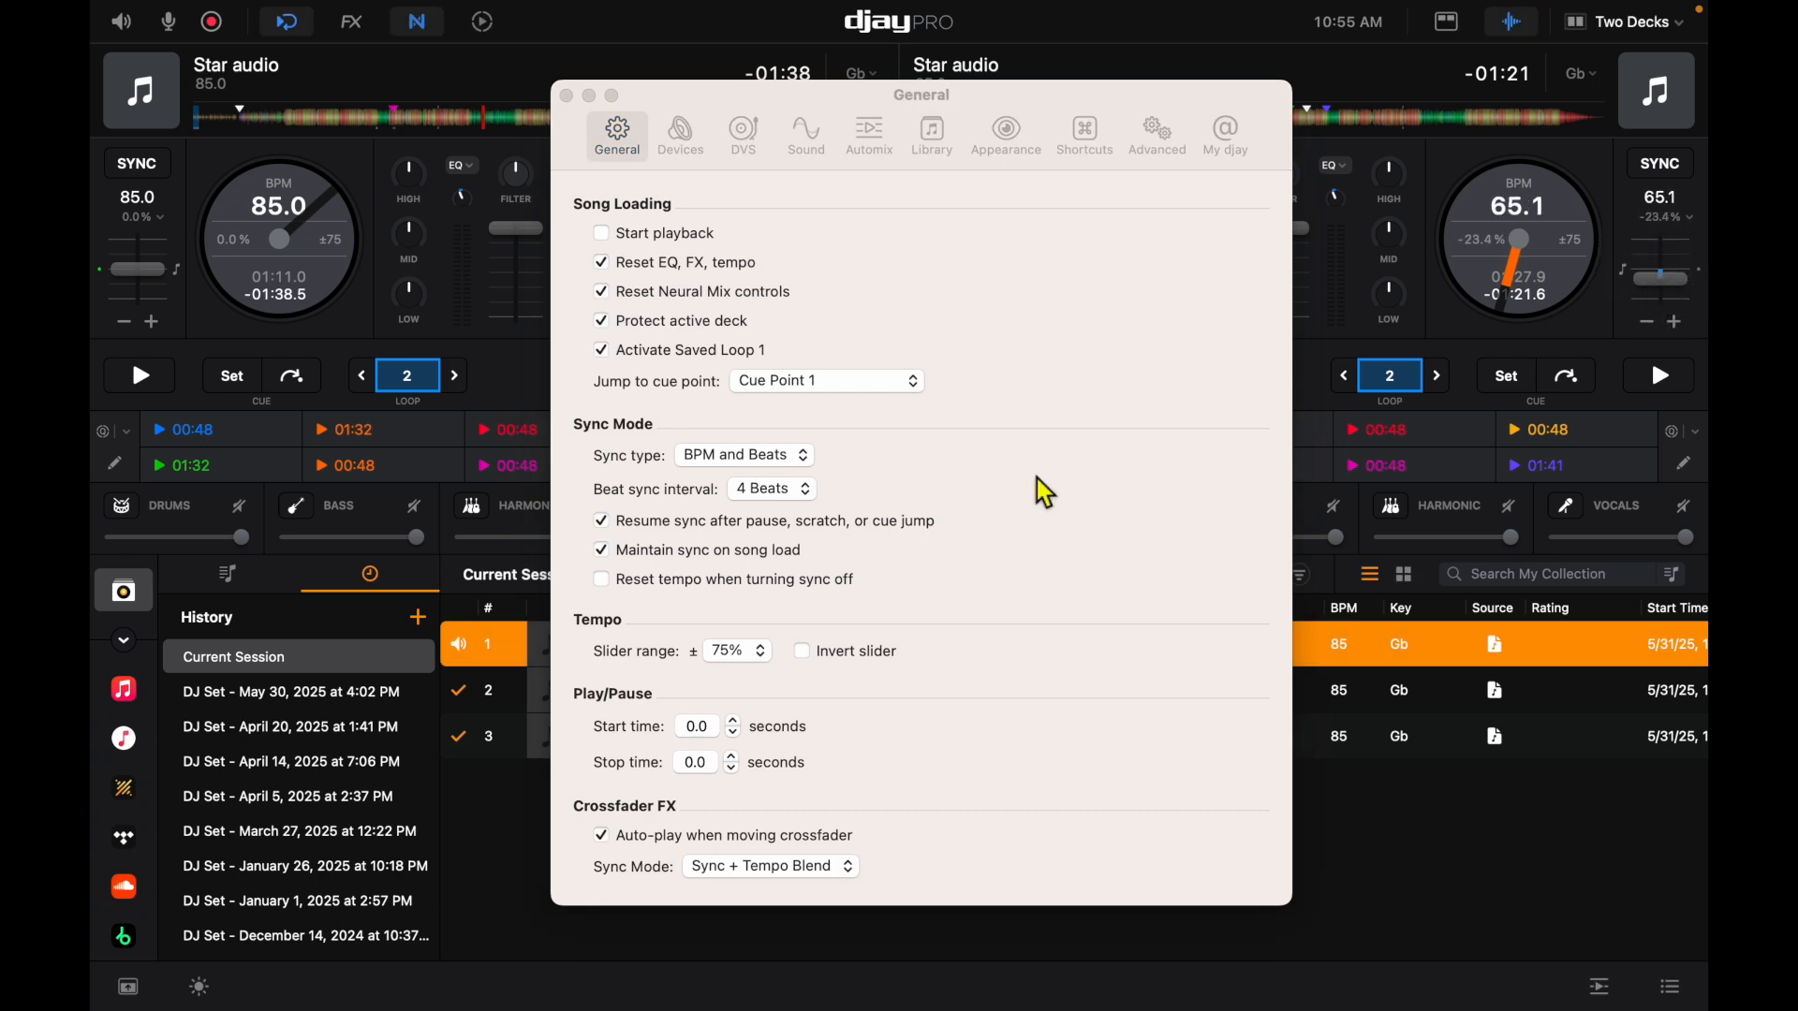
pyautogui.click(732, 650)
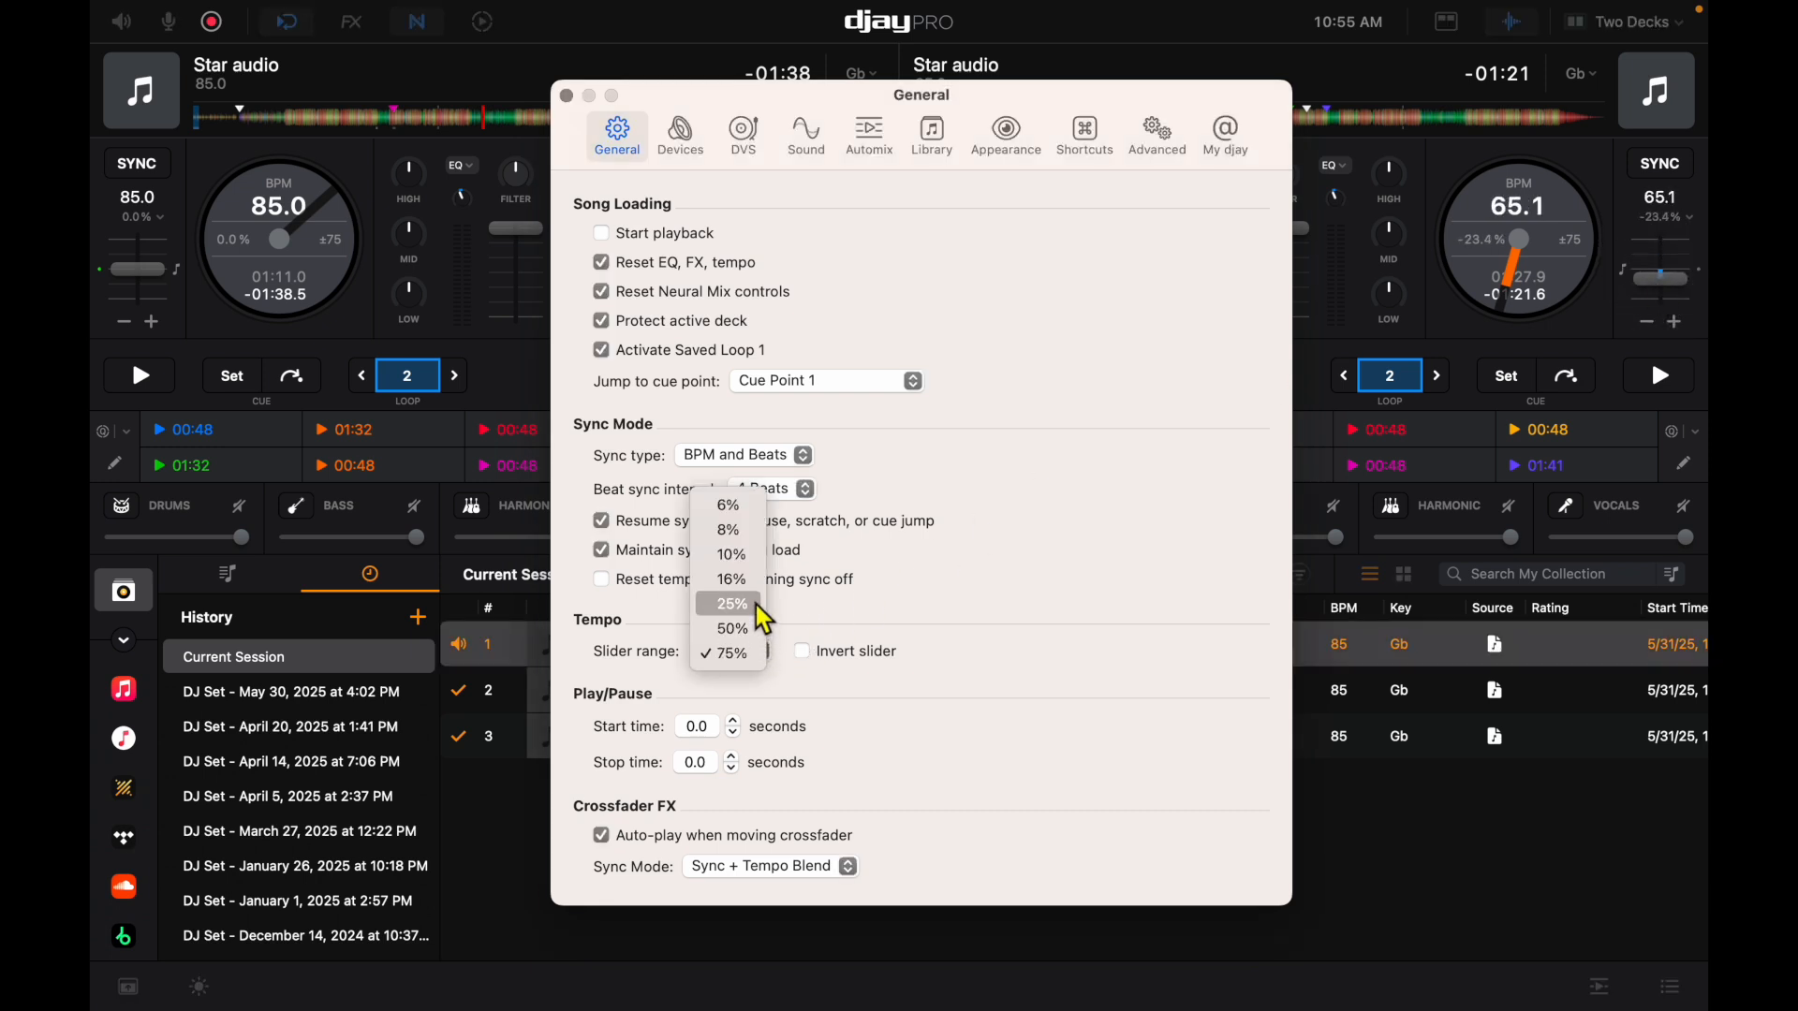
pyautogui.click(730, 579)
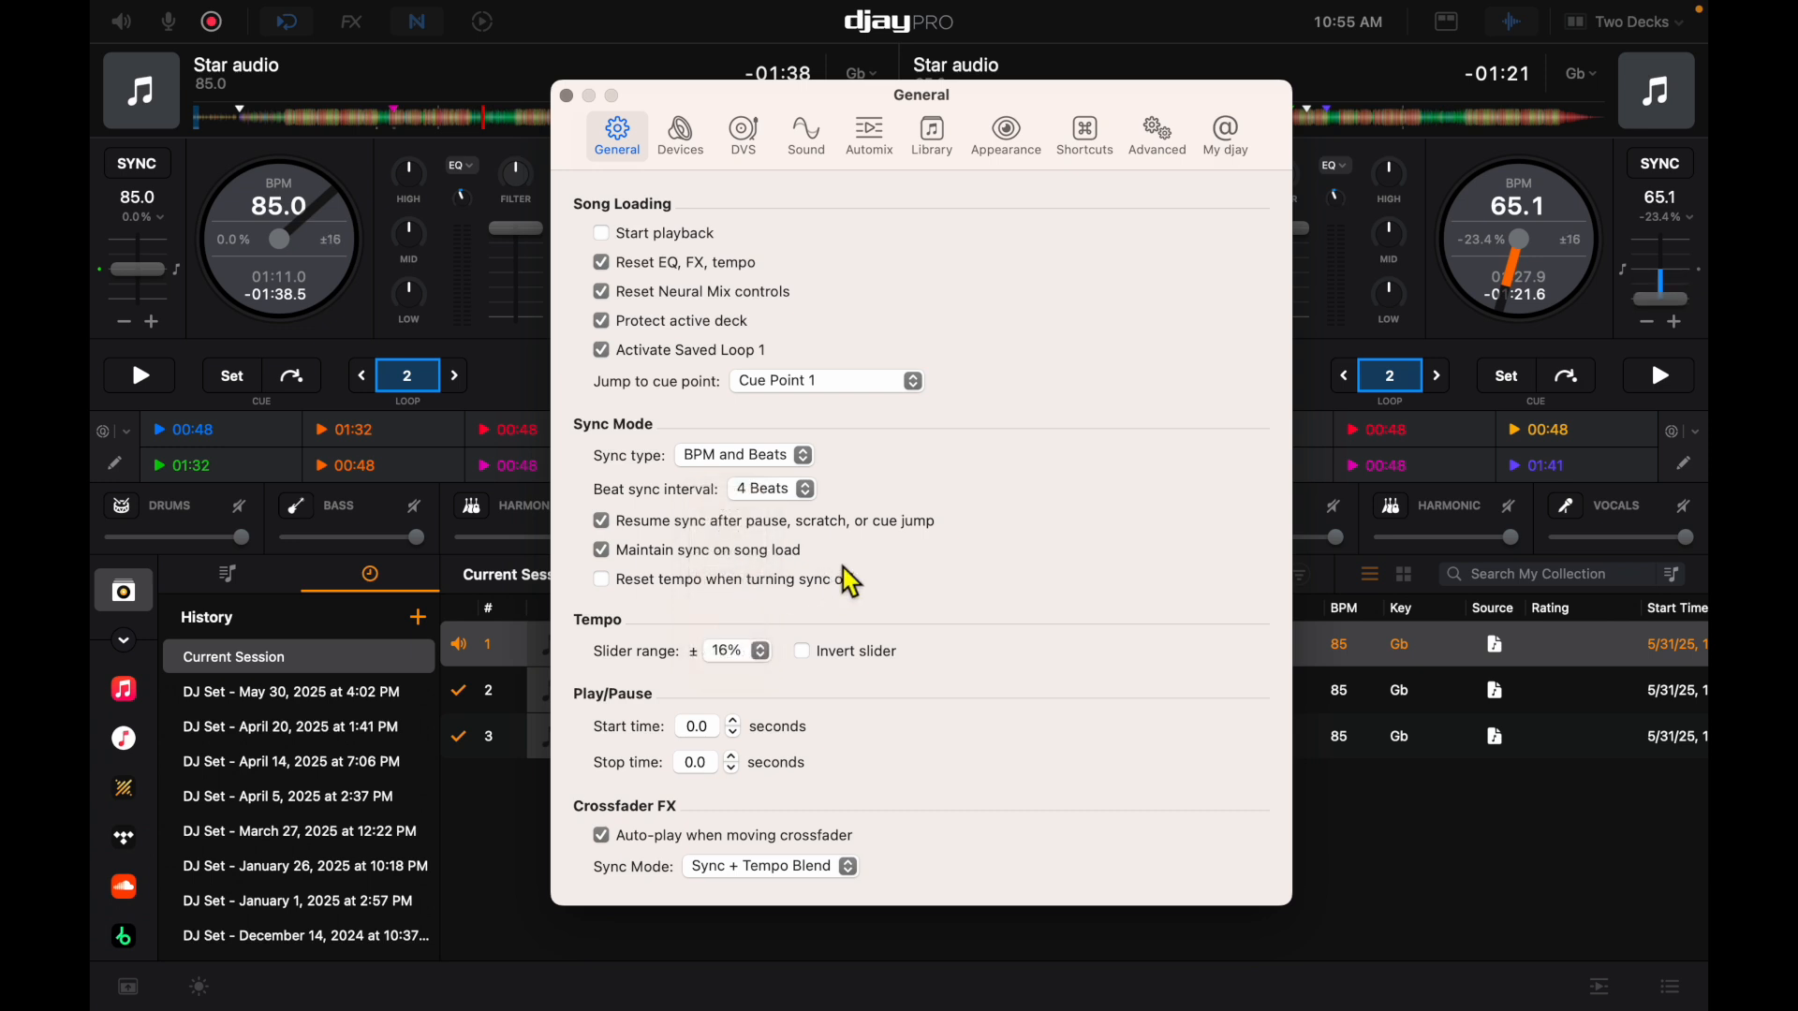
pyautogui.moveTo(659, 768)
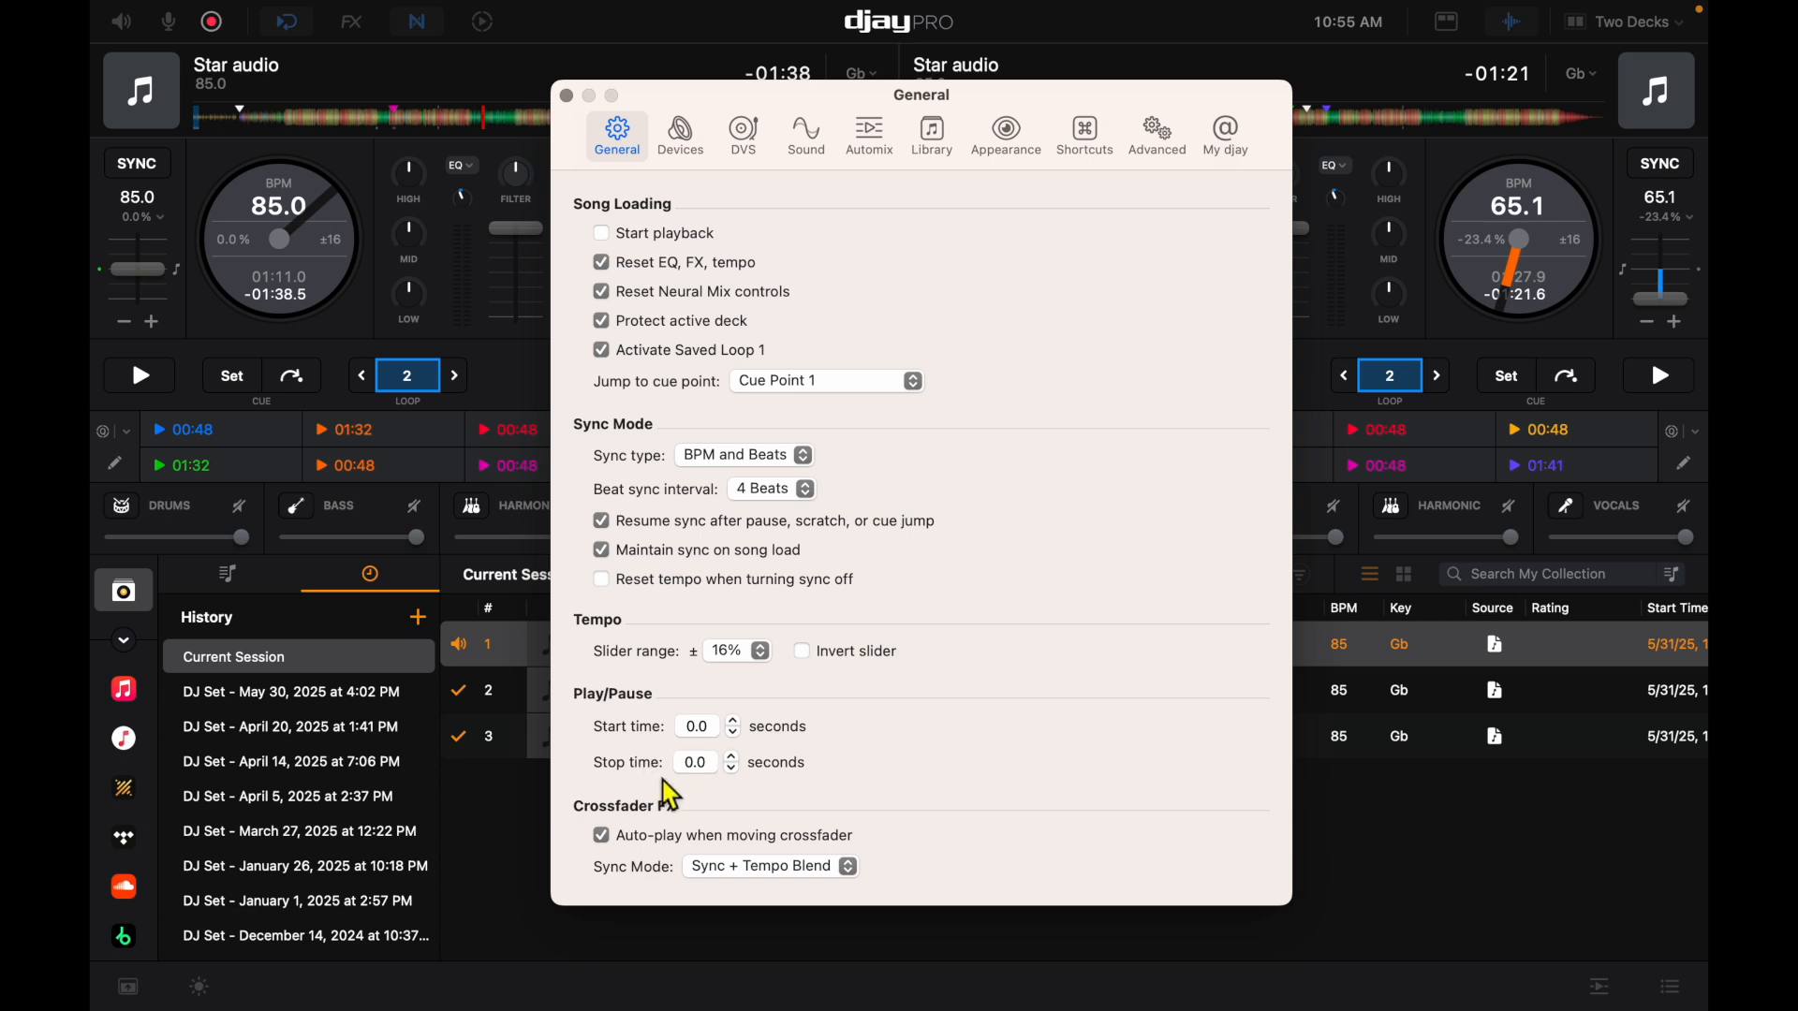
pyautogui.moveTo(814, 685)
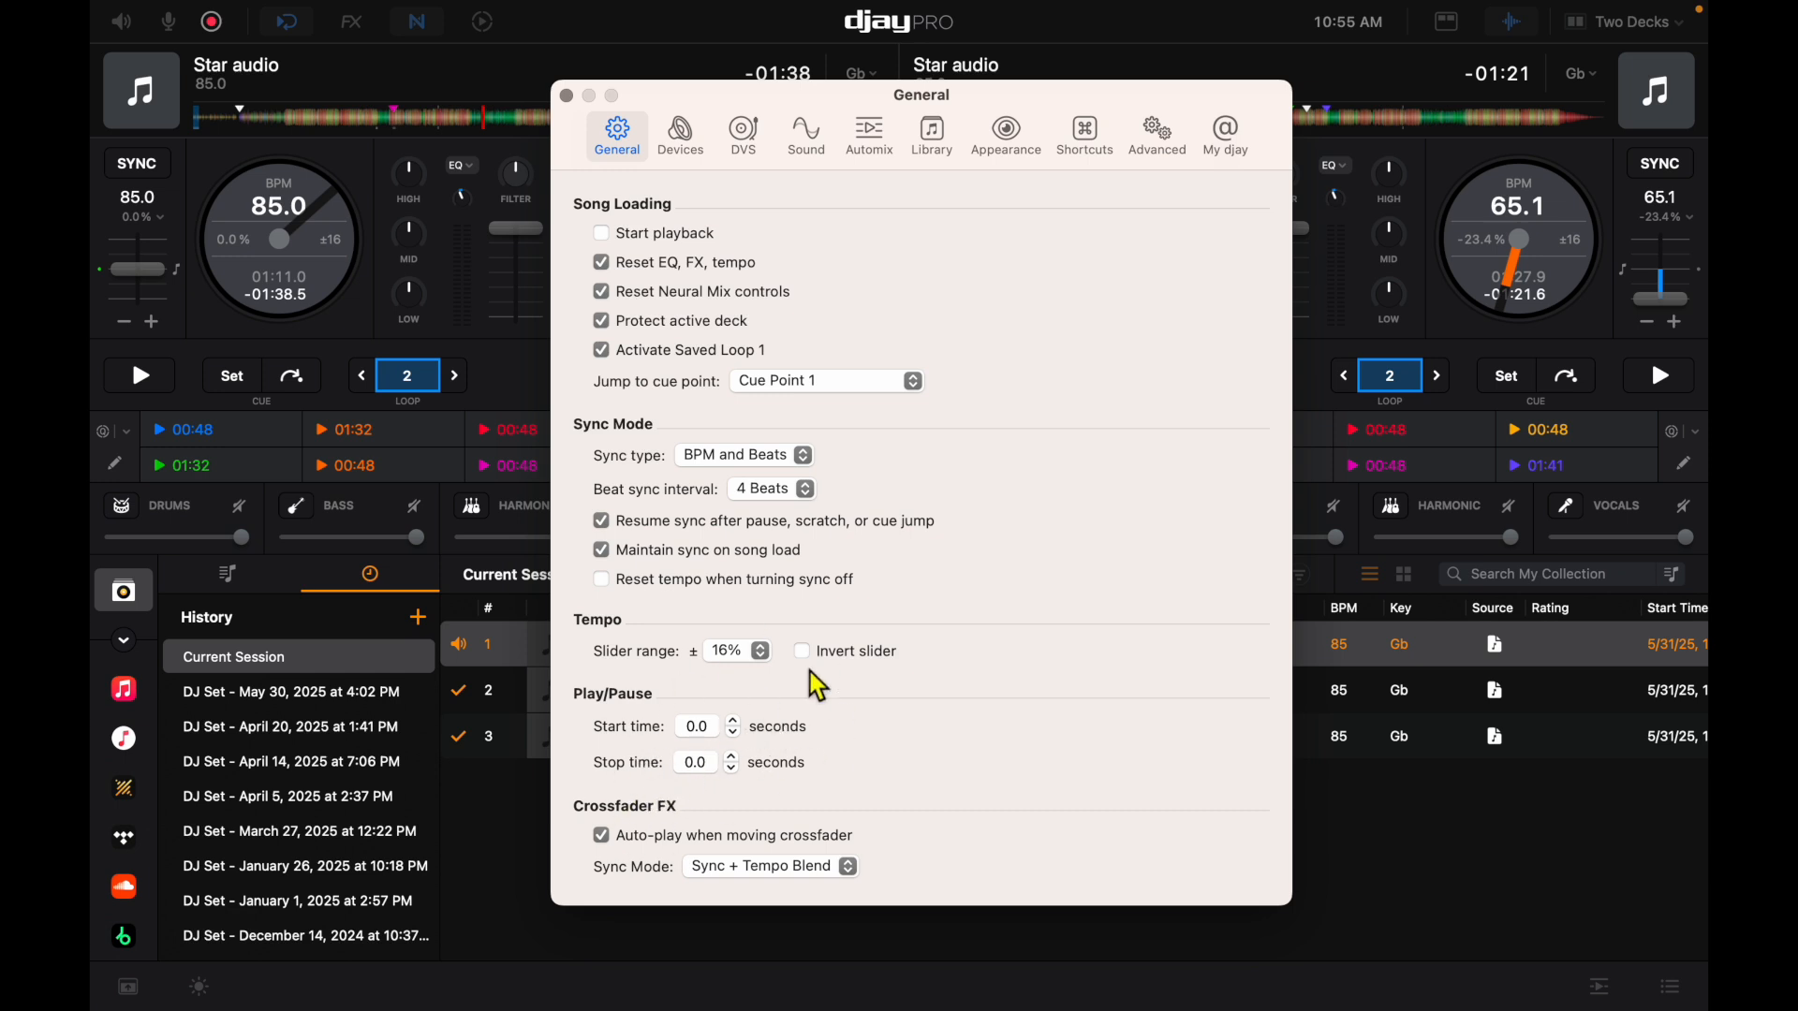
pyautogui.click(732, 719)
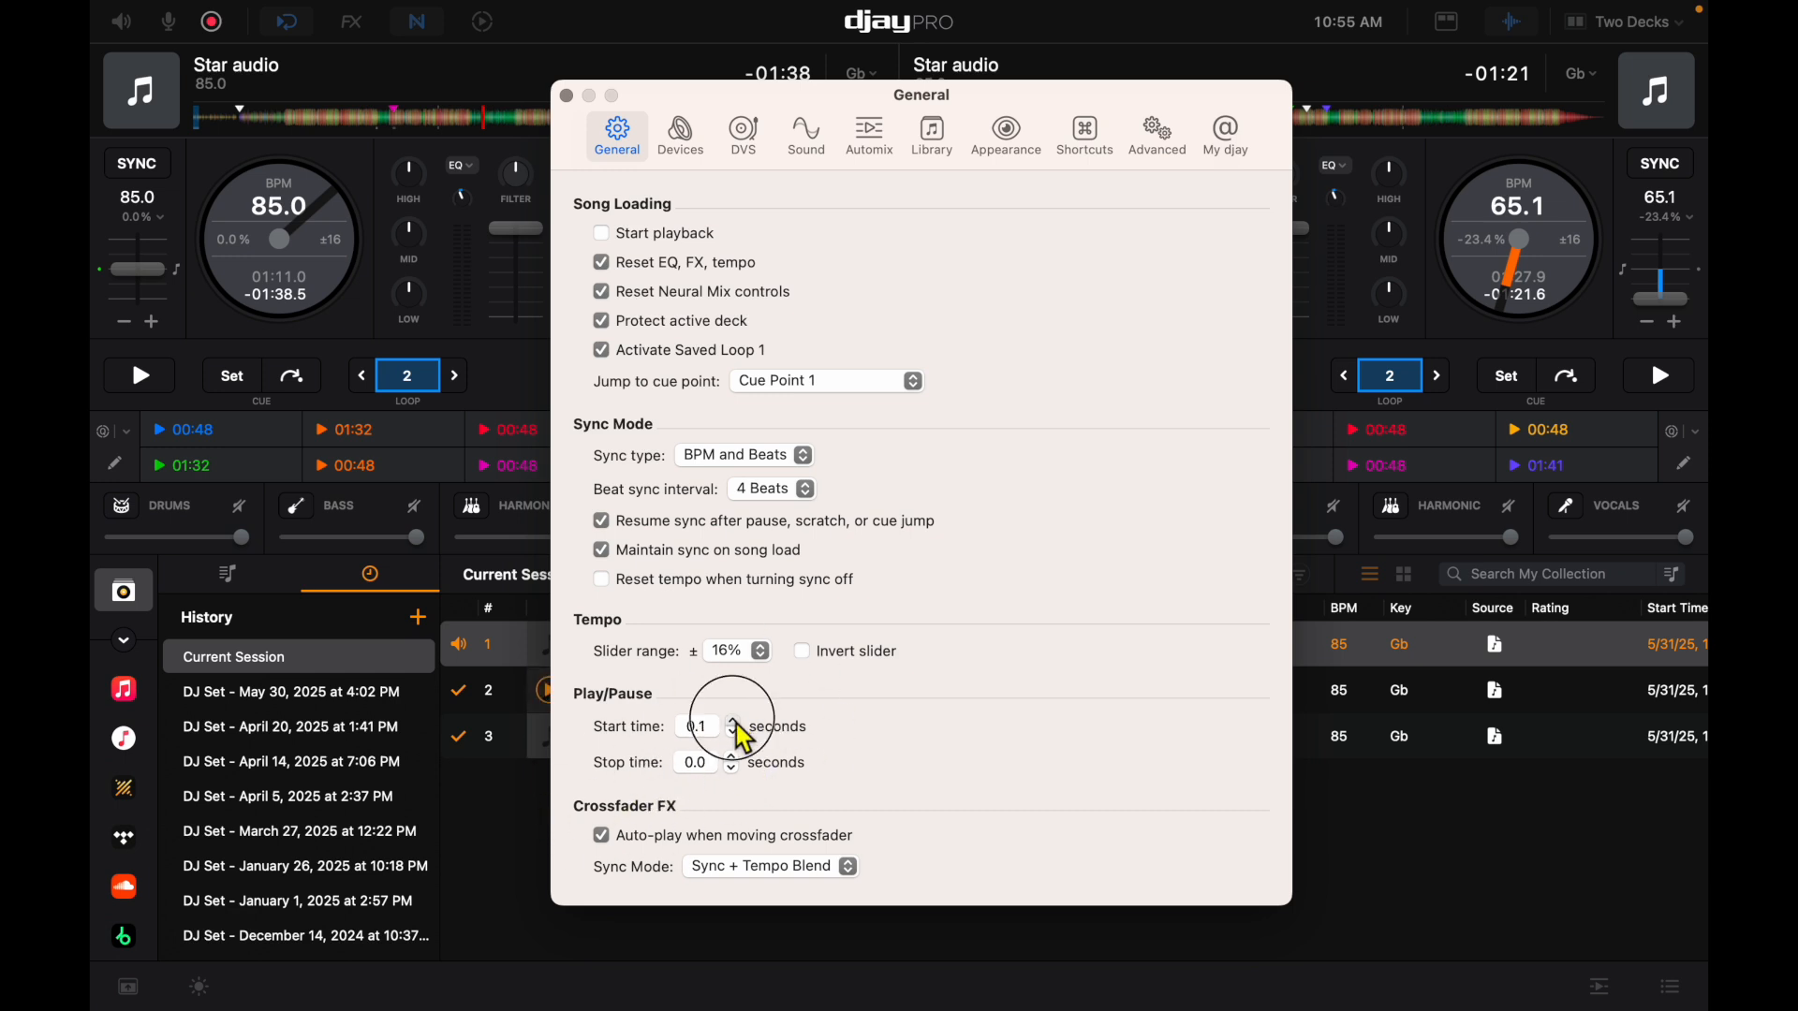
pyautogui.click(732, 719)
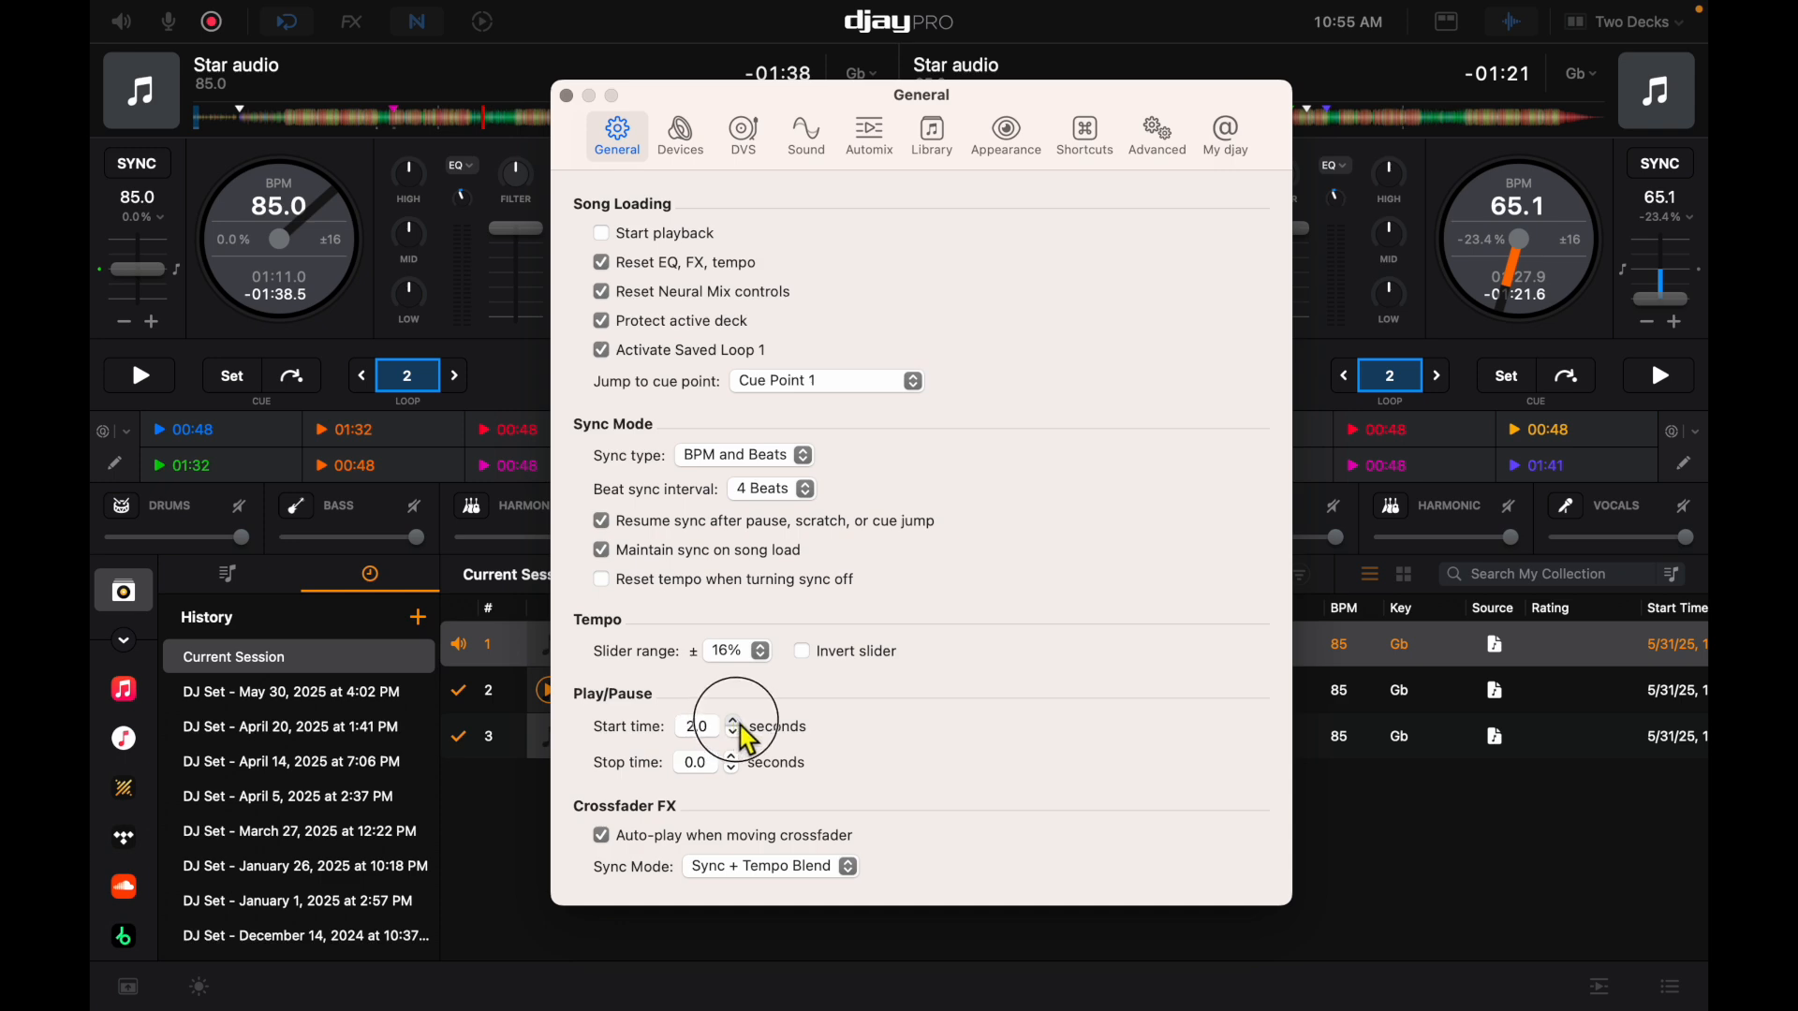
pyautogui.click(733, 719)
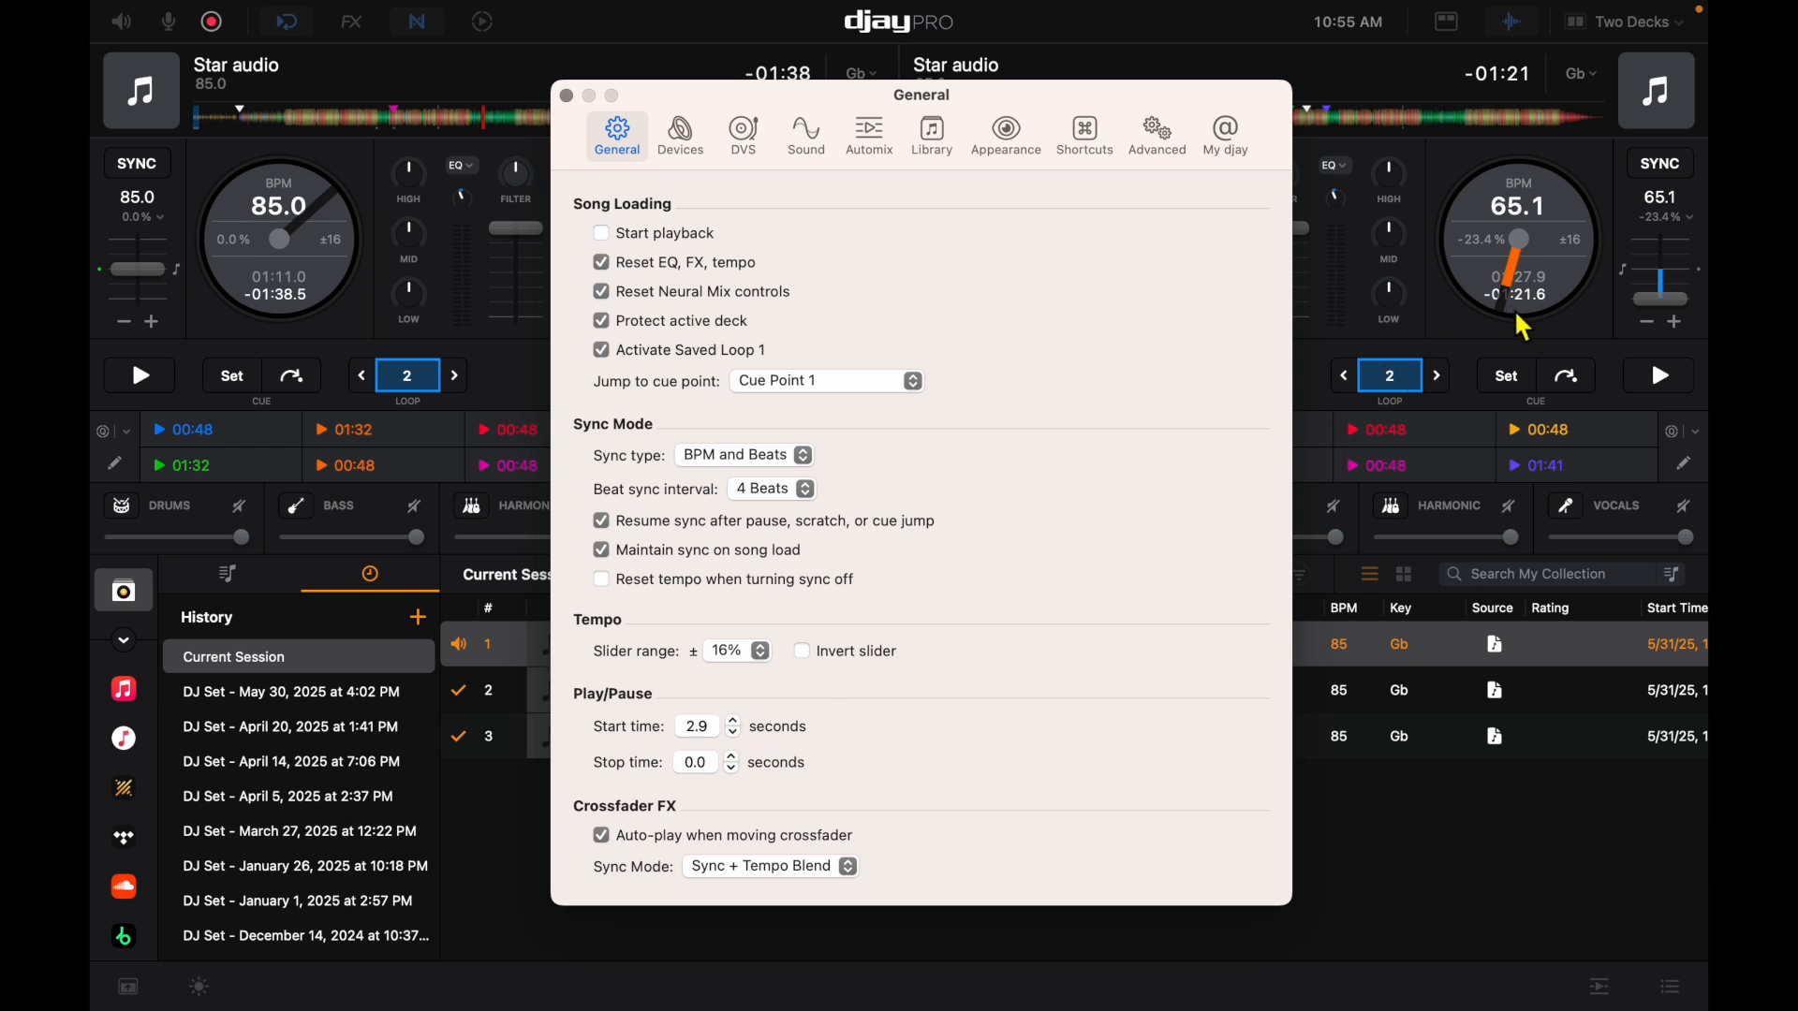
pyautogui.click(1657, 375)
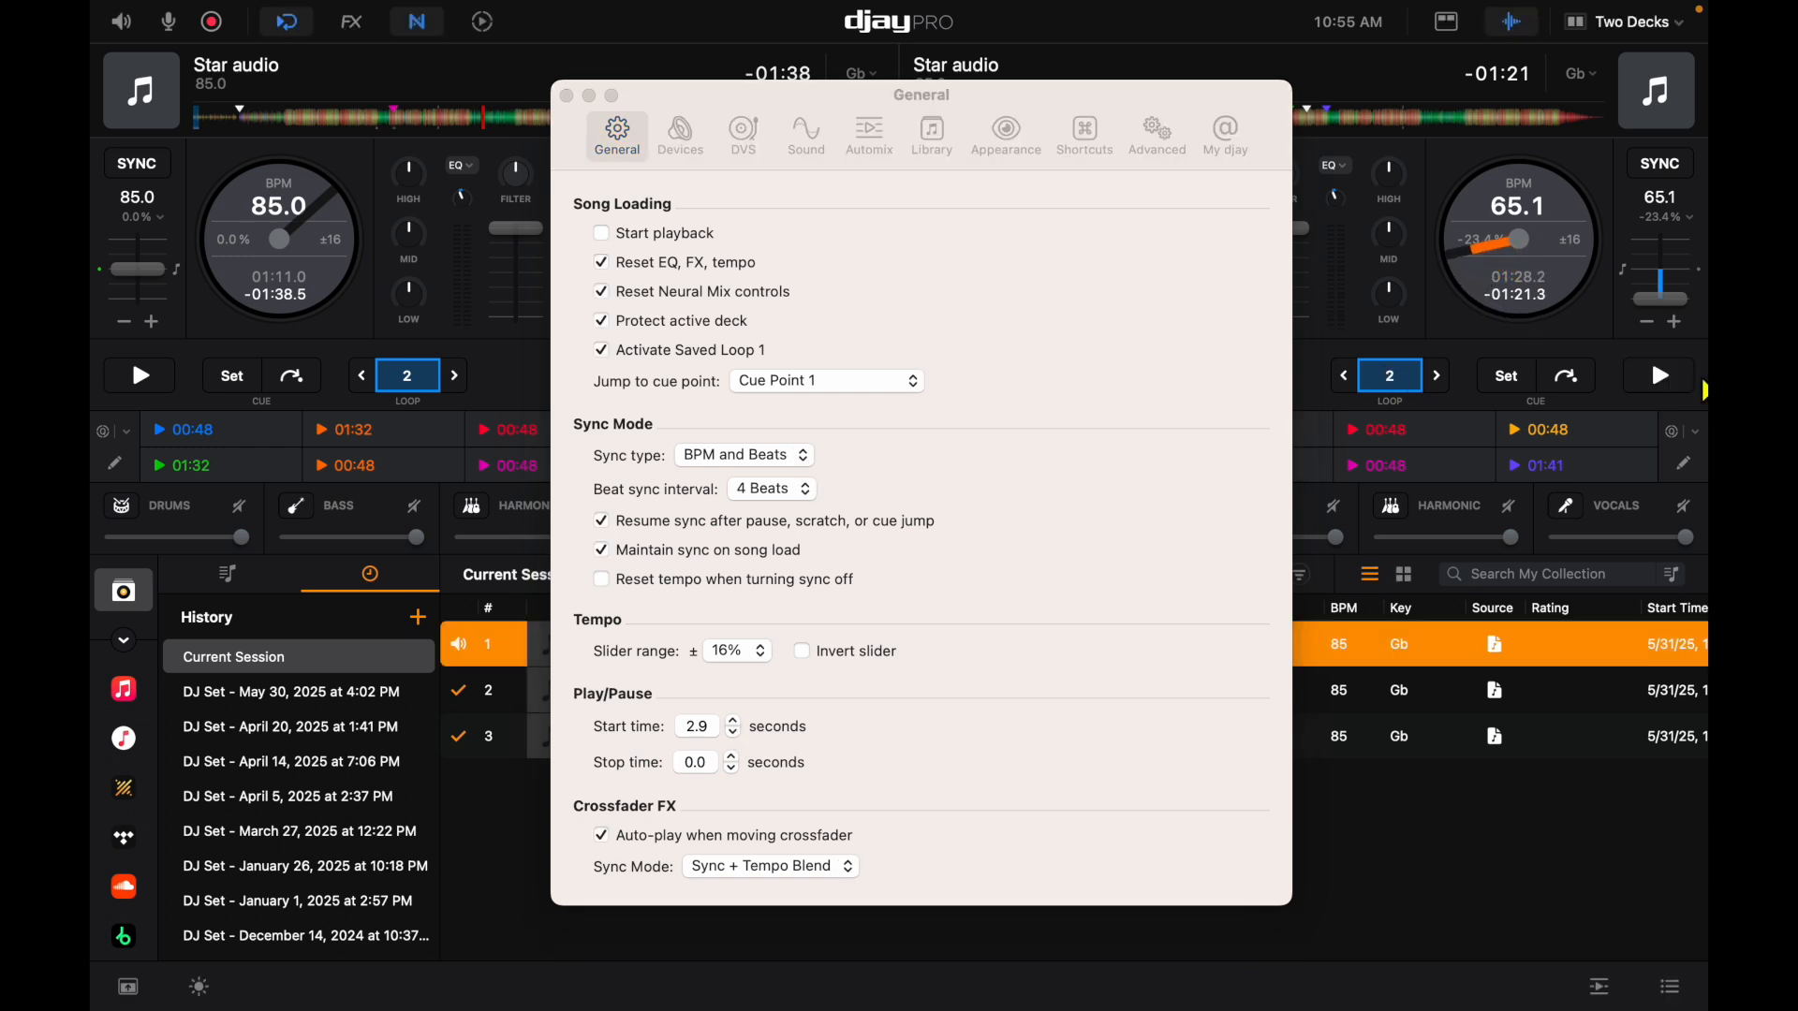
pyautogui.click(732, 730)
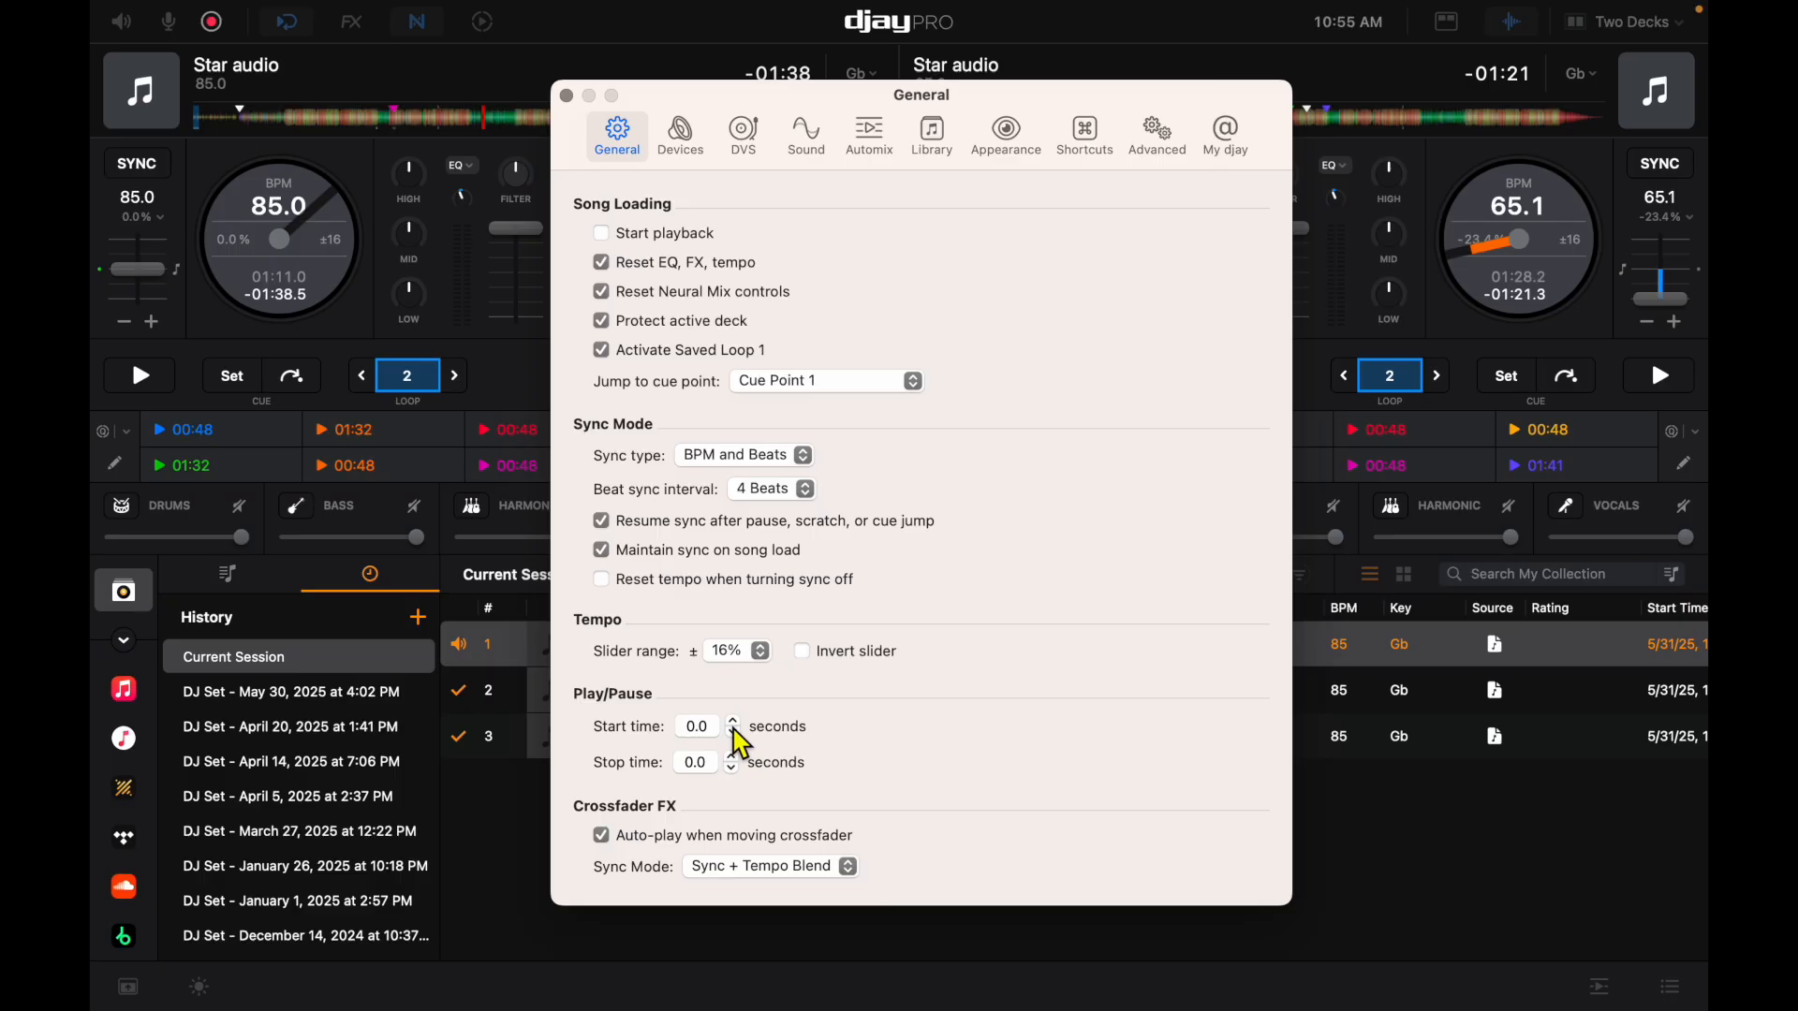
# Step: Raise the Play/Pause stop time to 3.8 seconds and test the slow stop on the right deck
pyautogui.click(732, 758)
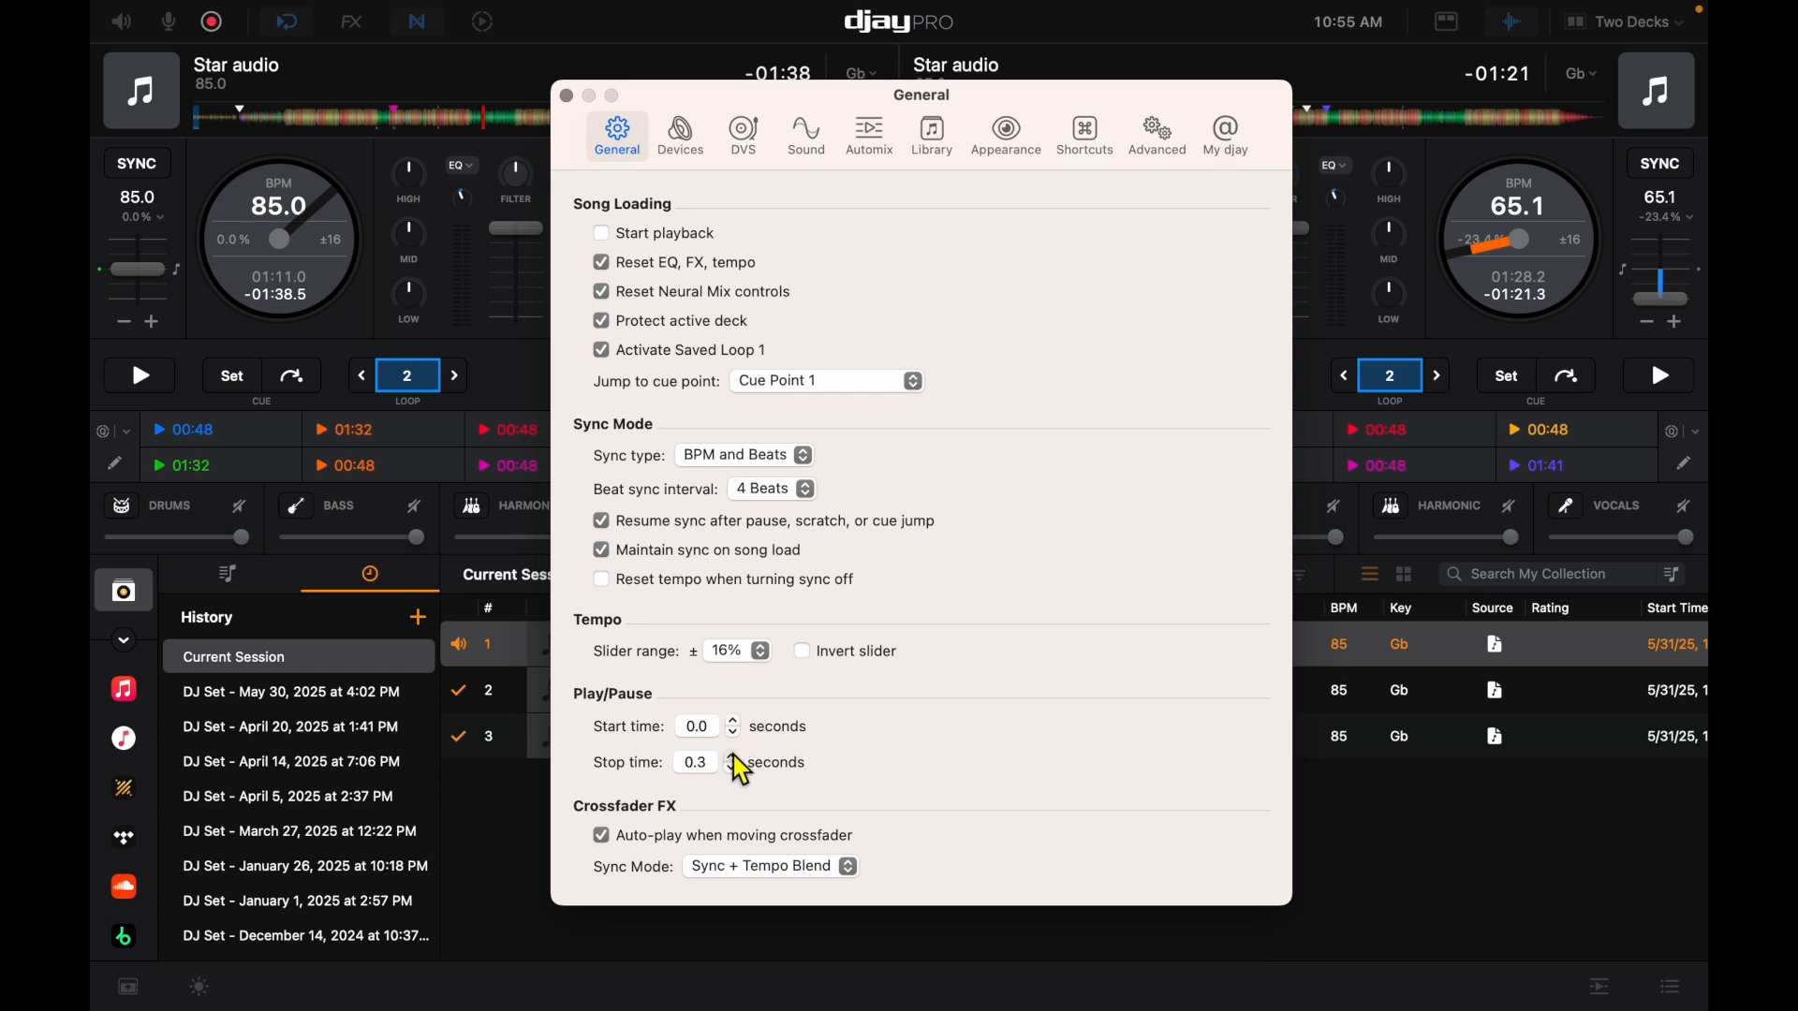
pyautogui.click(733, 758)
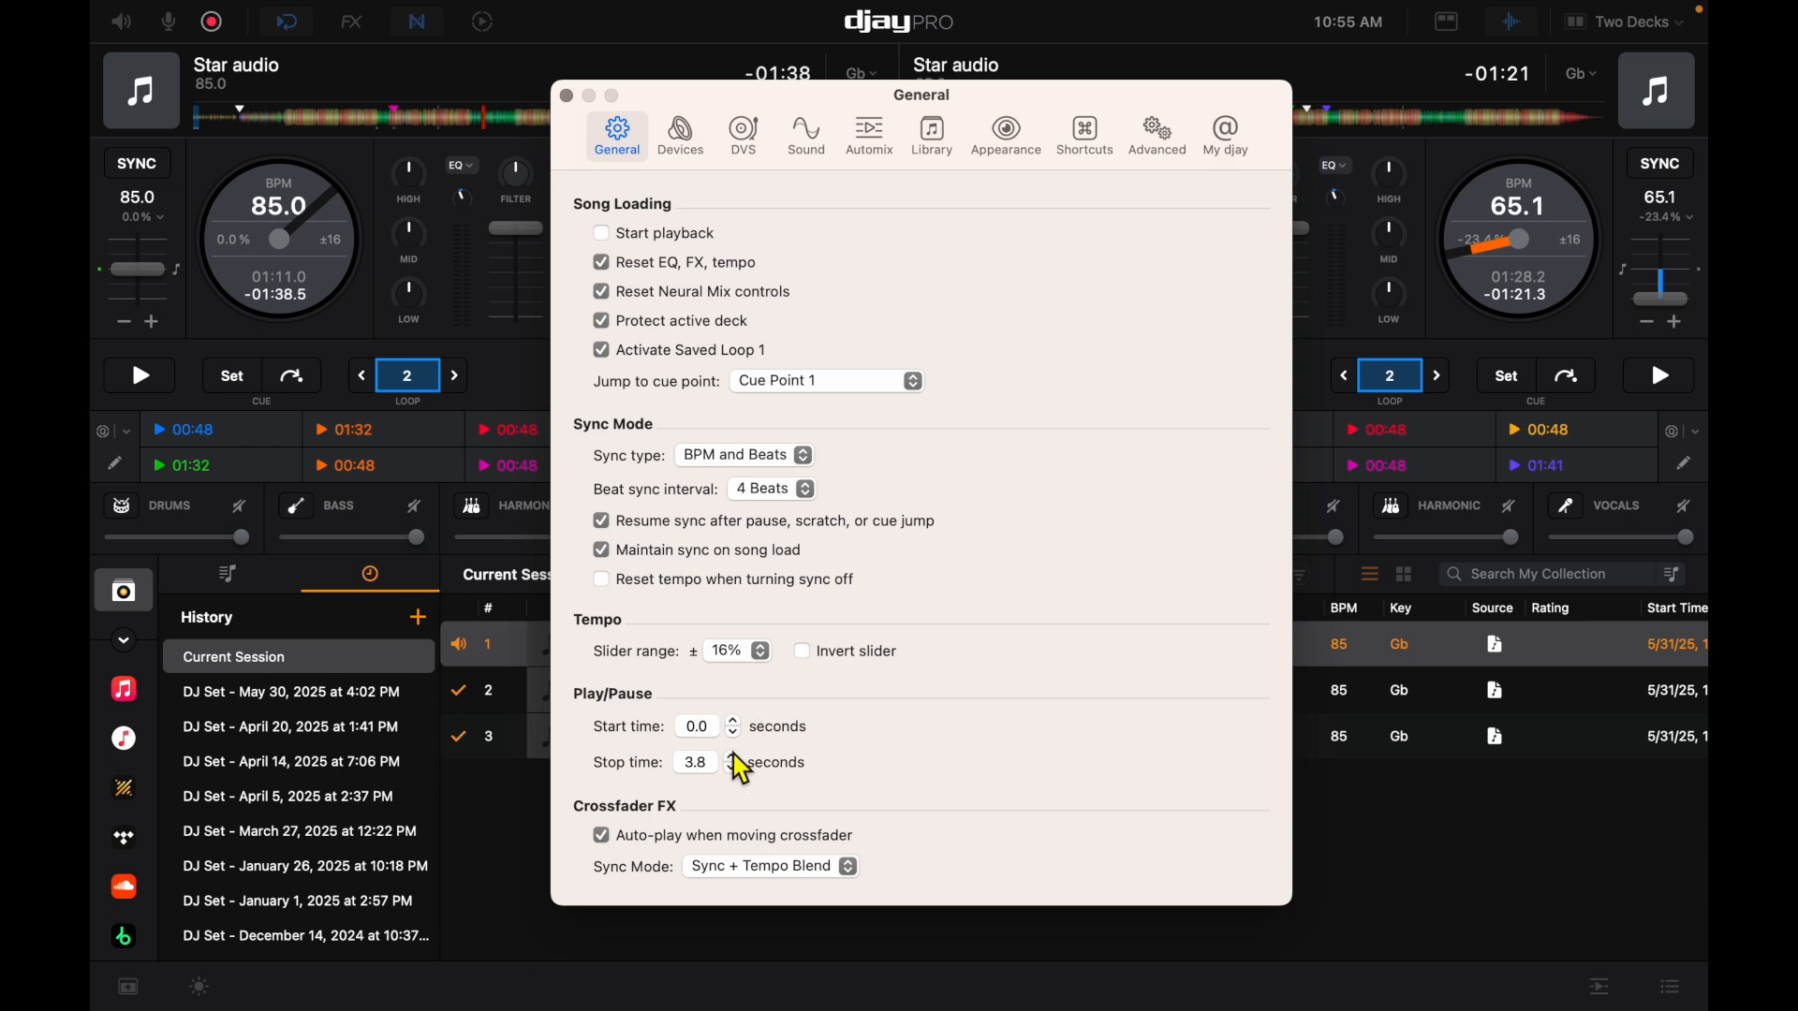
pyautogui.moveTo(1376, 523)
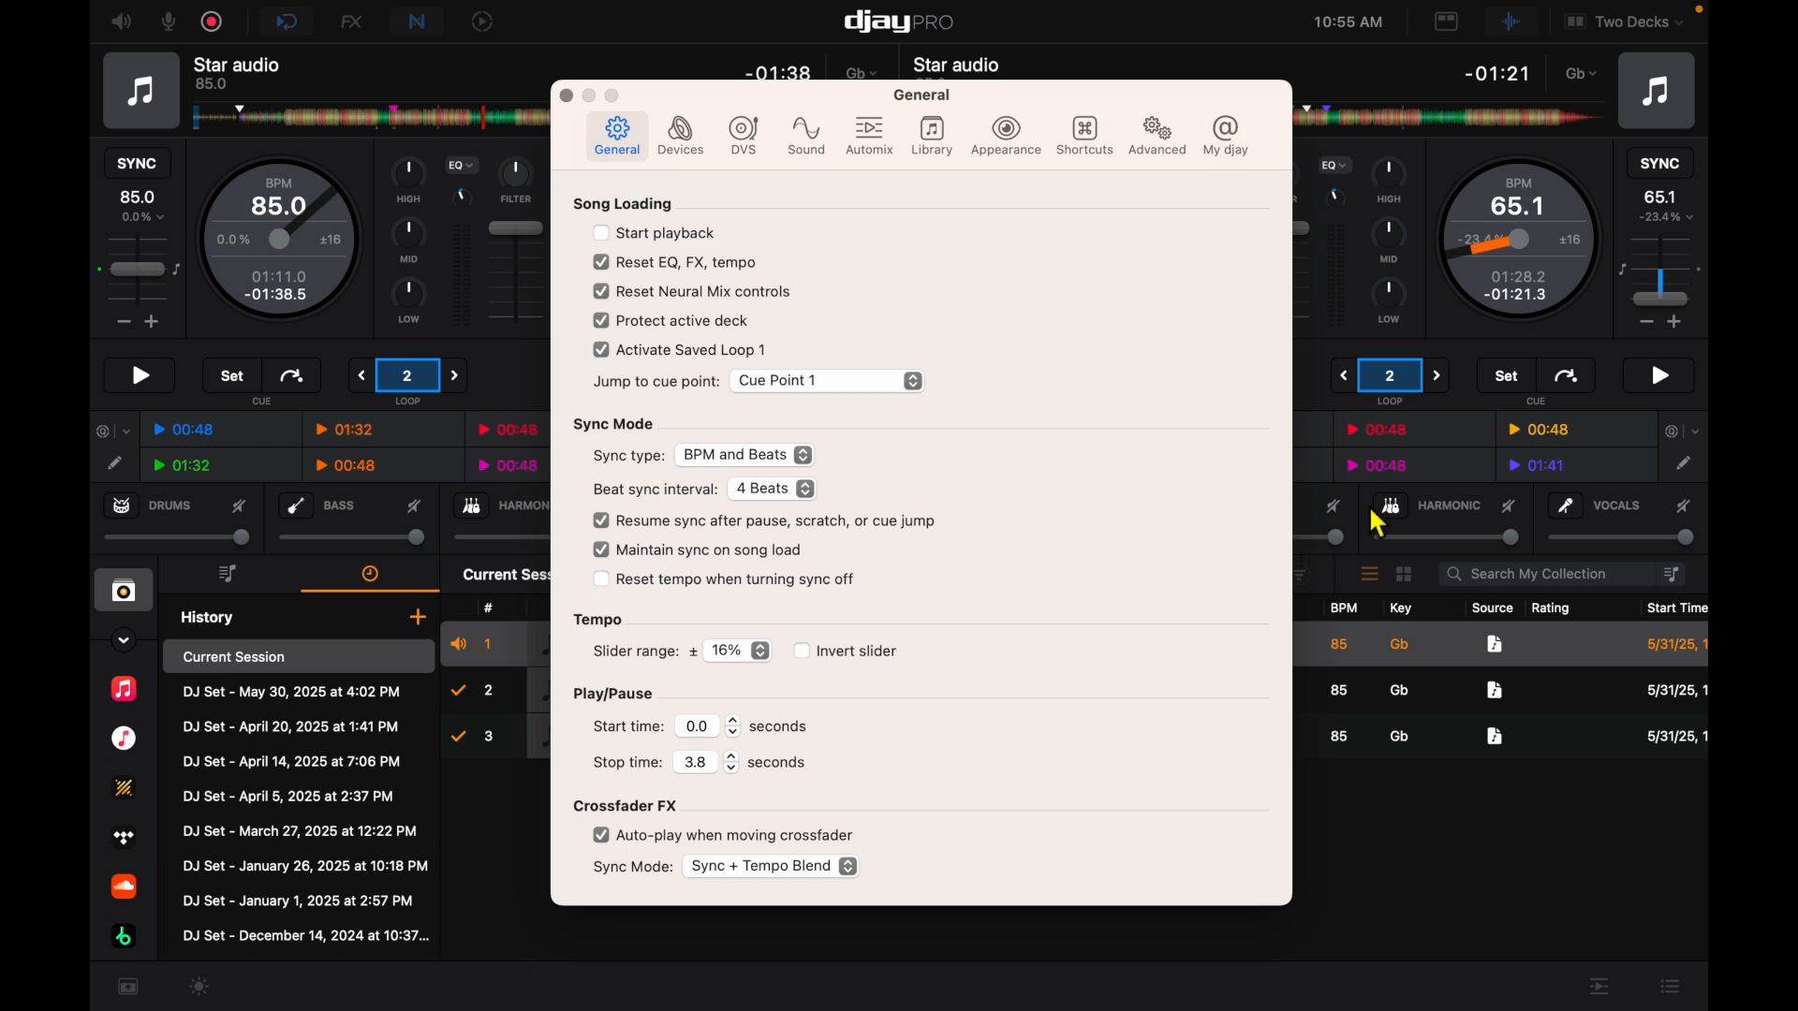
pyautogui.click(1657, 375)
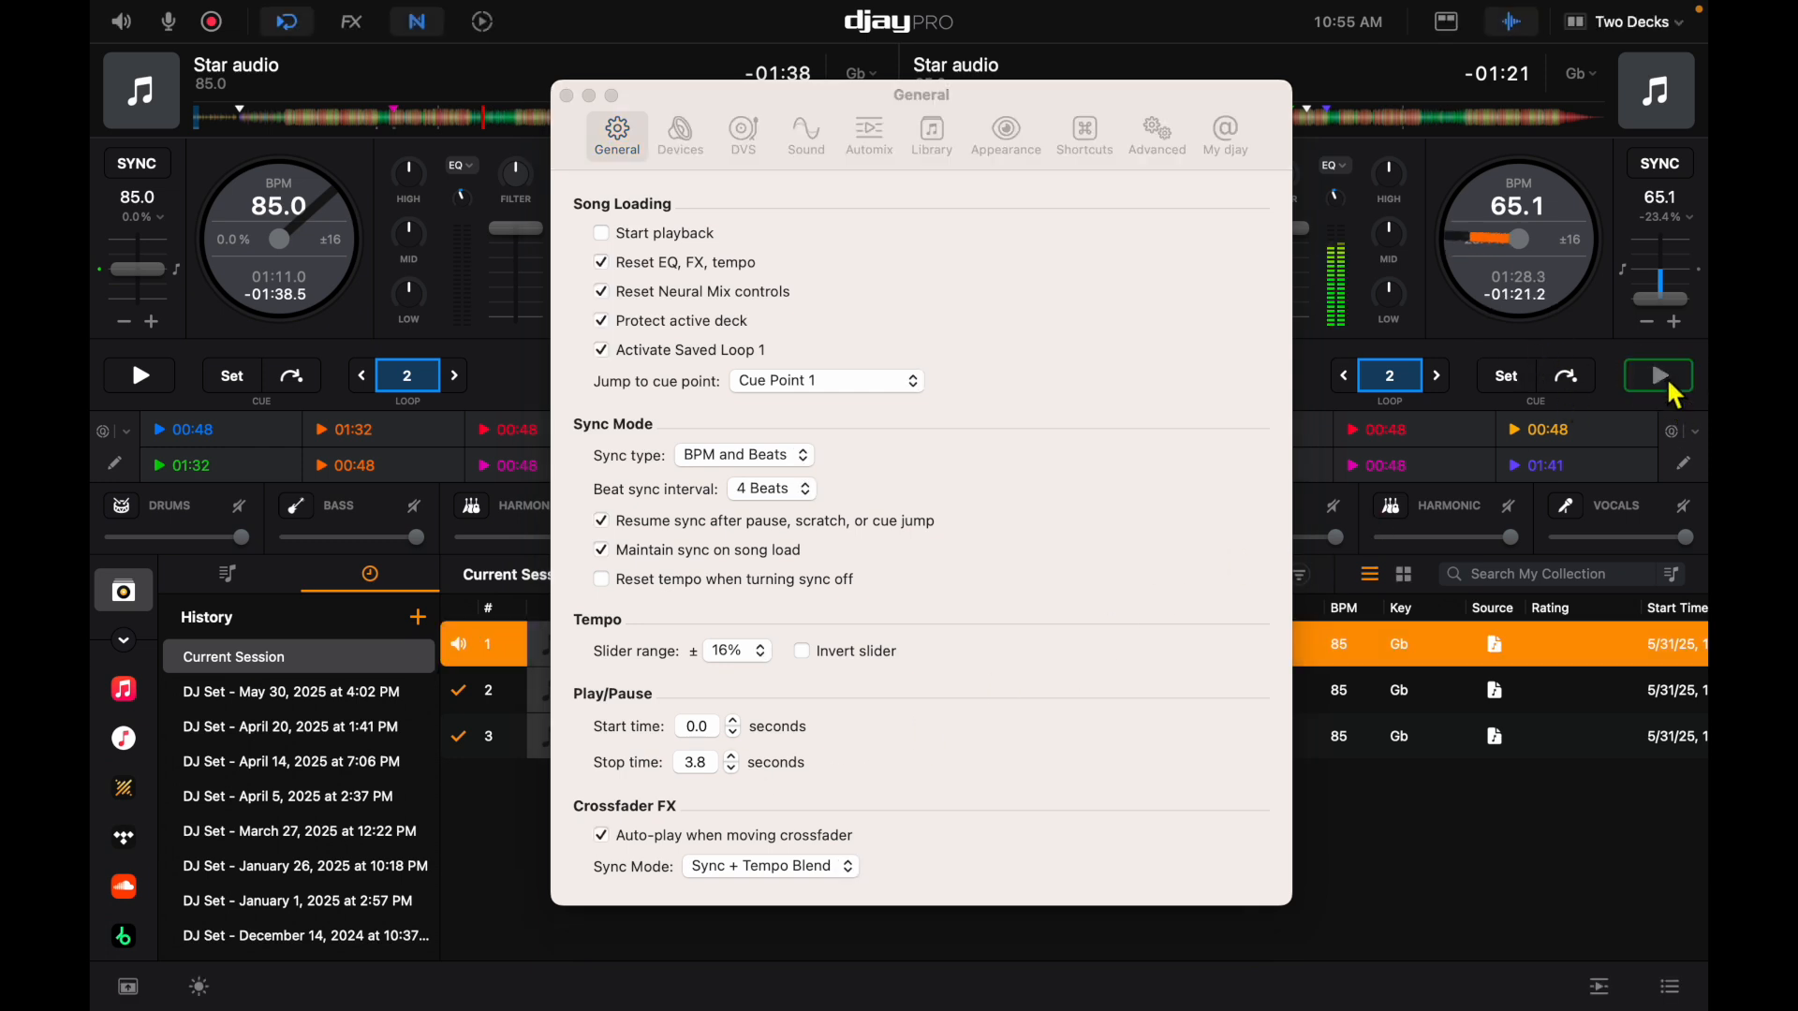
pyautogui.click(1658, 374)
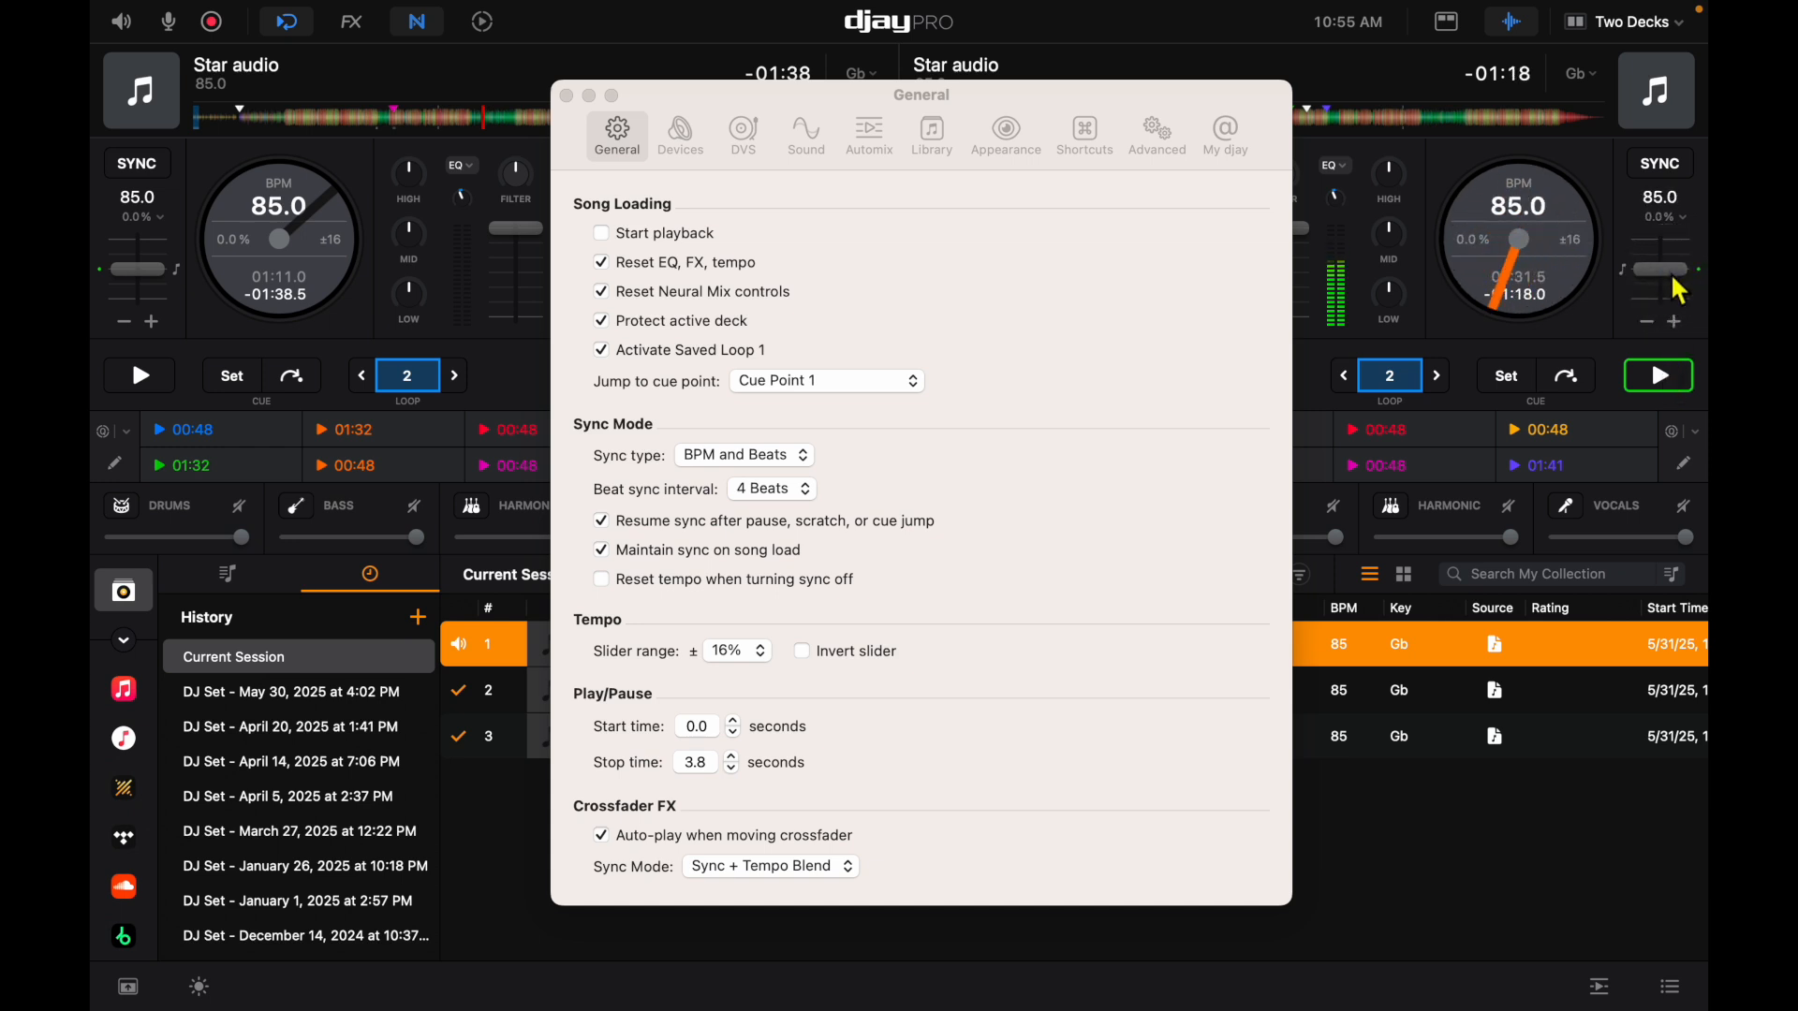
pyautogui.click(1657, 374)
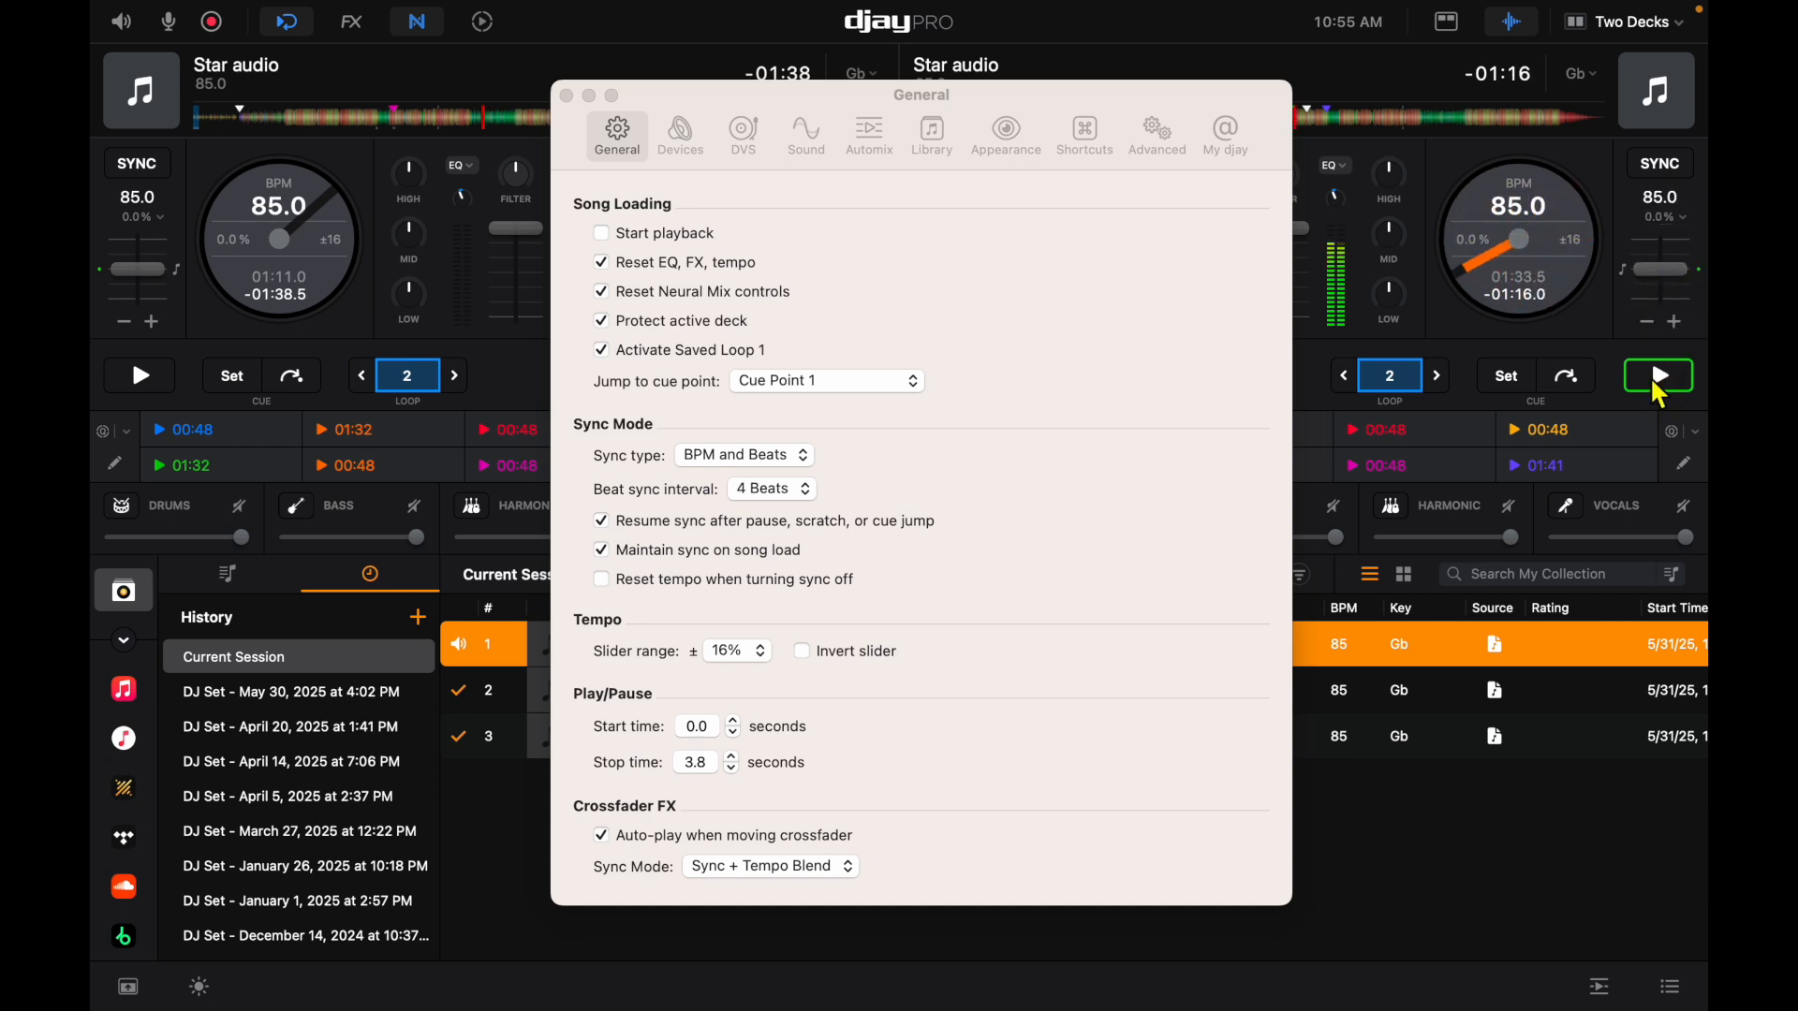
pyautogui.click(678, 131)
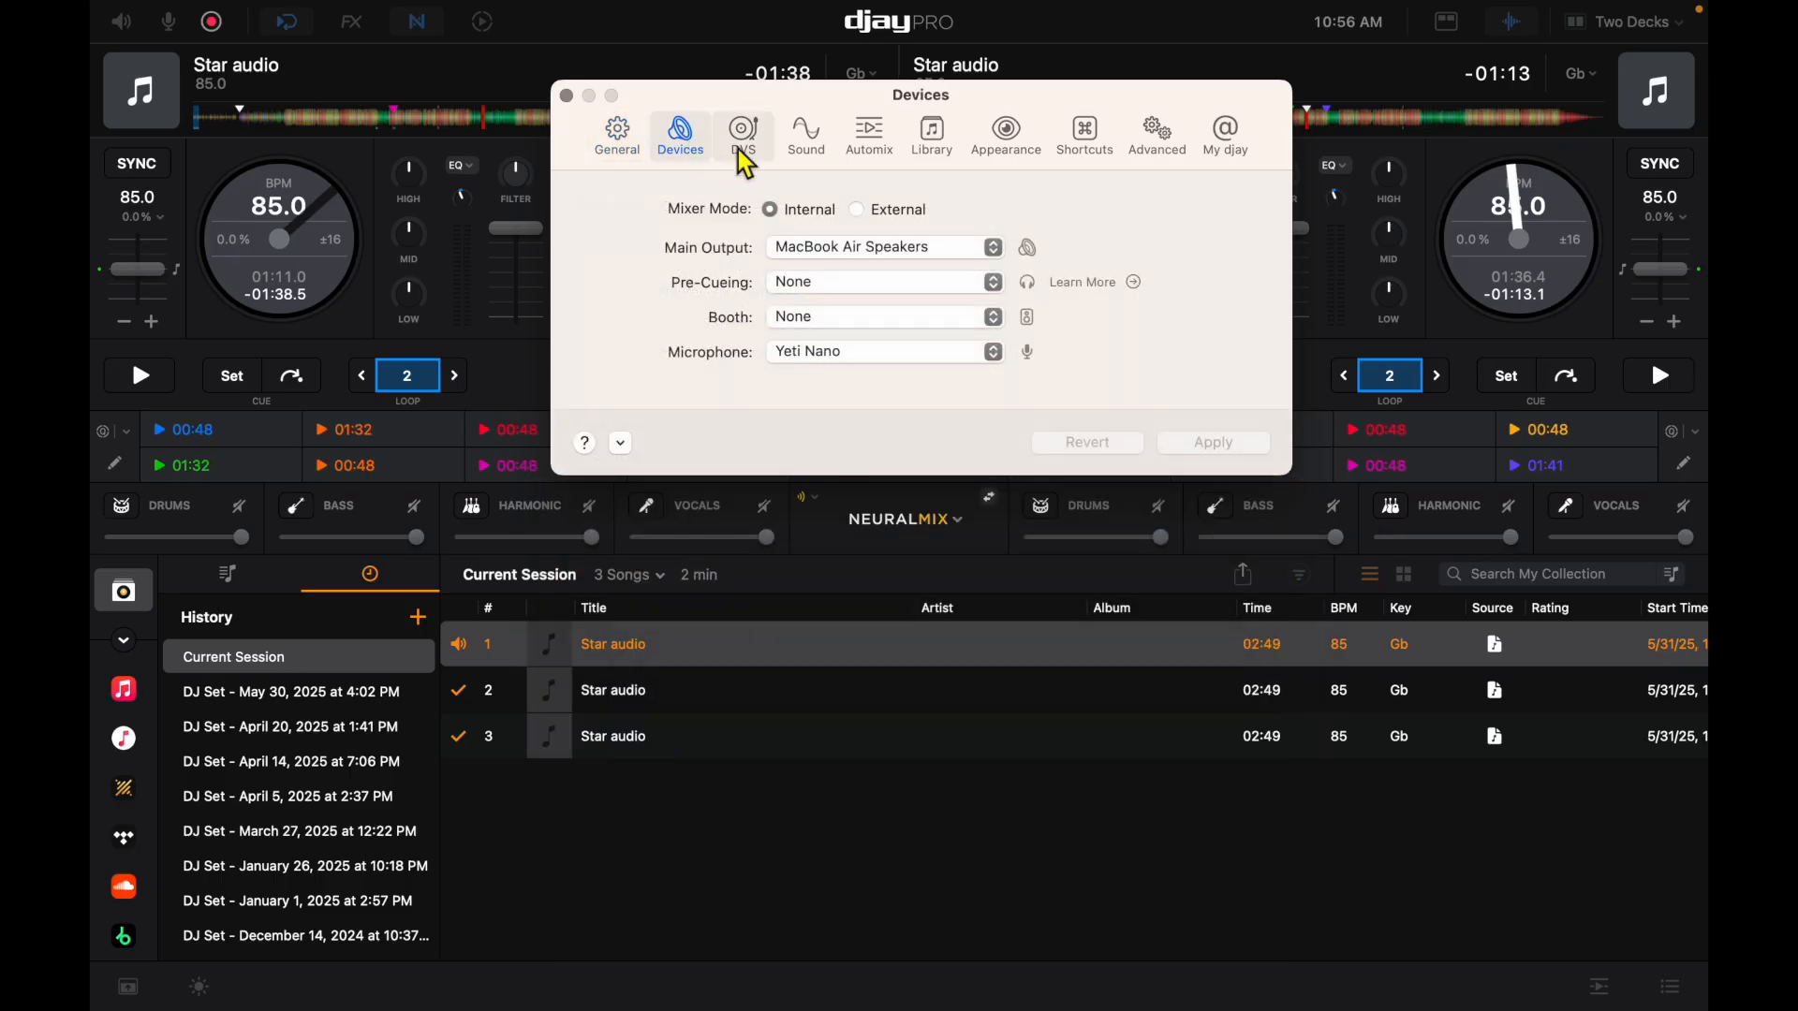
pyautogui.moveTo(682, 155)
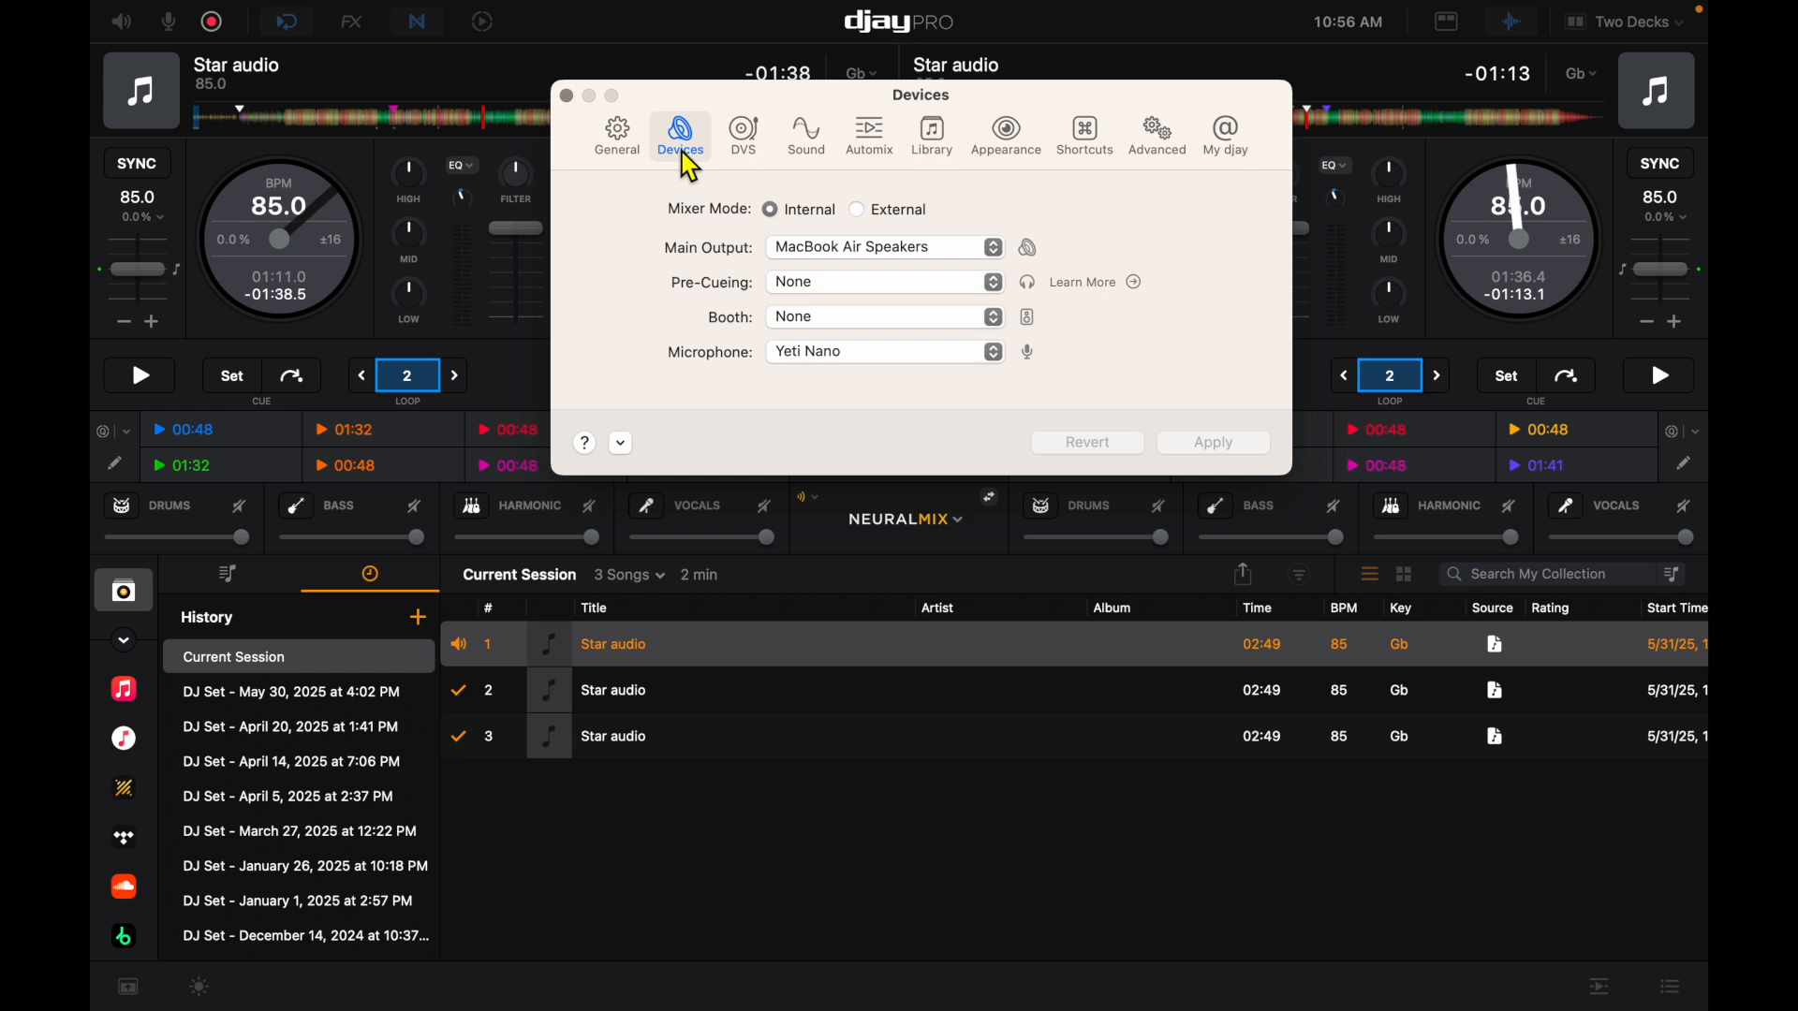
pyautogui.moveTo(877, 266)
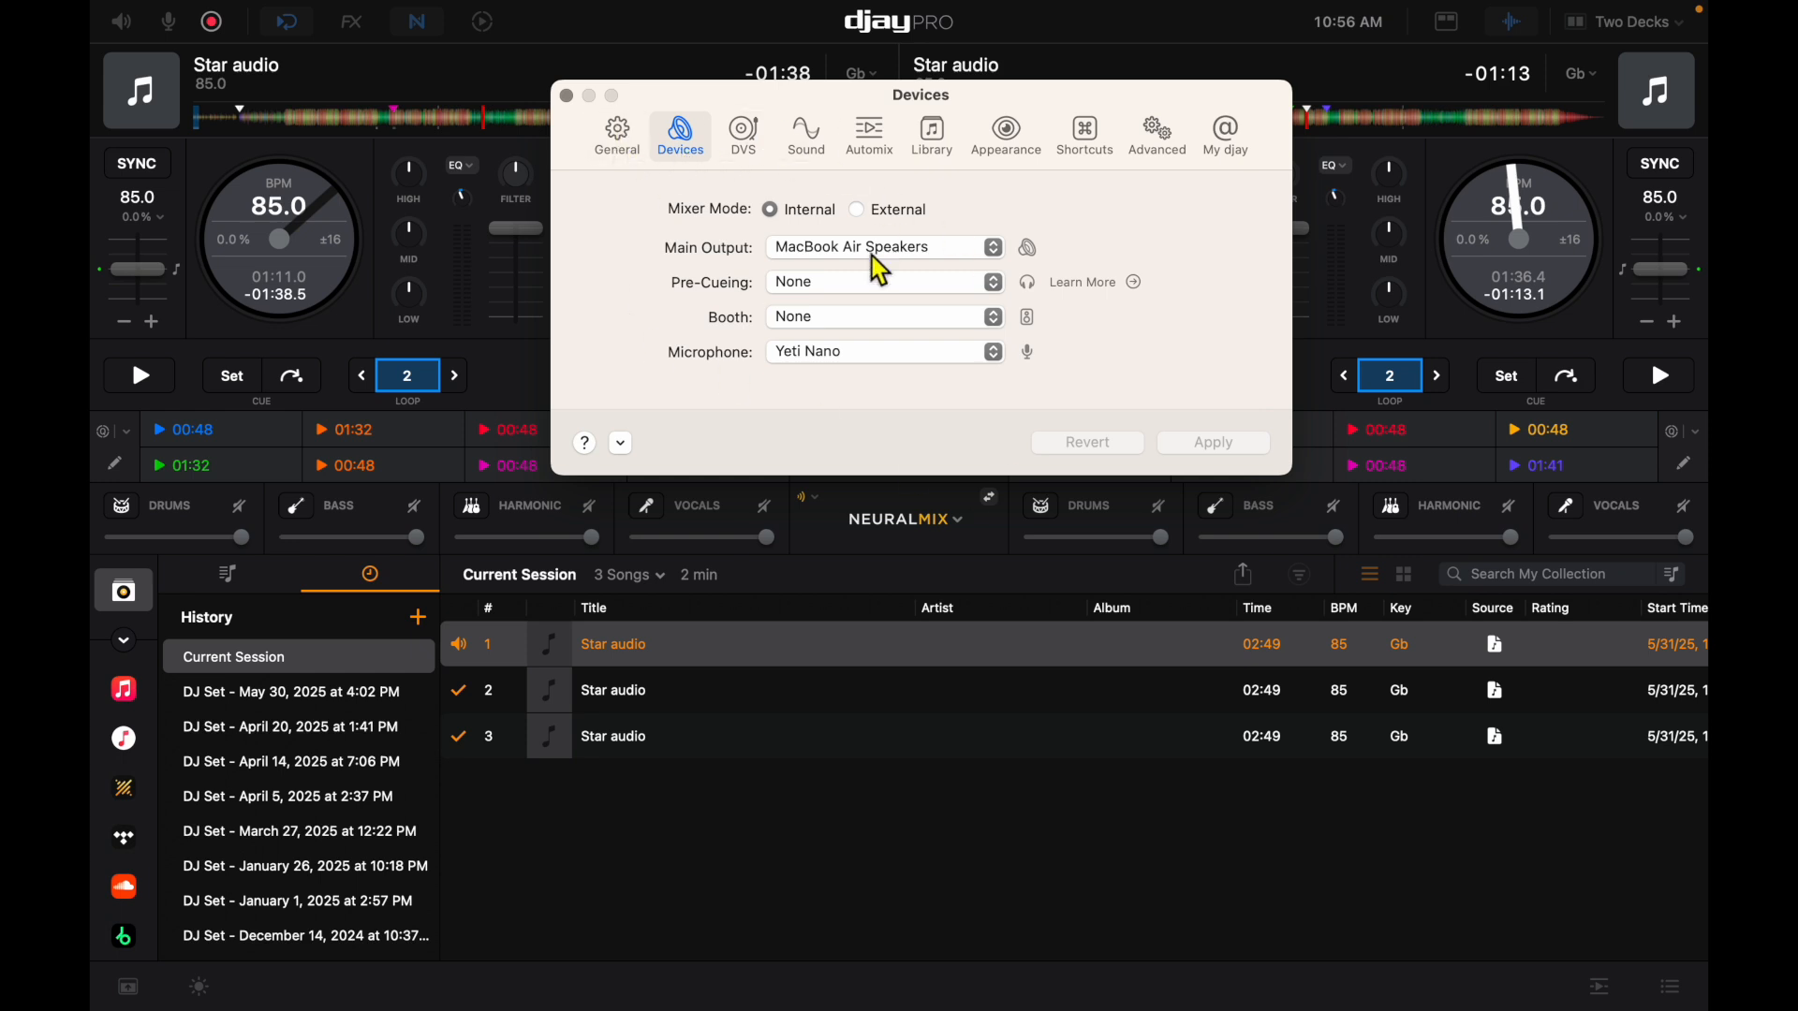
pyautogui.moveTo(1166, 224)
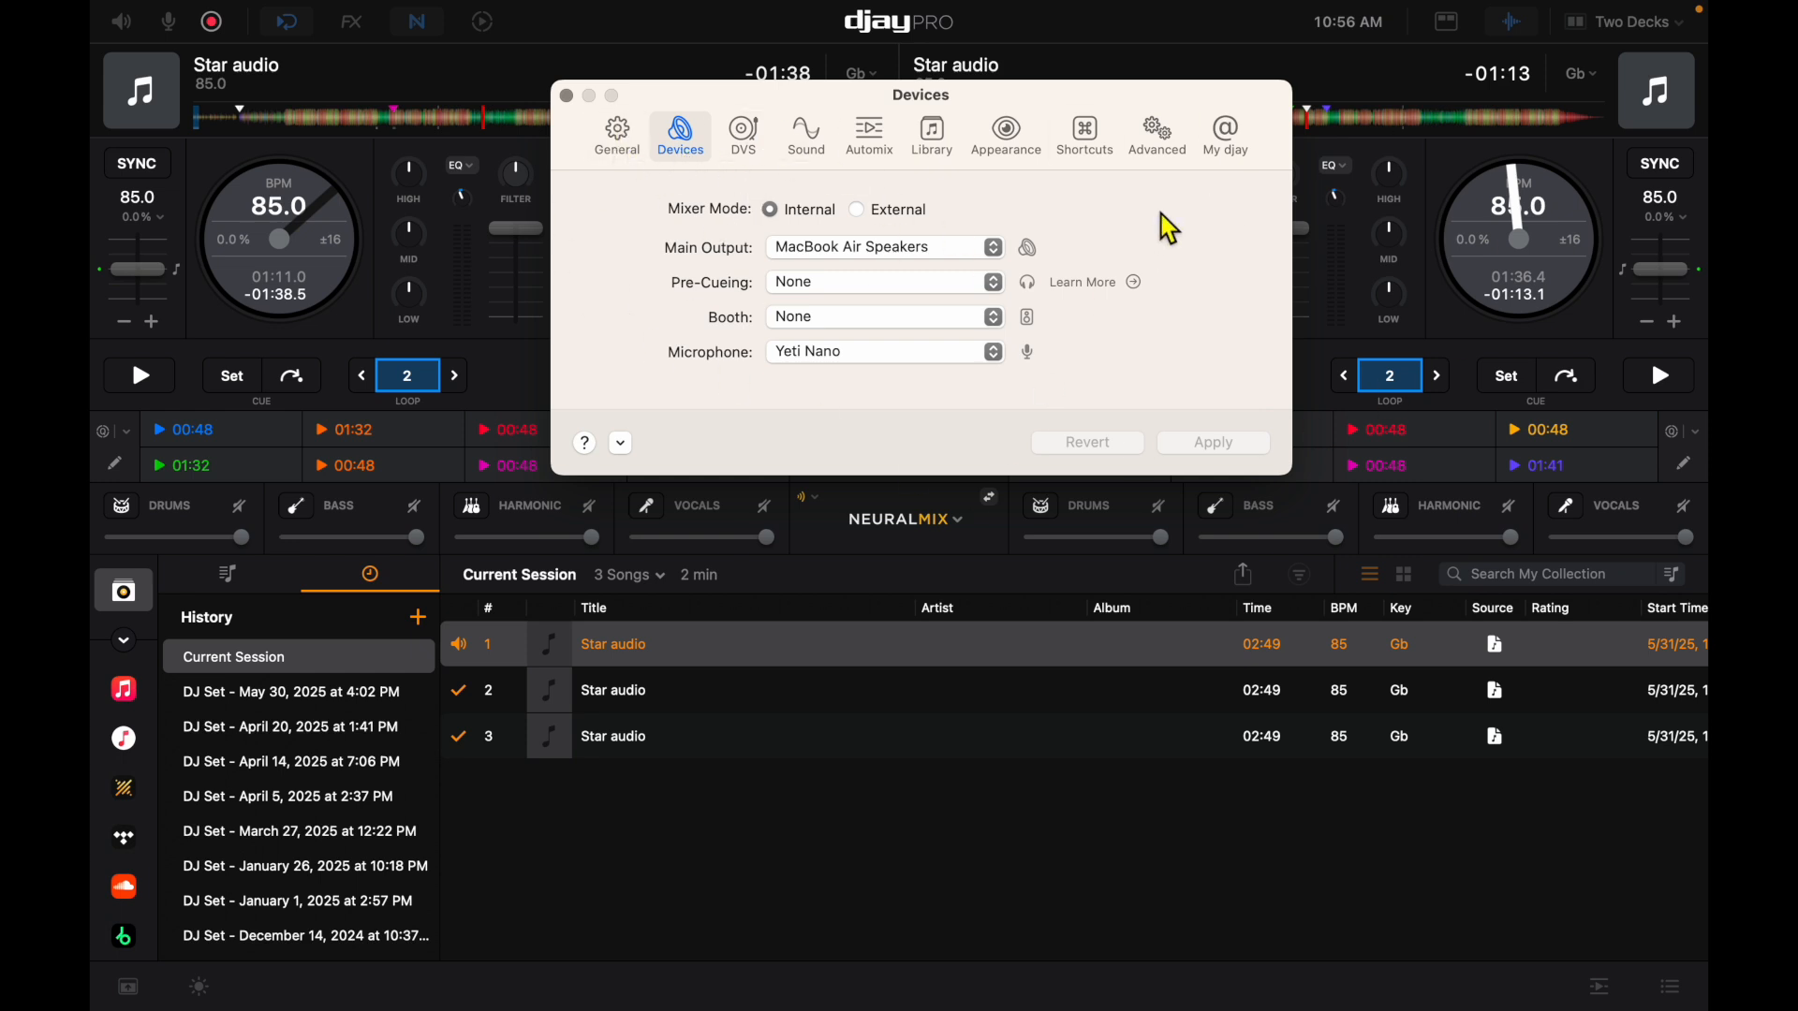
# Step: View the DVS preferences, then show the Sound preferences for mixer, volume and audio output
pyautogui.click(742, 129)
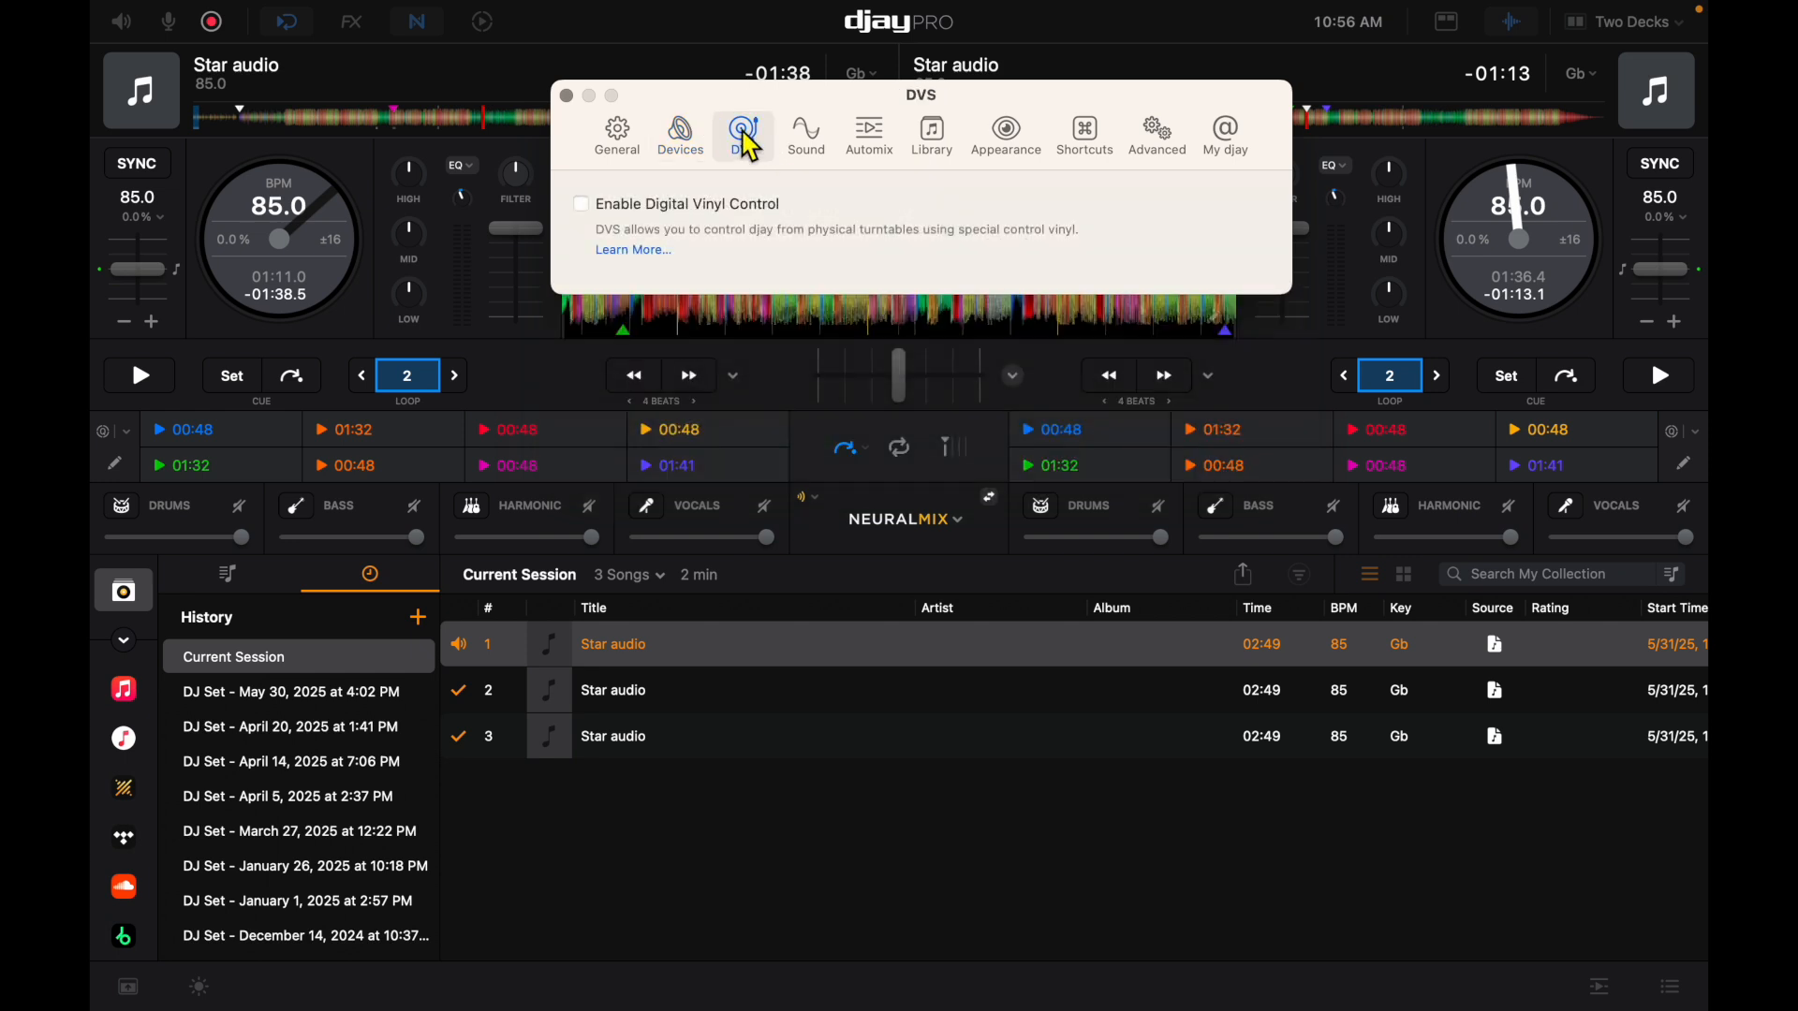
pyautogui.click(806, 131)
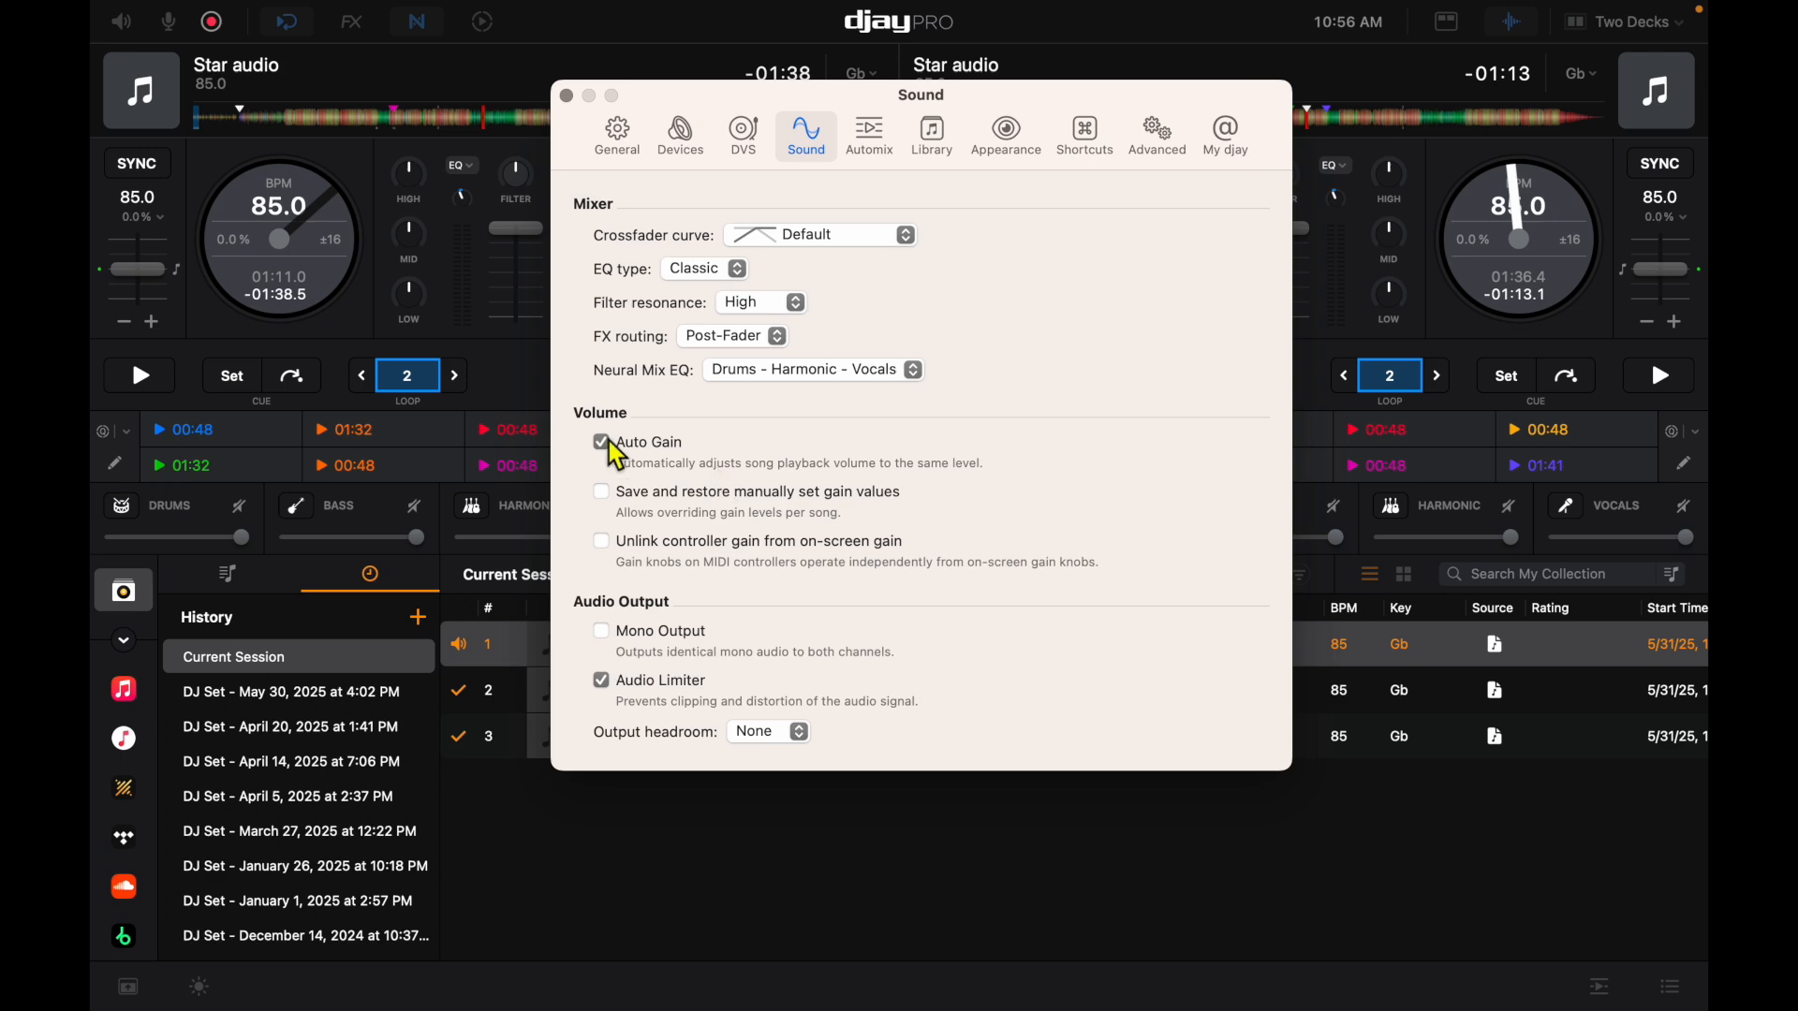
pyautogui.moveTo(835, 184)
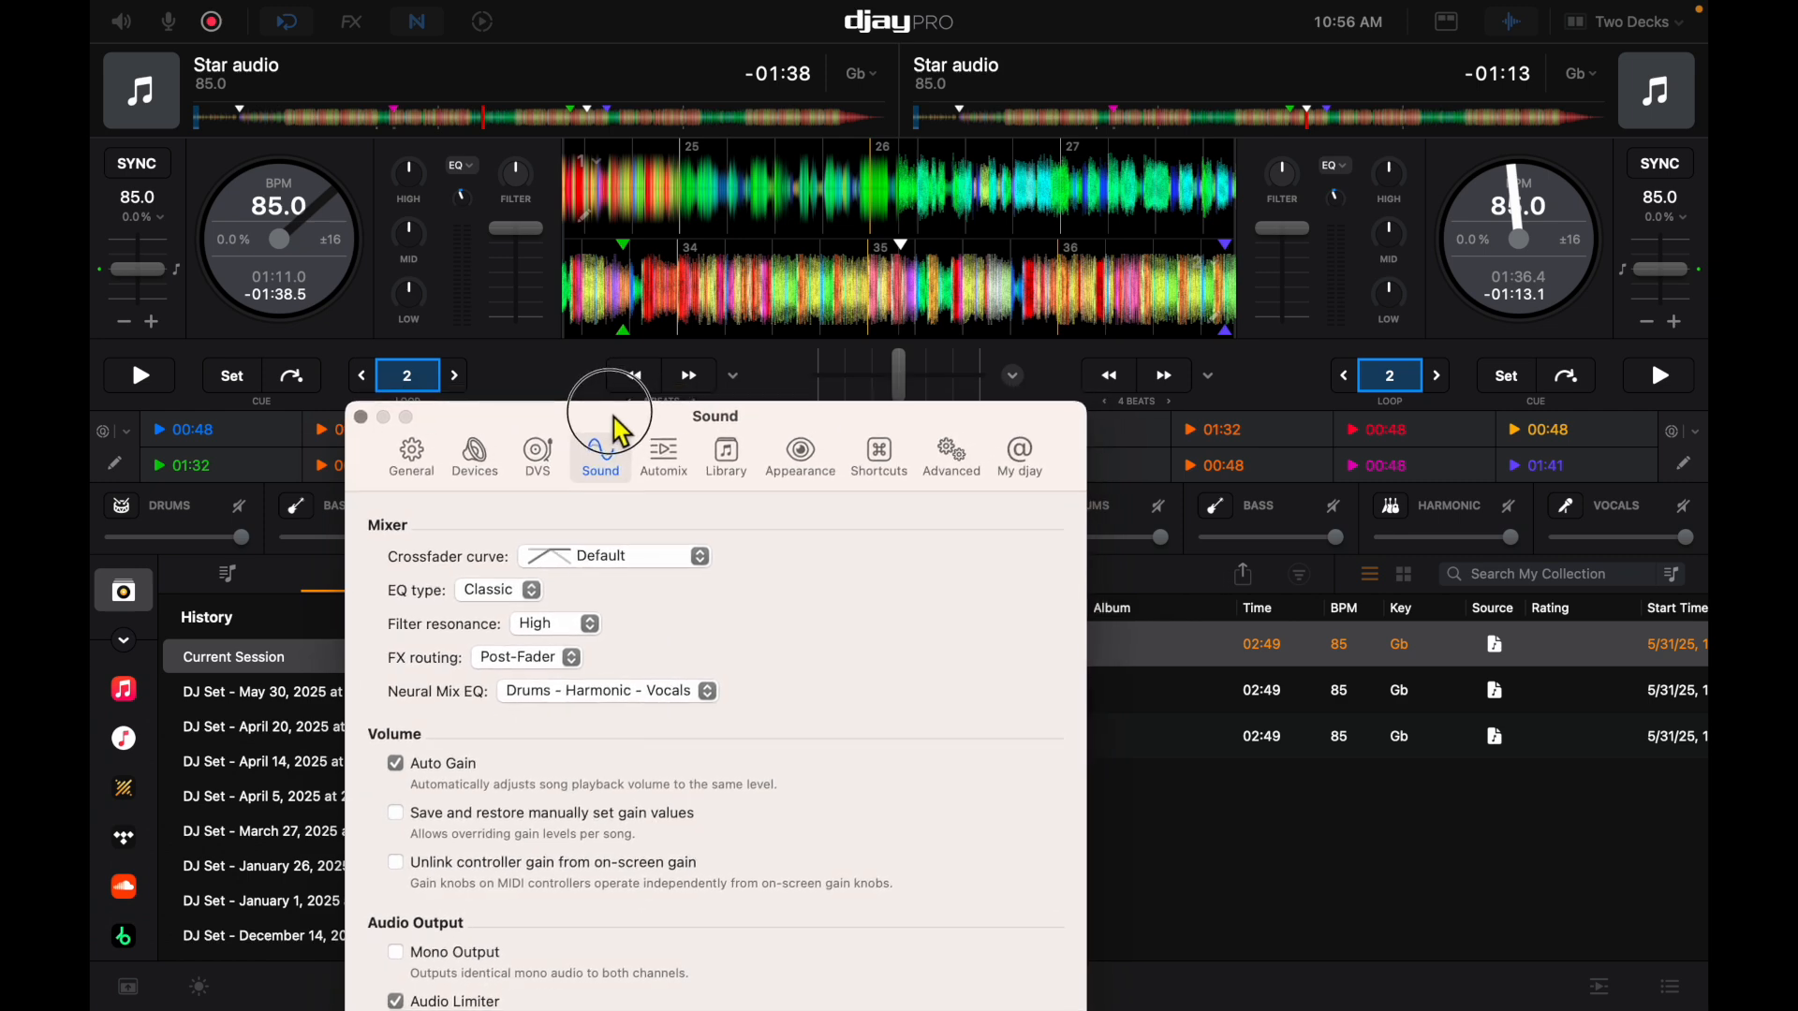
pyautogui.moveTo(433, 238)
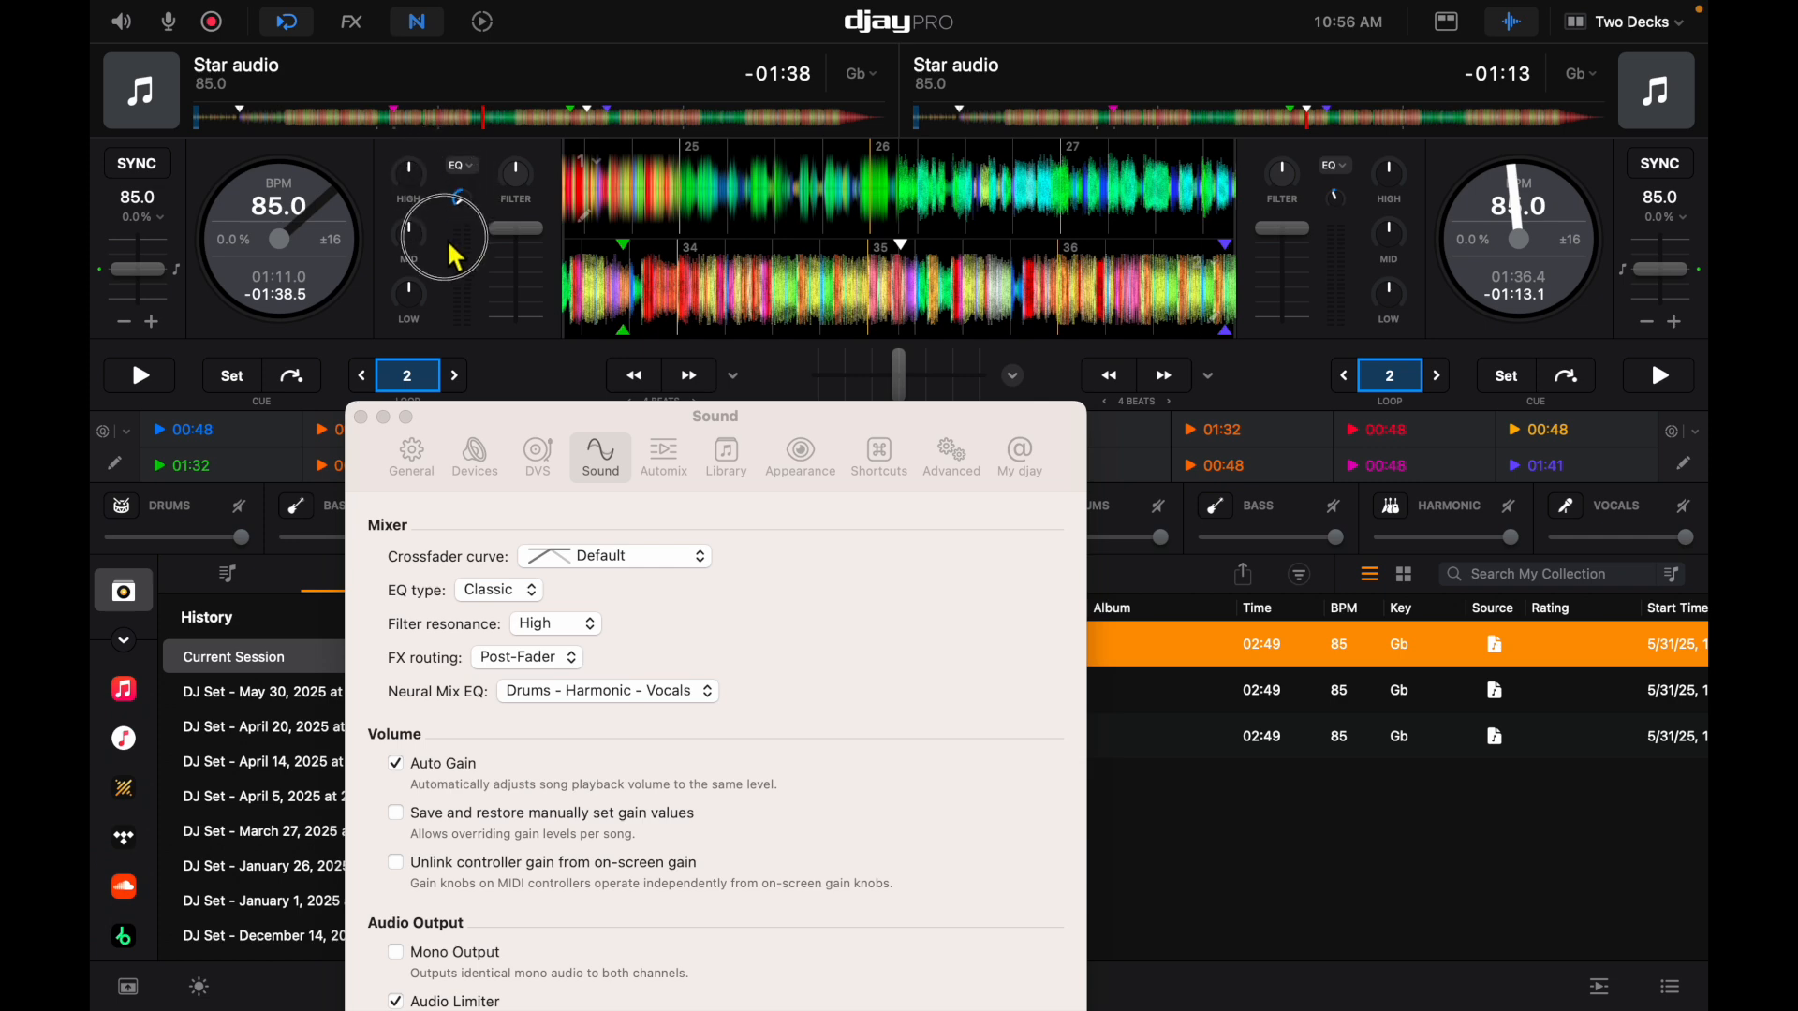
pyautogui.moveTo(569, 741)
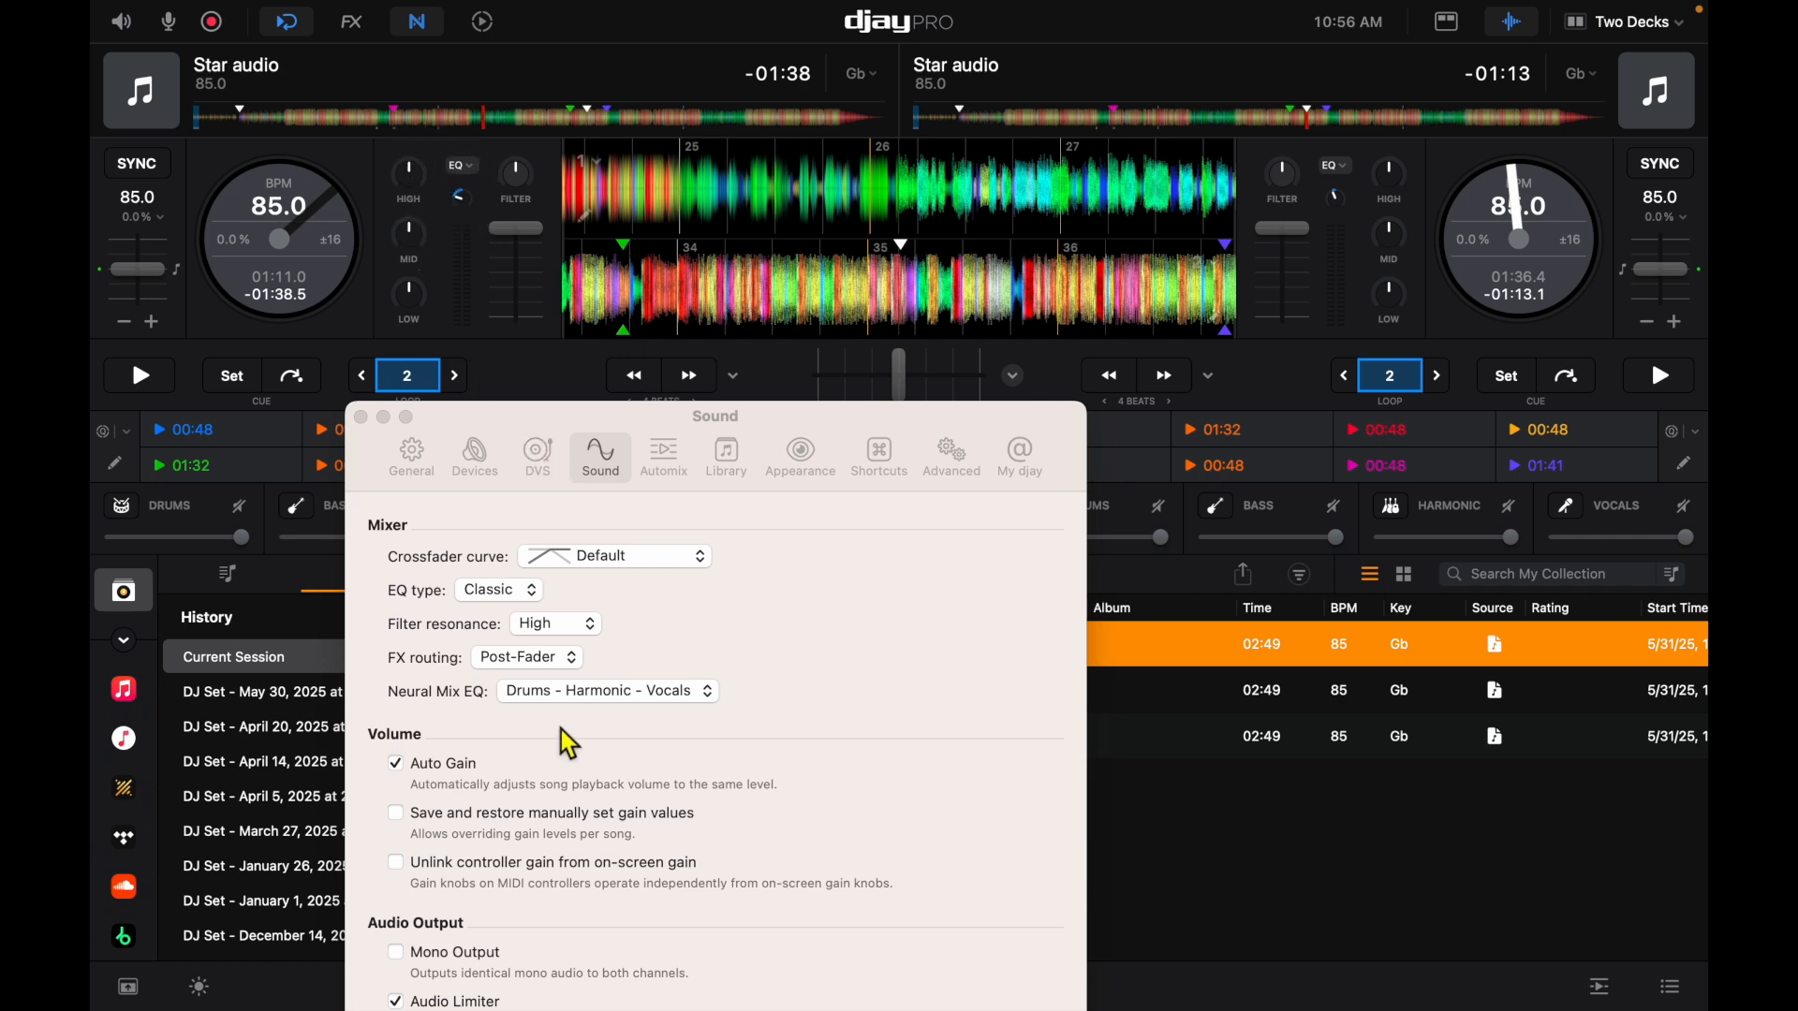
pyautogui.moveTo(1202, 268)
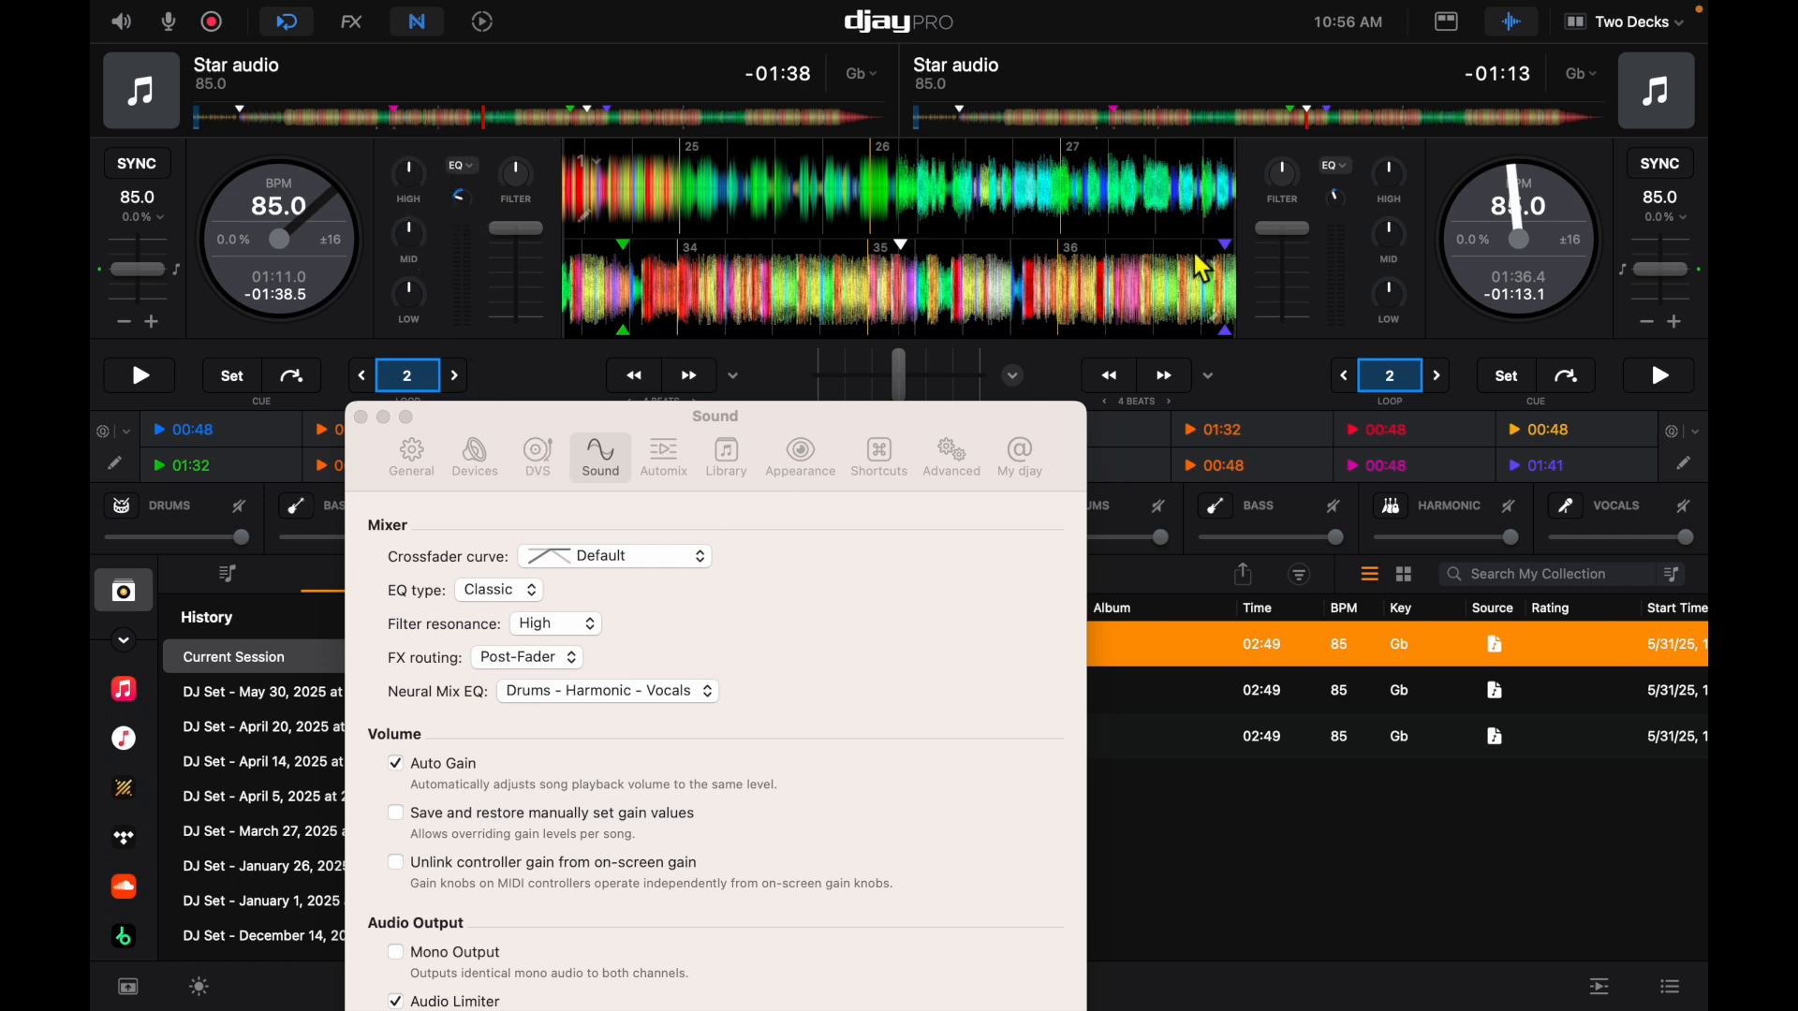
pyautogui.moveTo(923, 320)
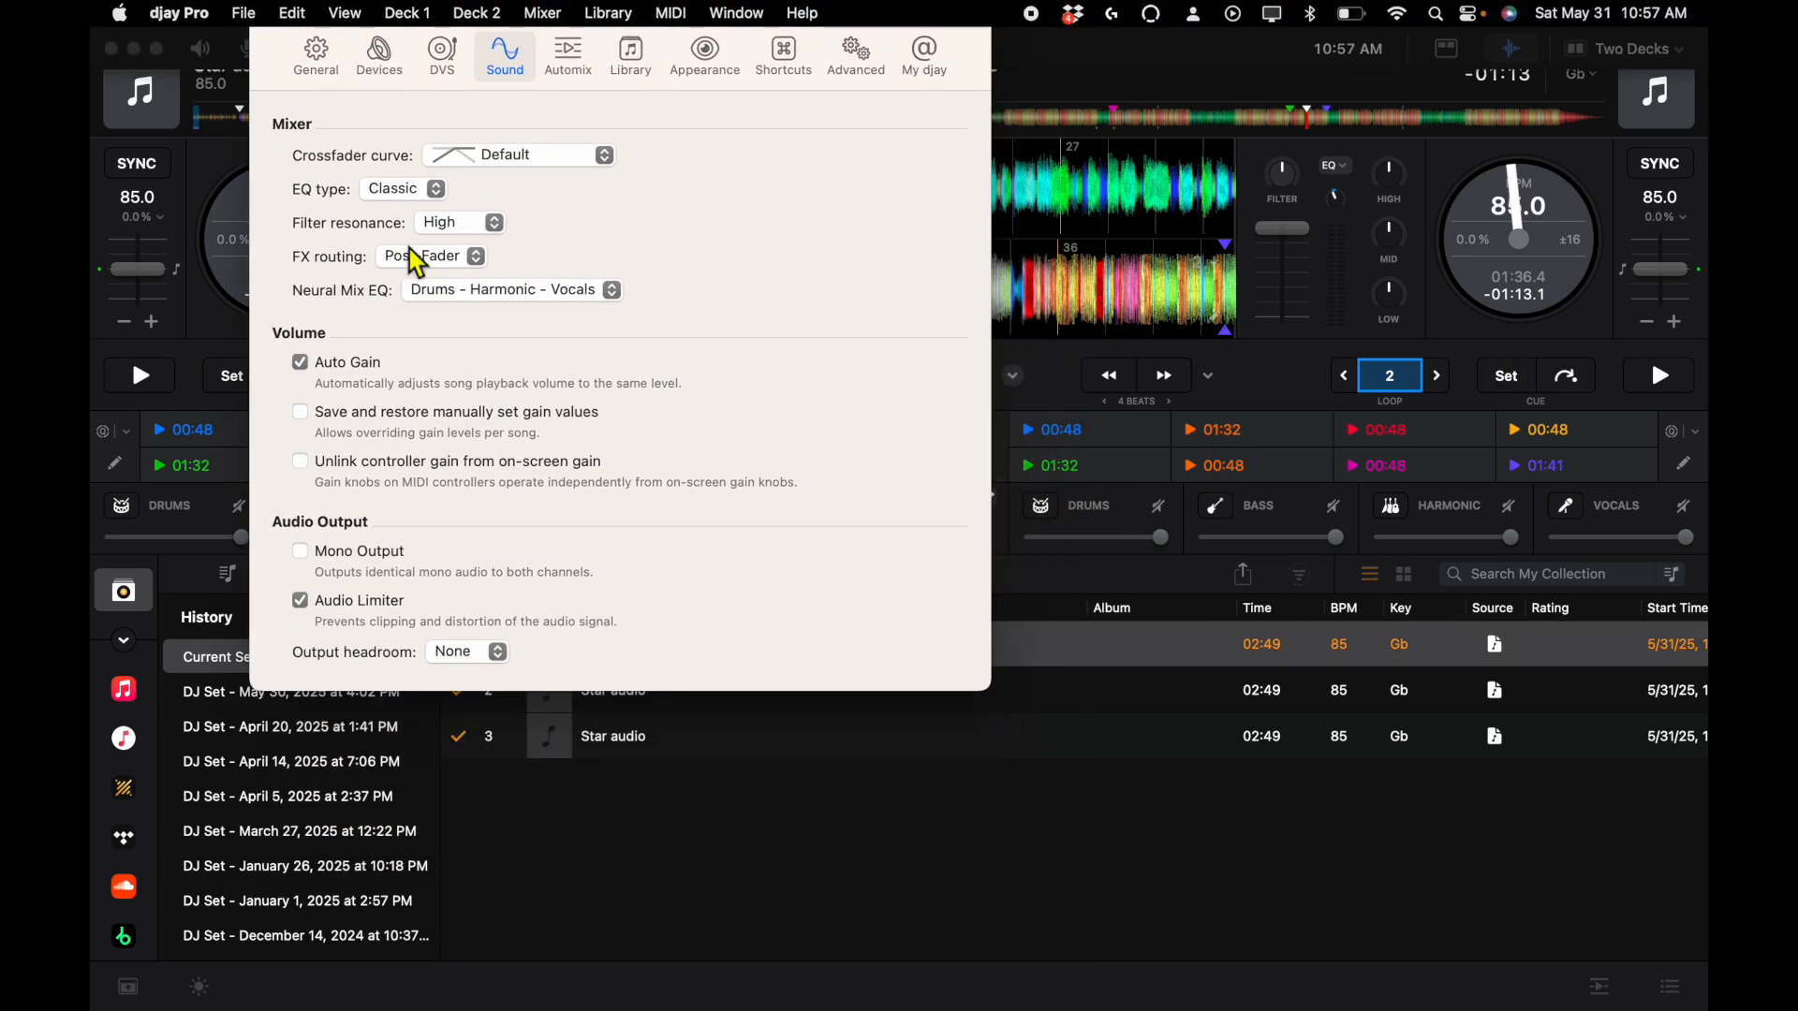
# Step: Load "Rise_from_the_Grind (4)" at 90 BPM from an older DJ set with Auto Gain left on
pyautogui.click(298, 830)
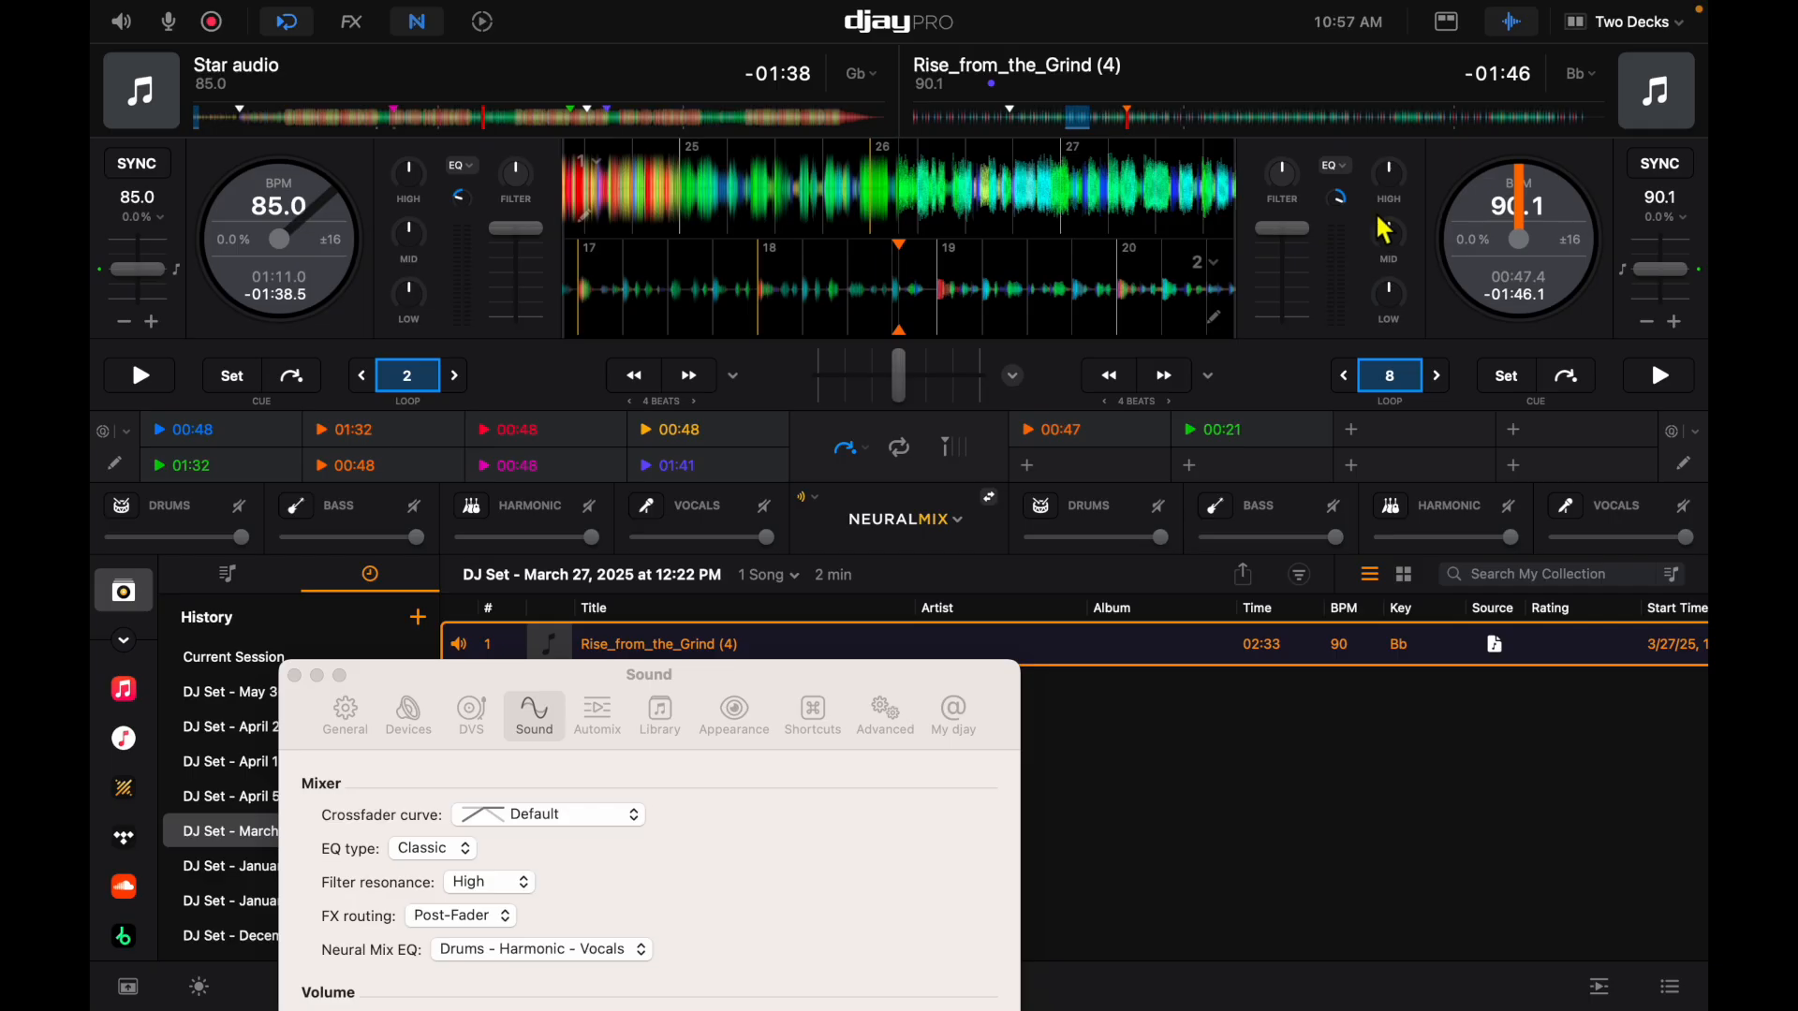
pyautogui.moveTo(1122, 339)
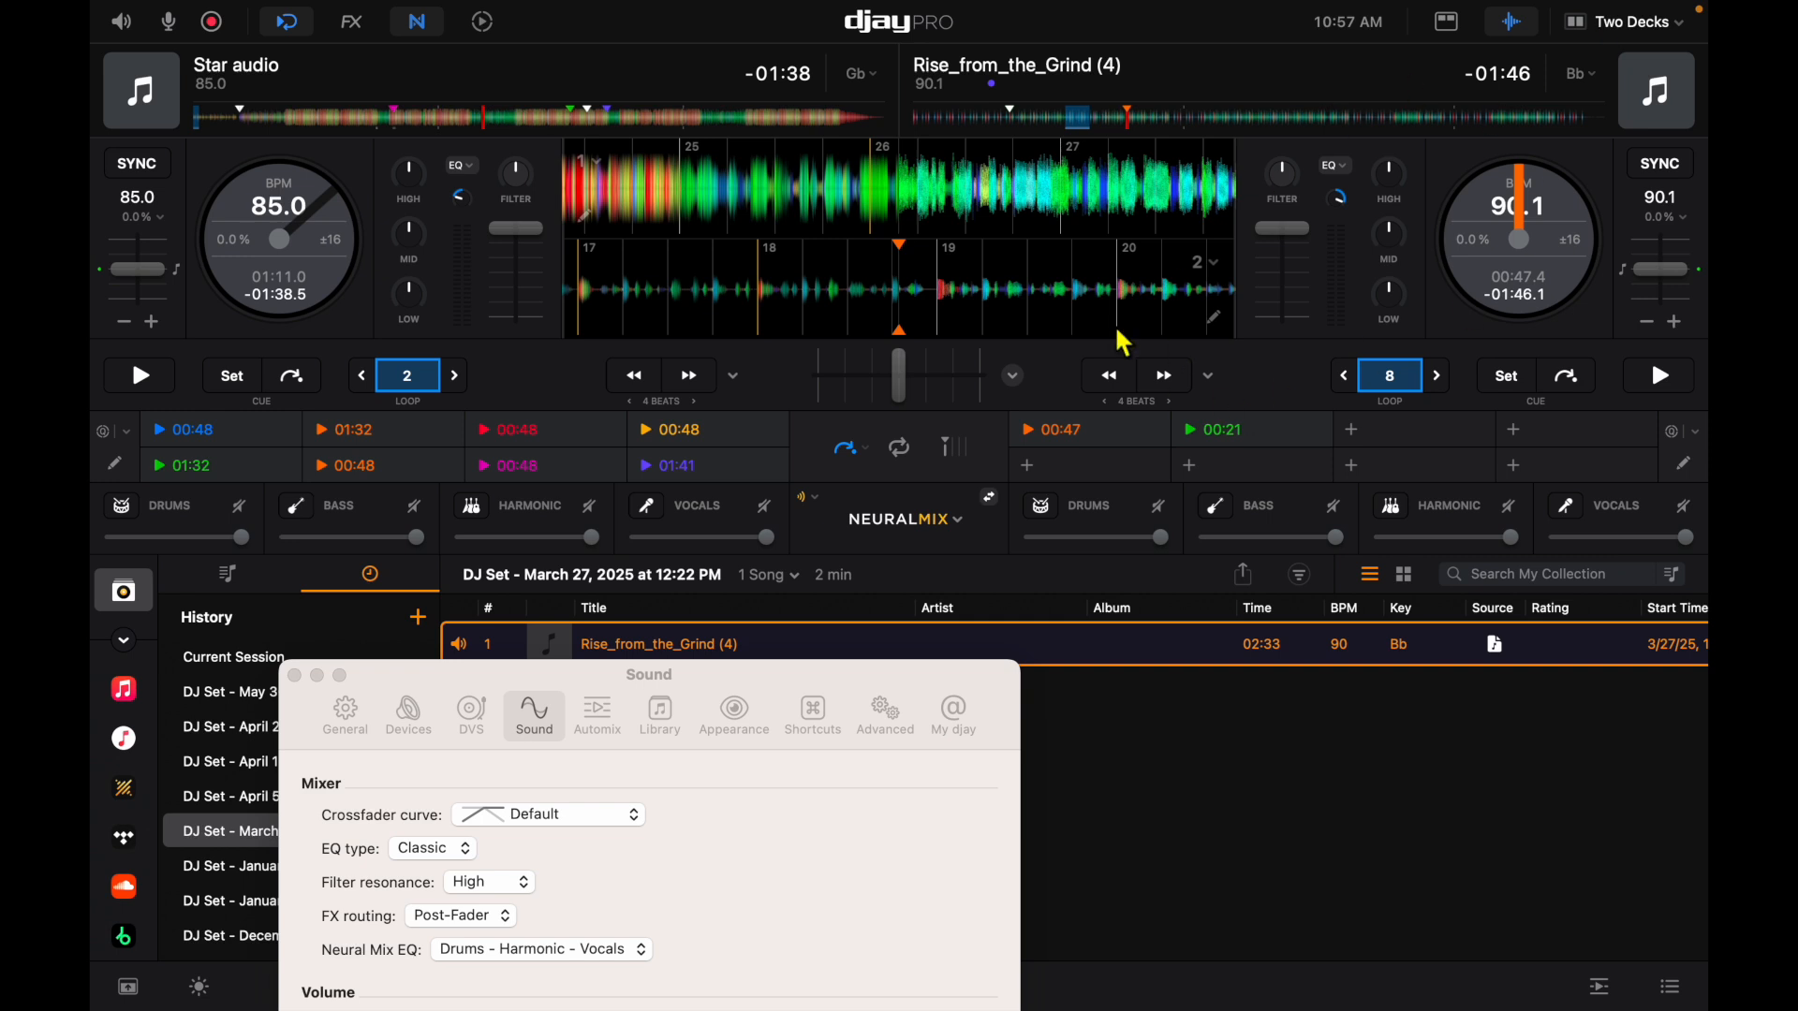
pyautogui.moveTo(1474, 118)
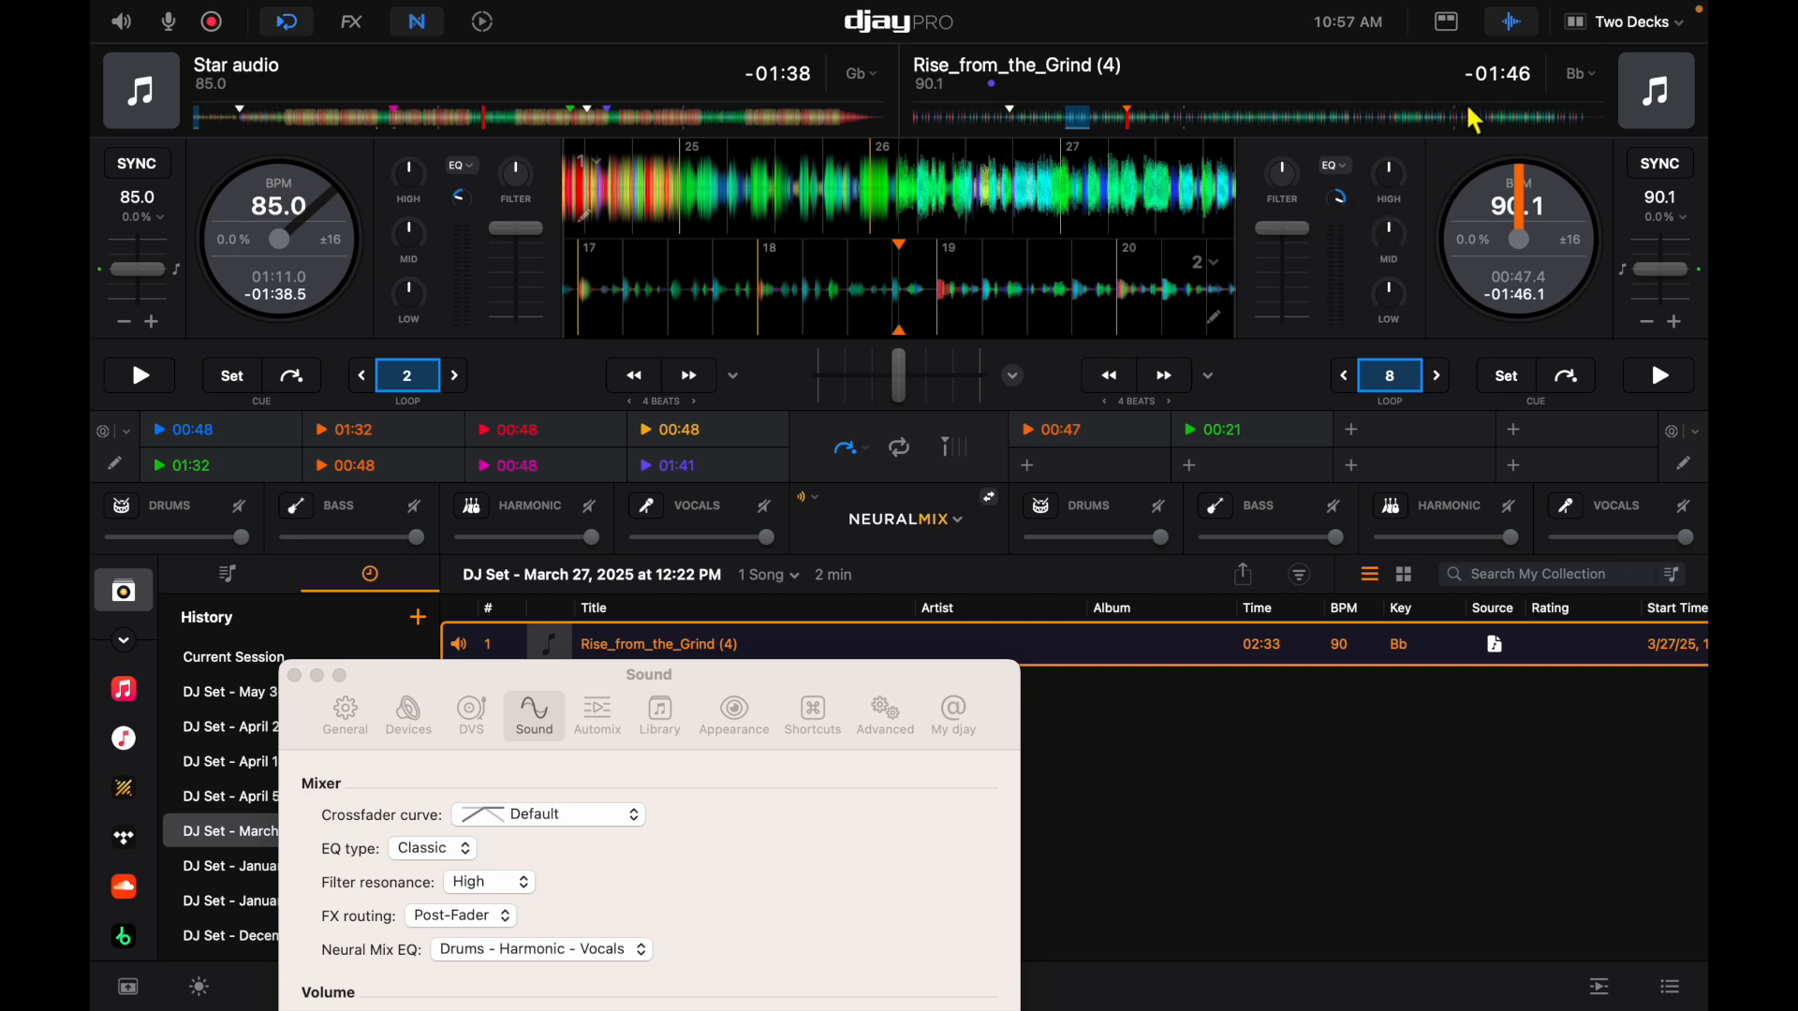
pyautogui.moveTo(1009, 571)
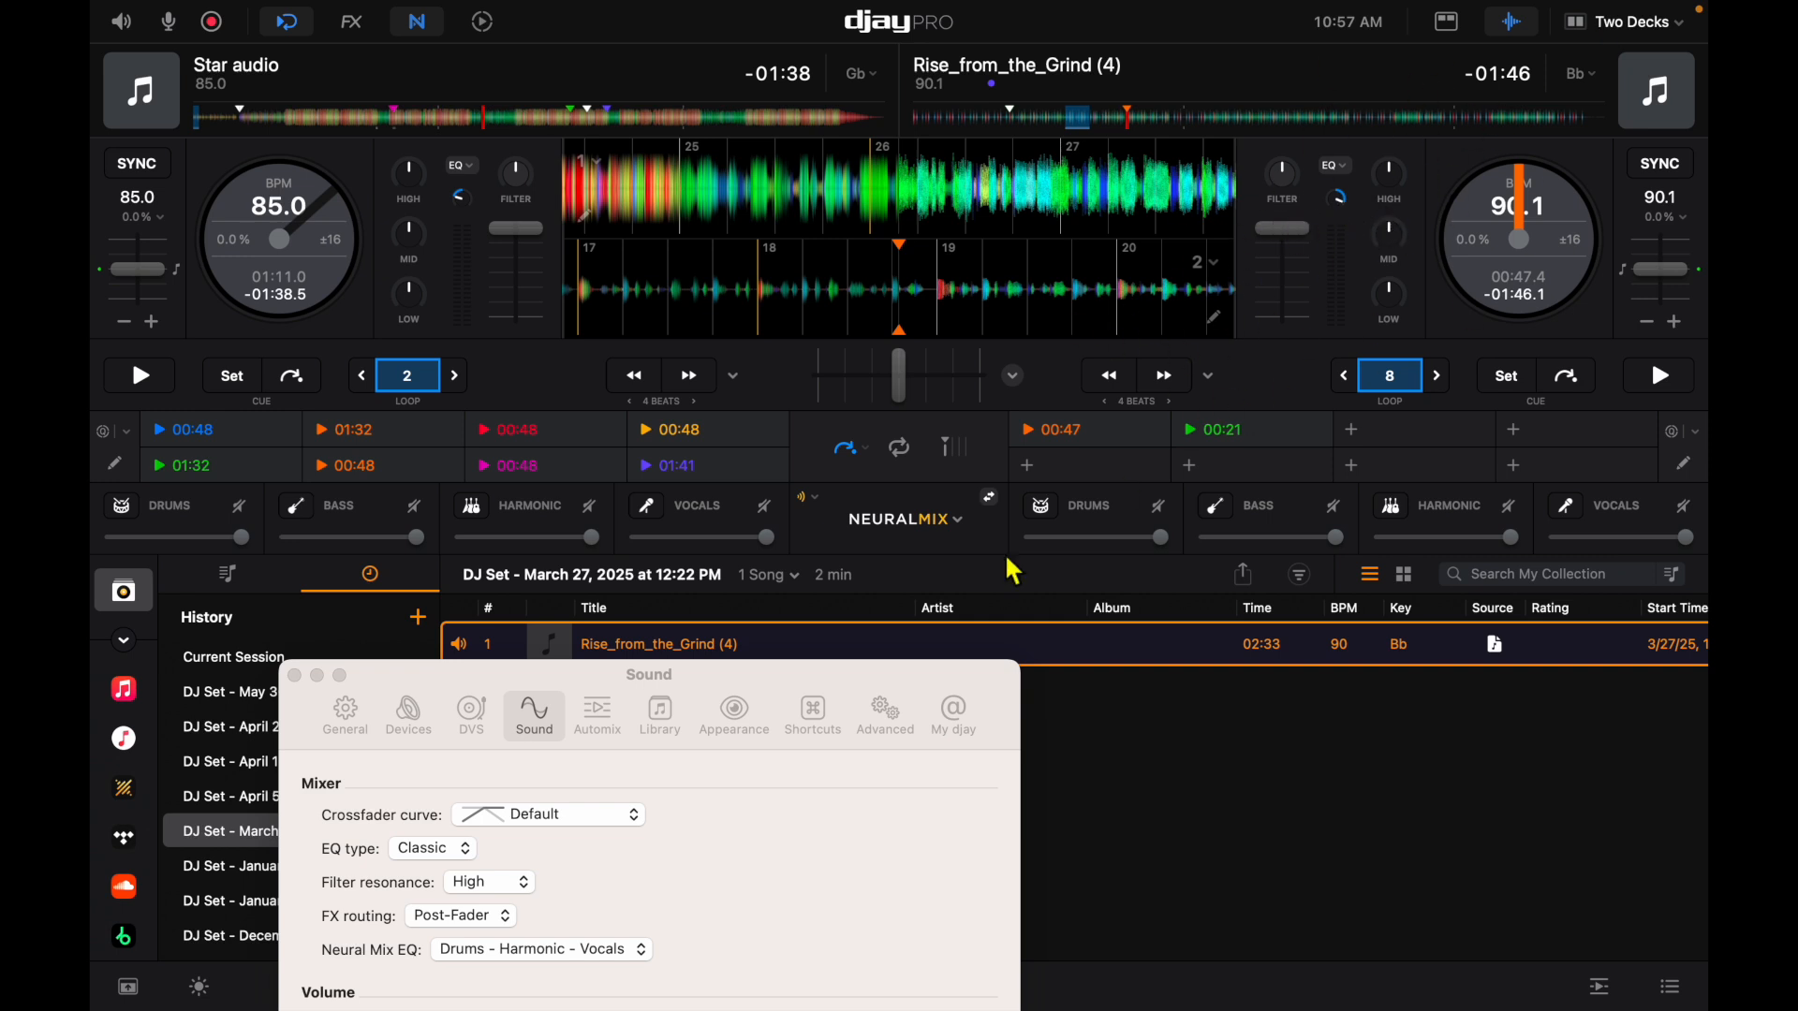
pyautogui.moveTo(247, 693)
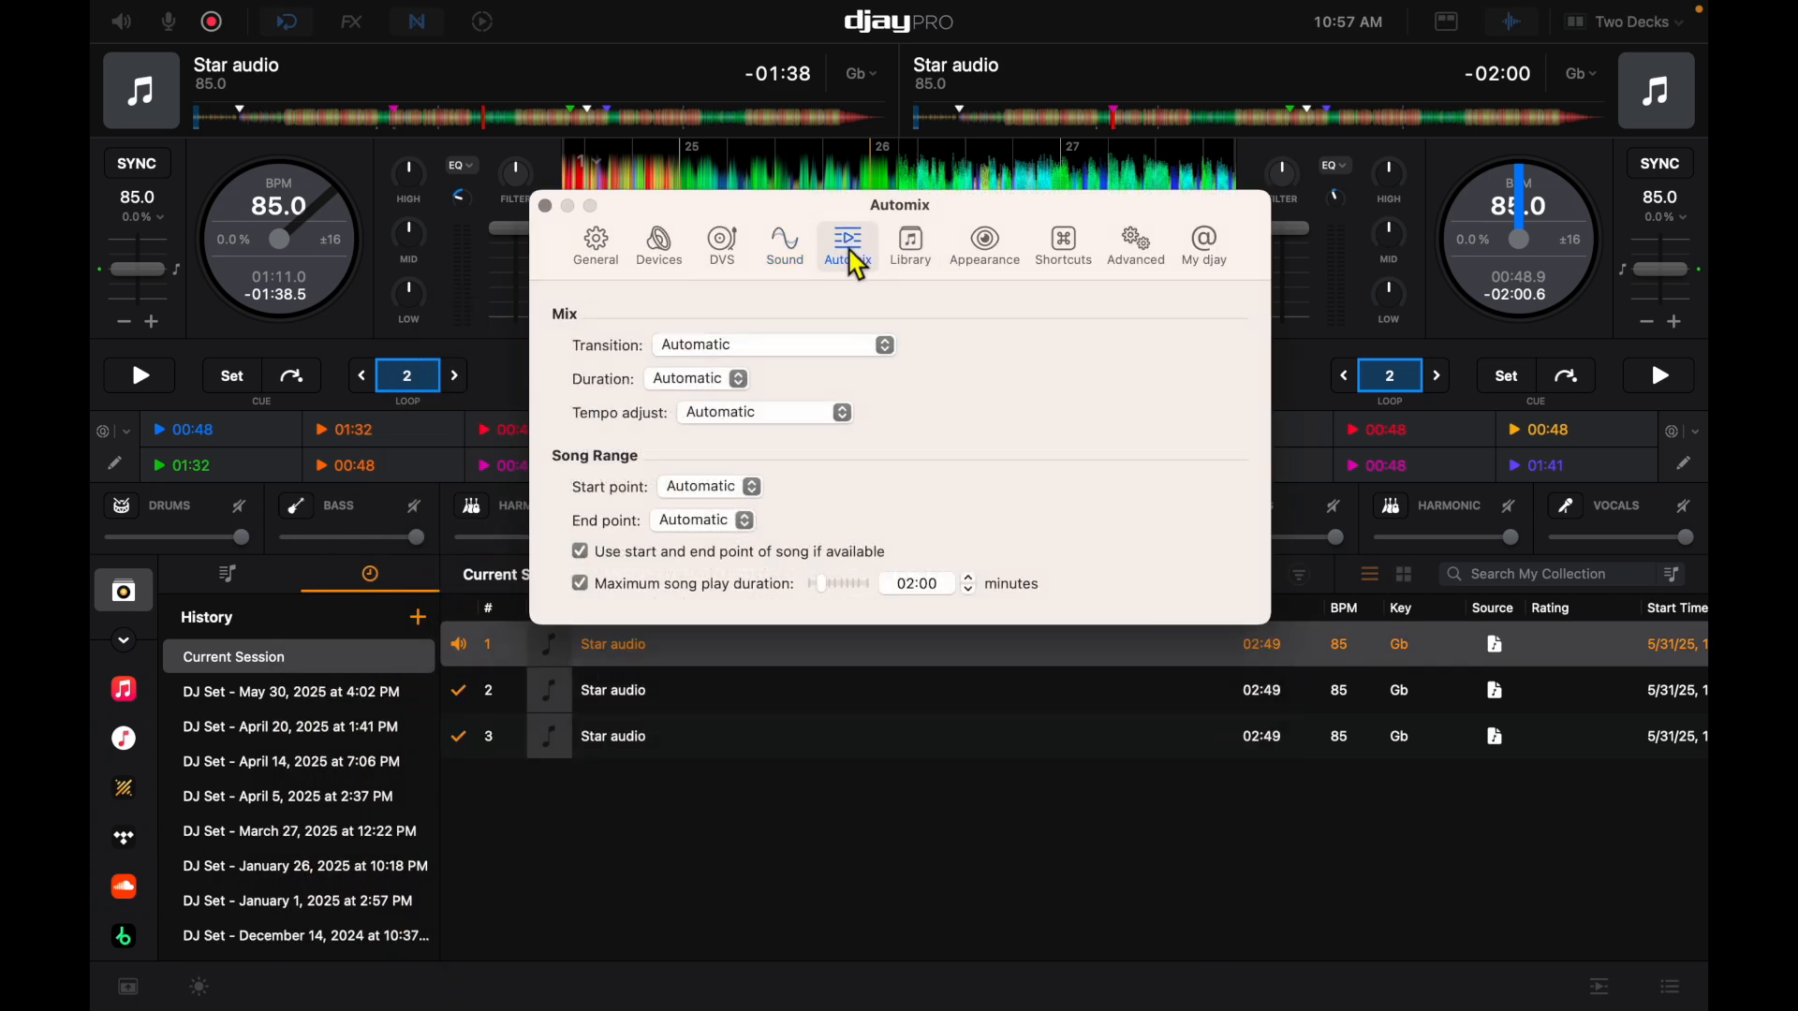
pyautogui.moveTo(693, 444)
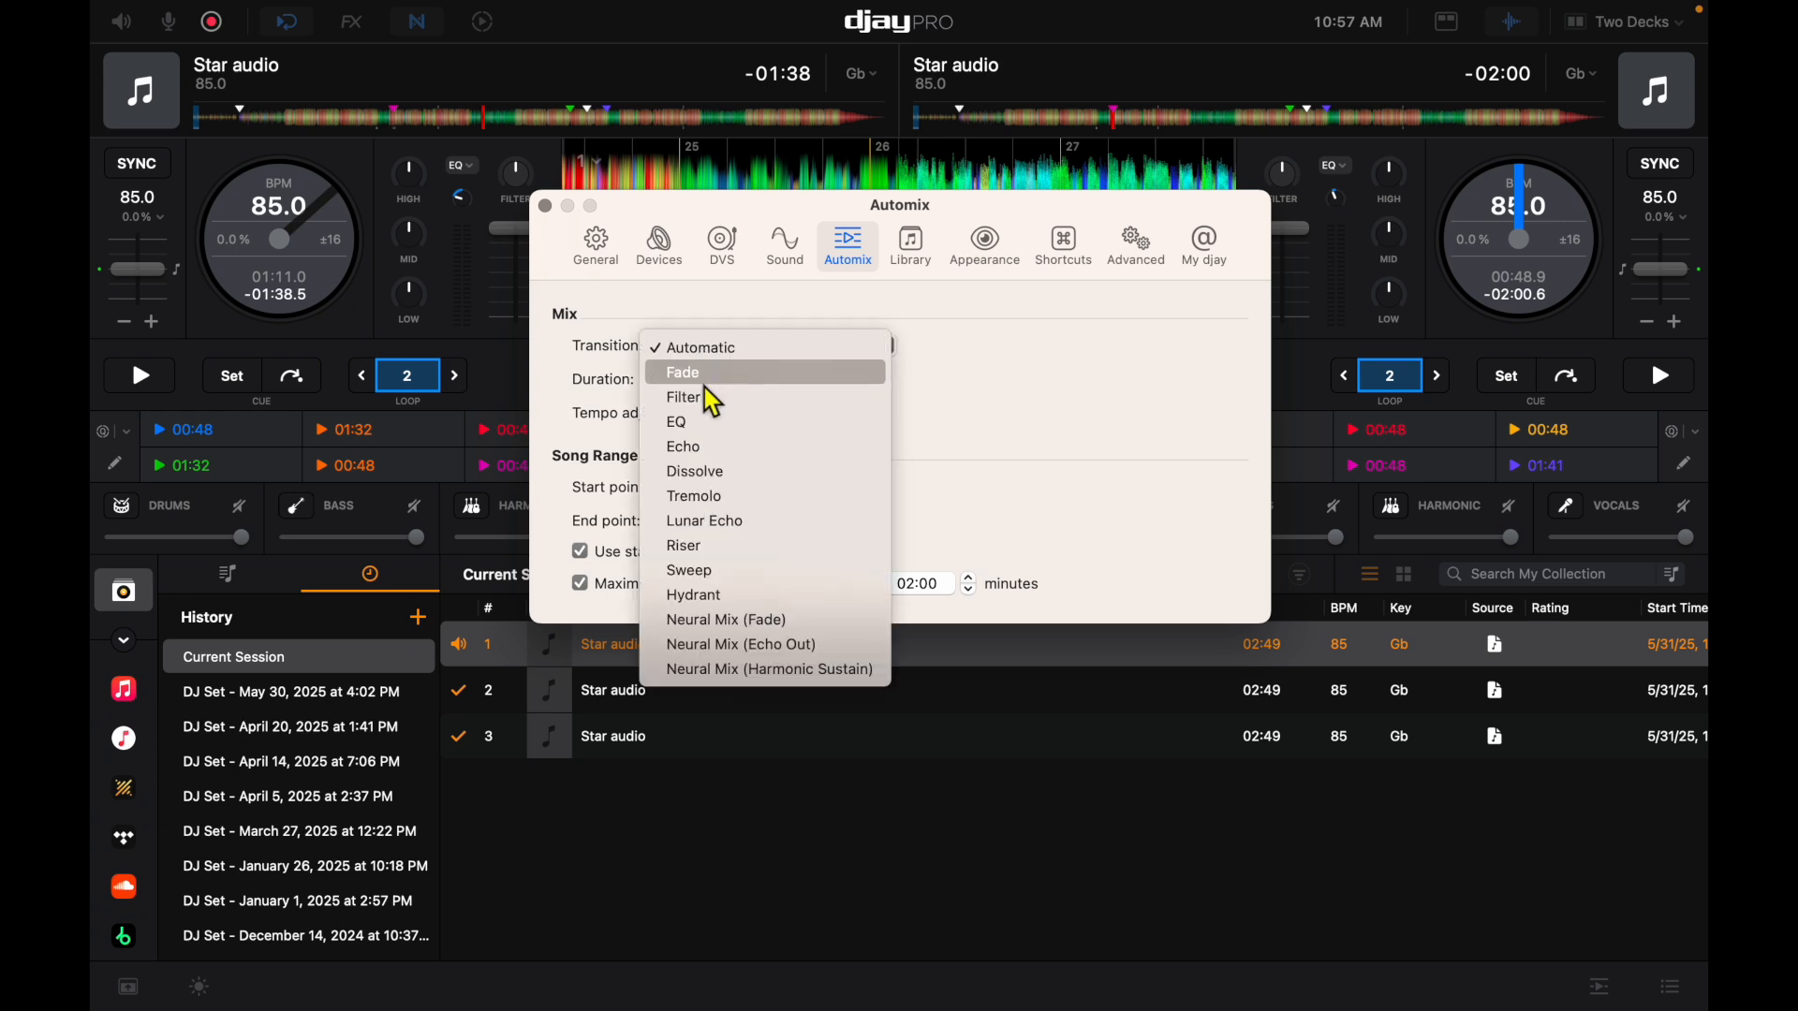
pyautogui.moveTo(737, 551)
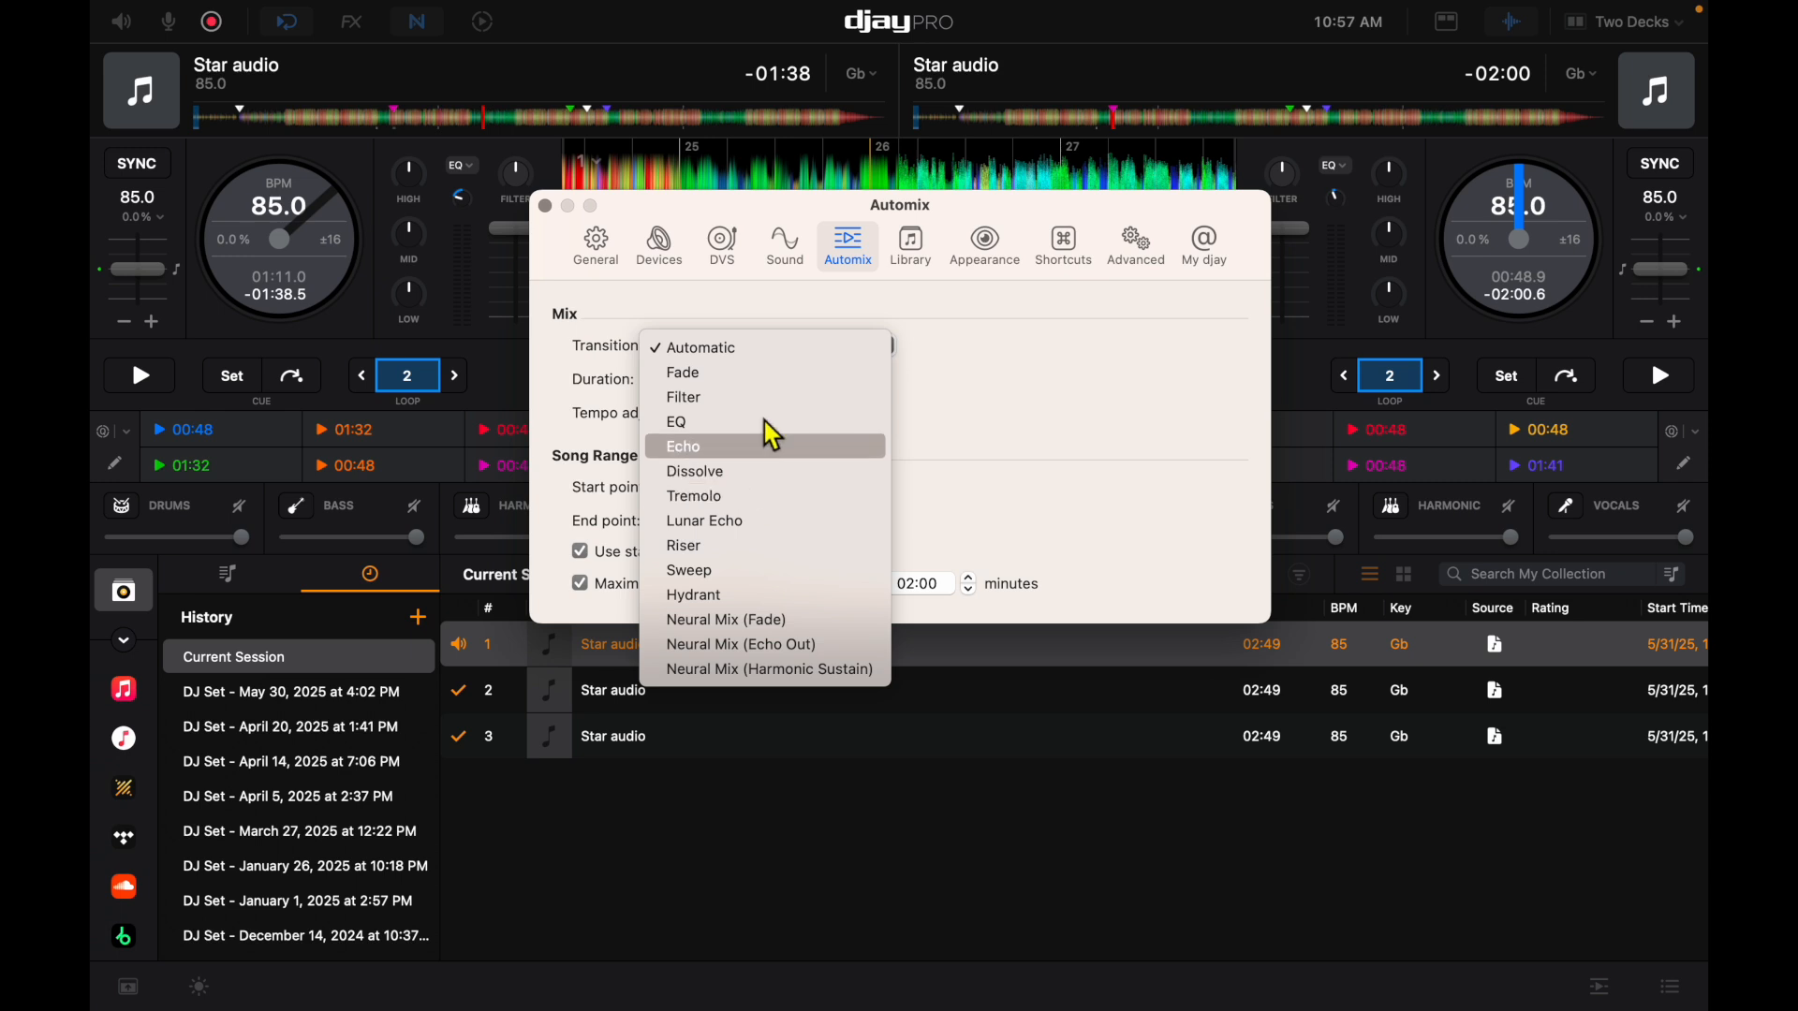
pyautogui.moveTo(766, 348)
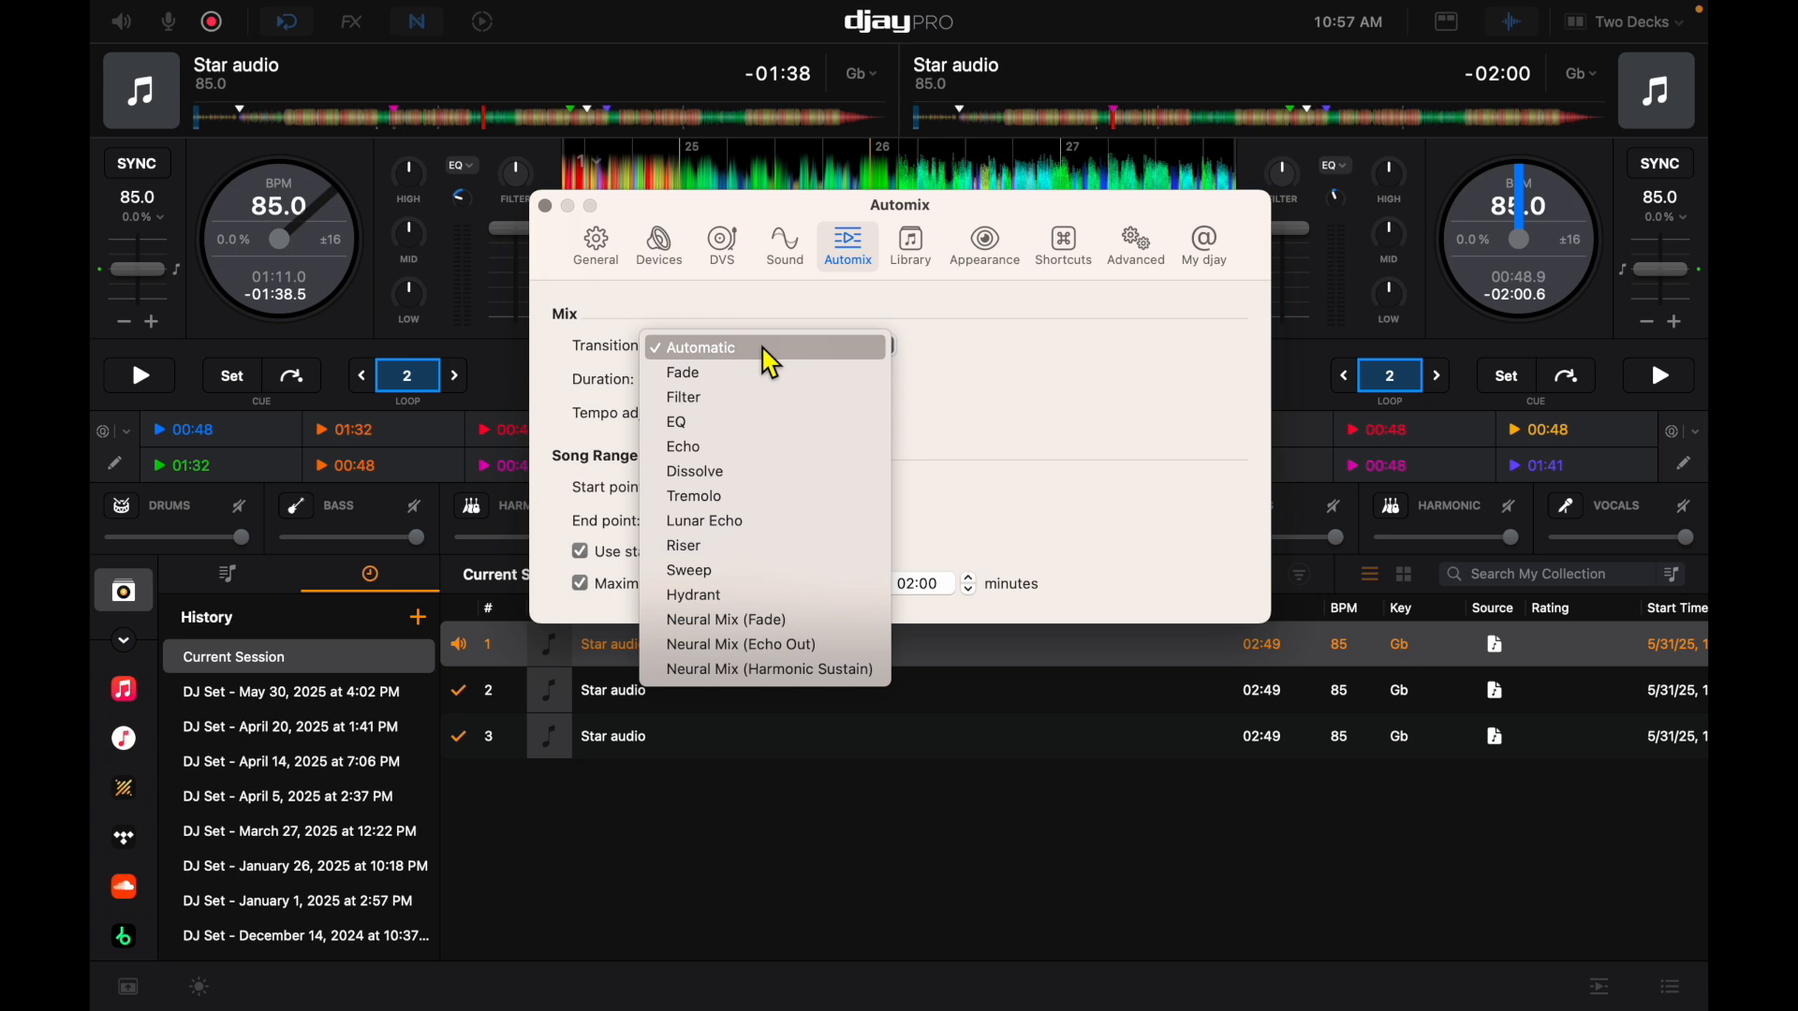
pyautogui.moveTo(835, 352)
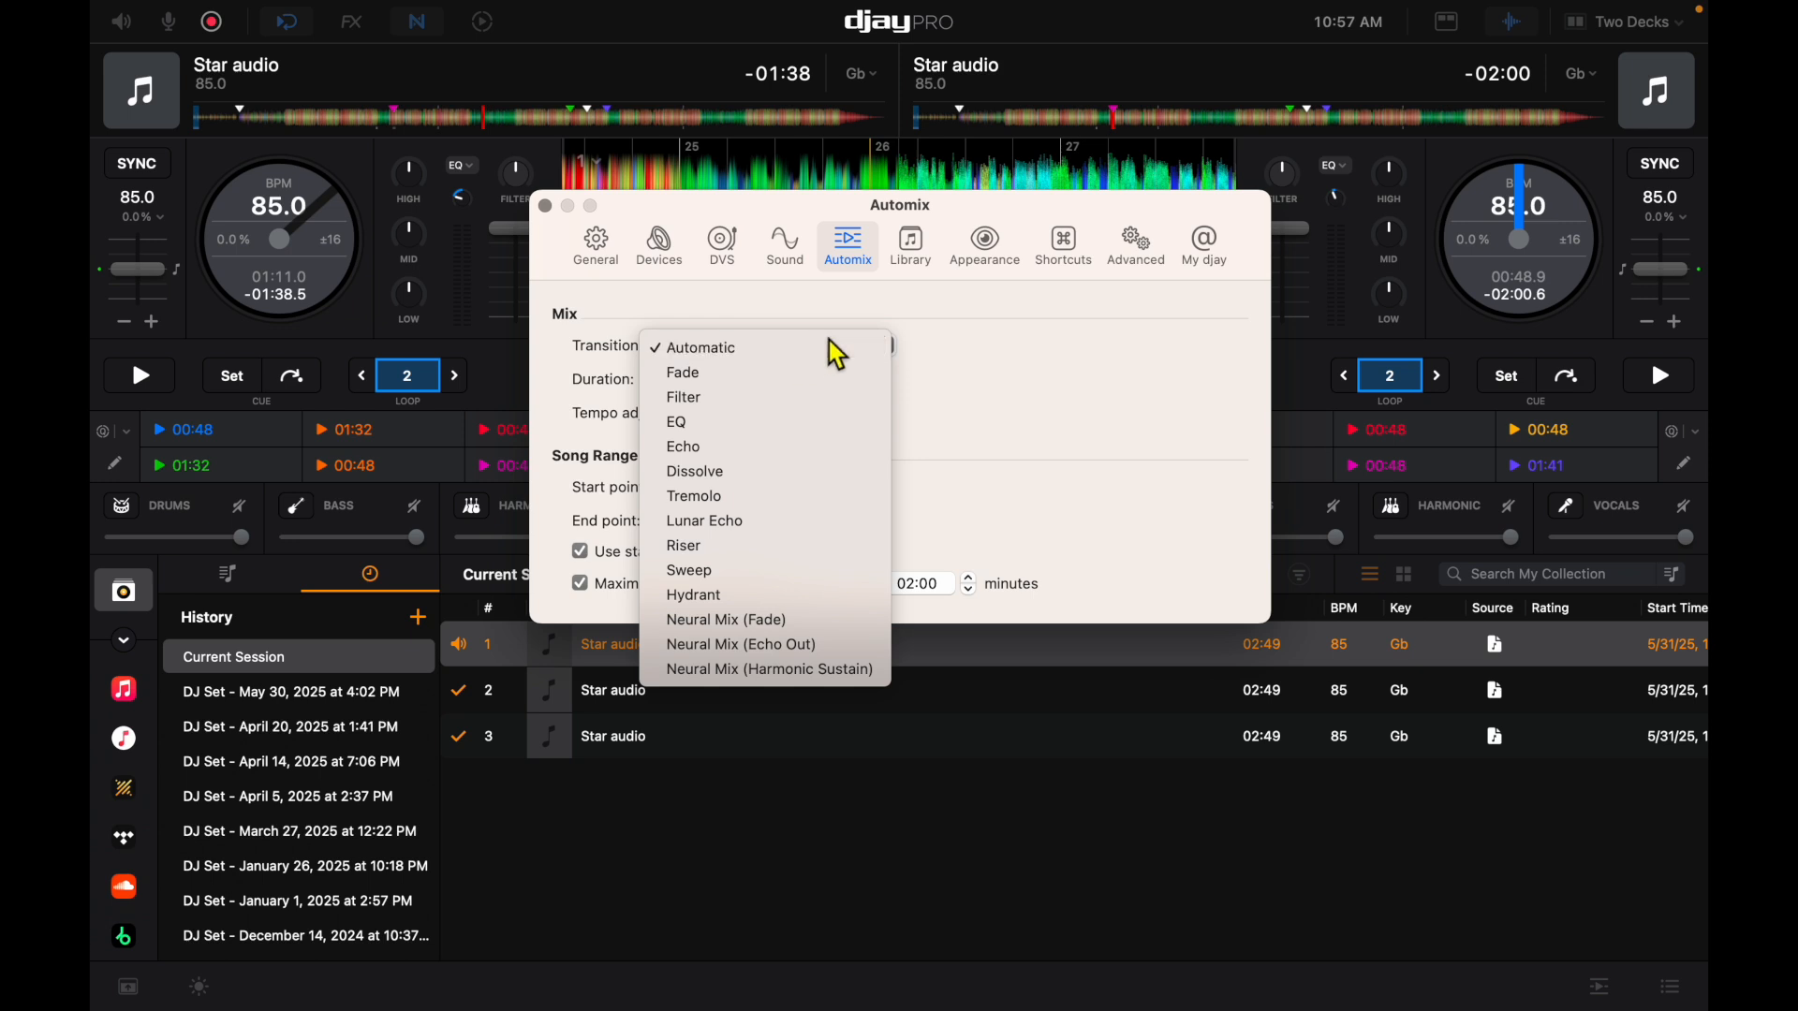
# Step: Keep the Automix transition Automatic and show the Appearance preferences
pyautogui.click(983, 244)
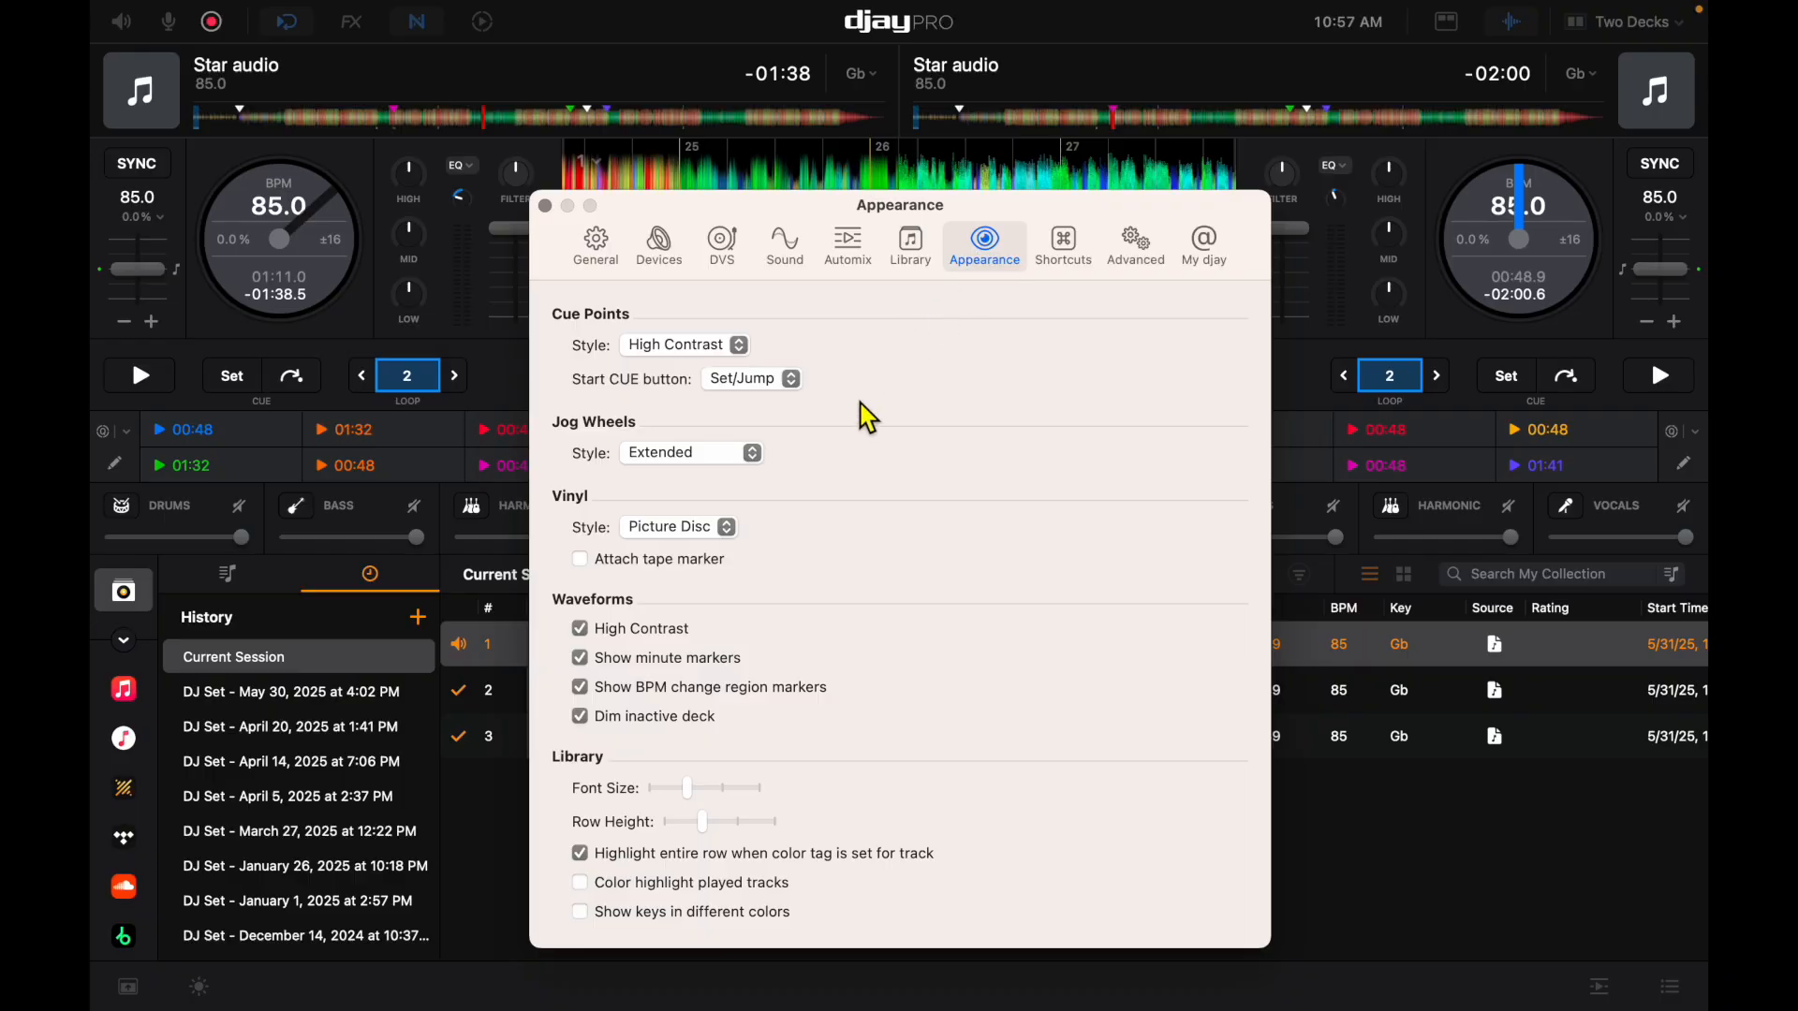
pyautogui.moveTo(708, 475)
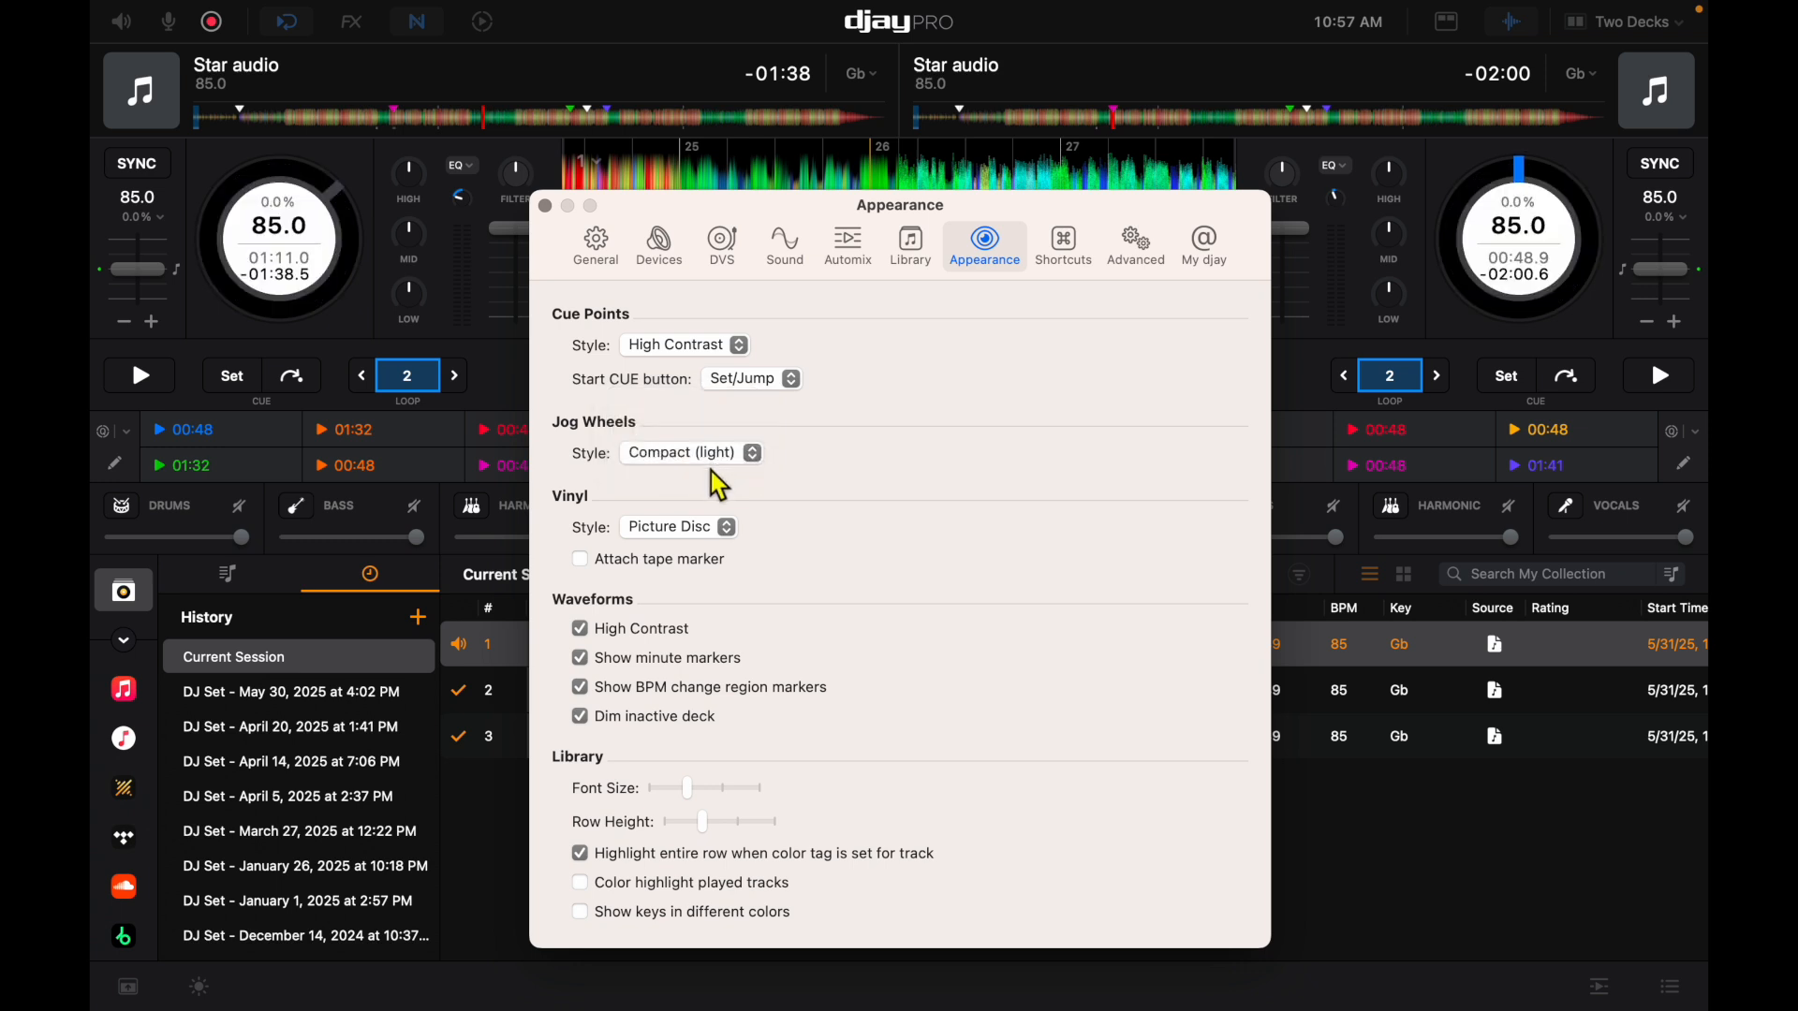
# Step: Set Jog Wheels Style to Extended, then move to the Advanced preferences
pyautogui.click(676, 526)
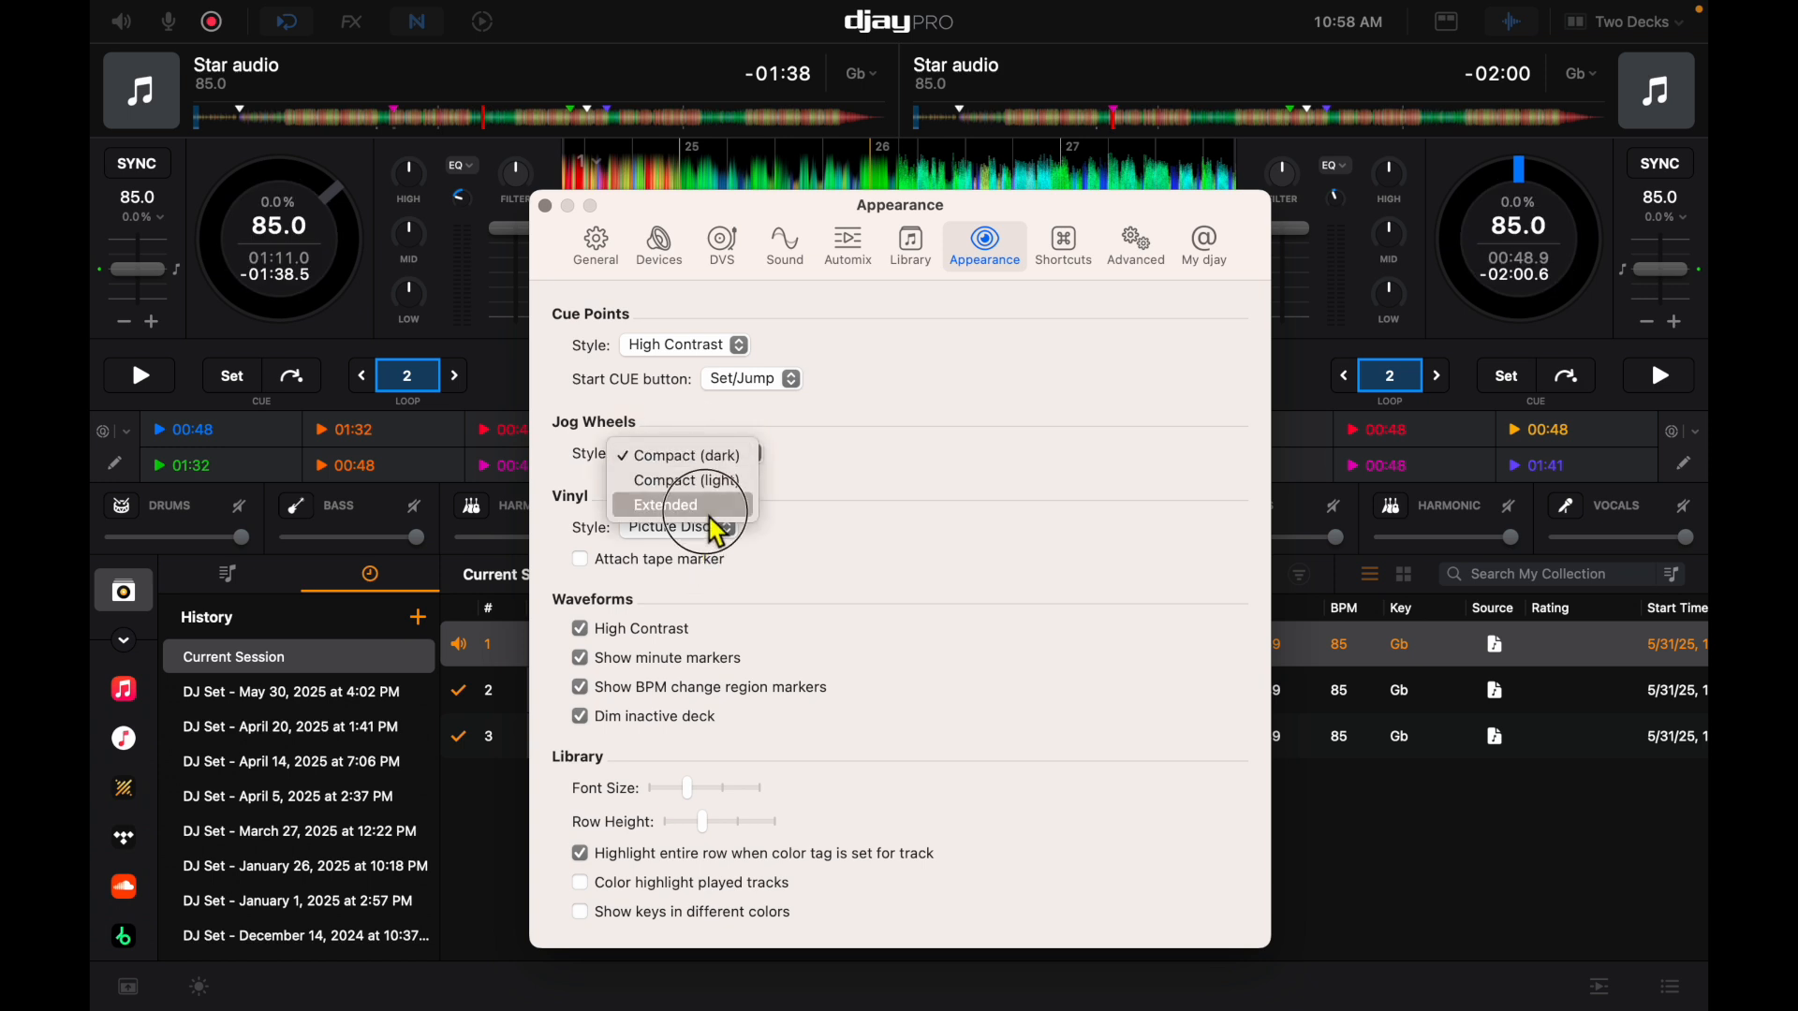
pyautogui.click(663, 504)
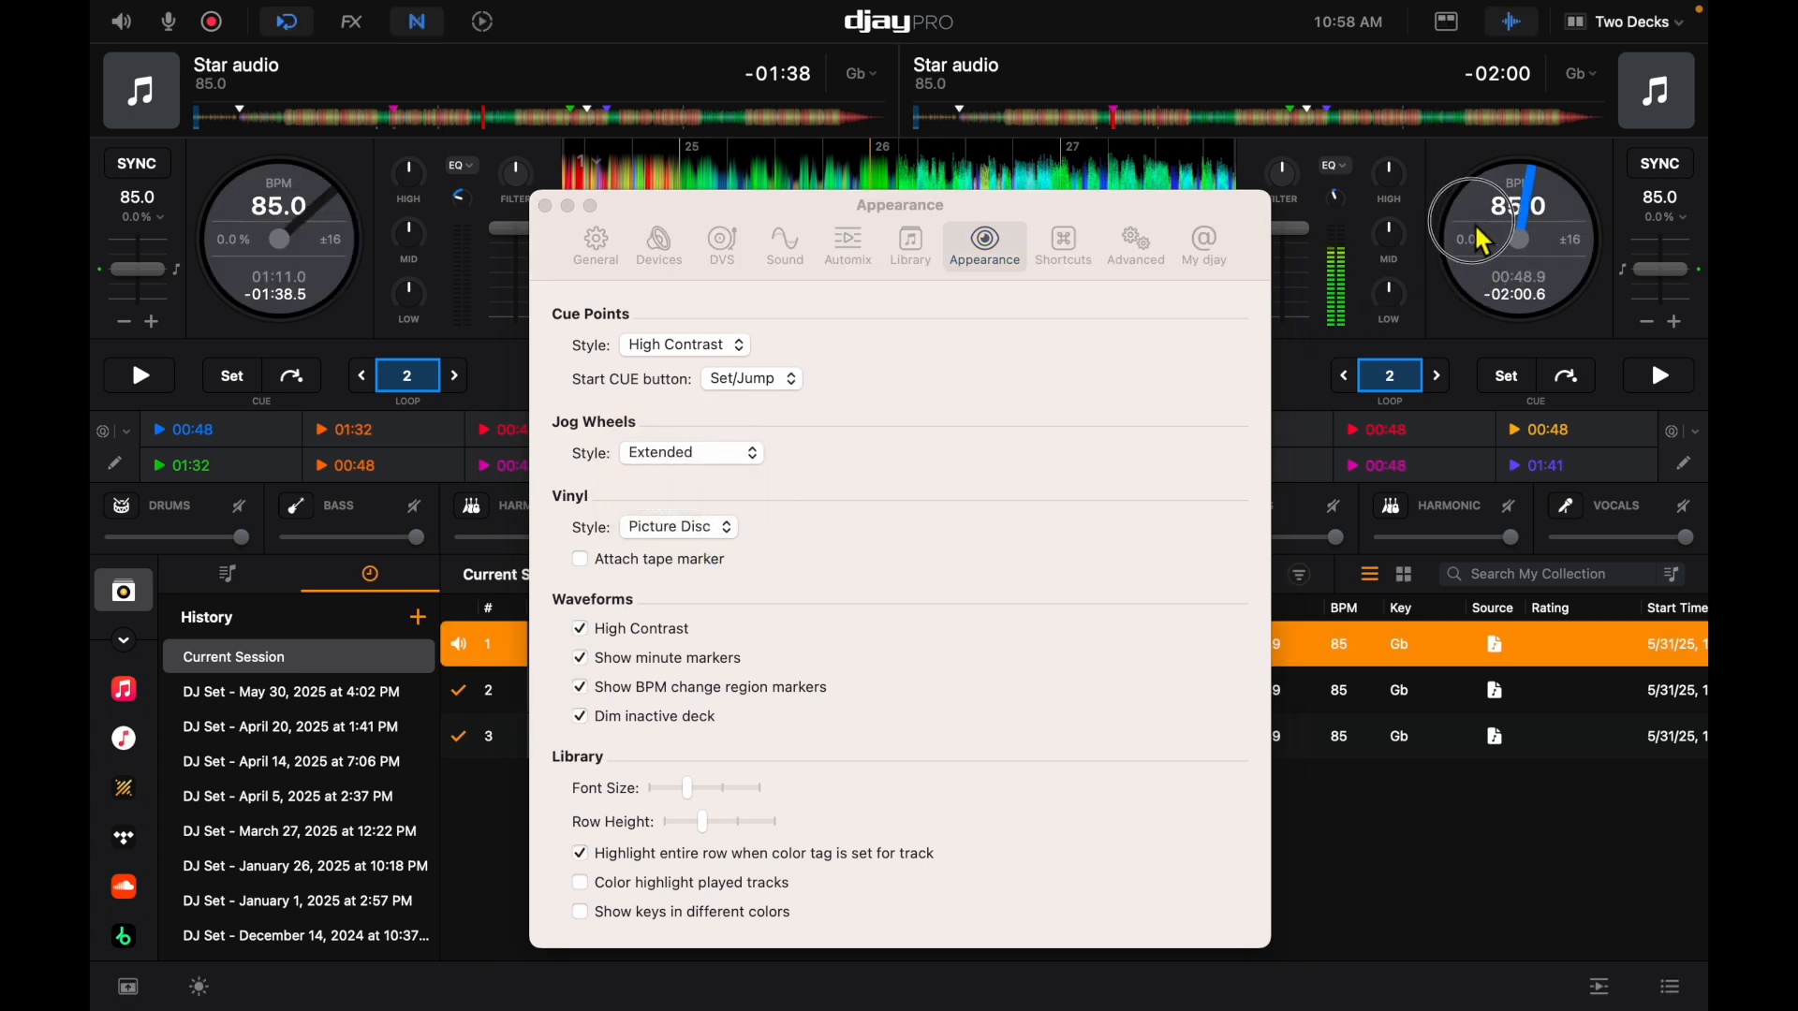
pyautogui.moveTo(1468, 270)
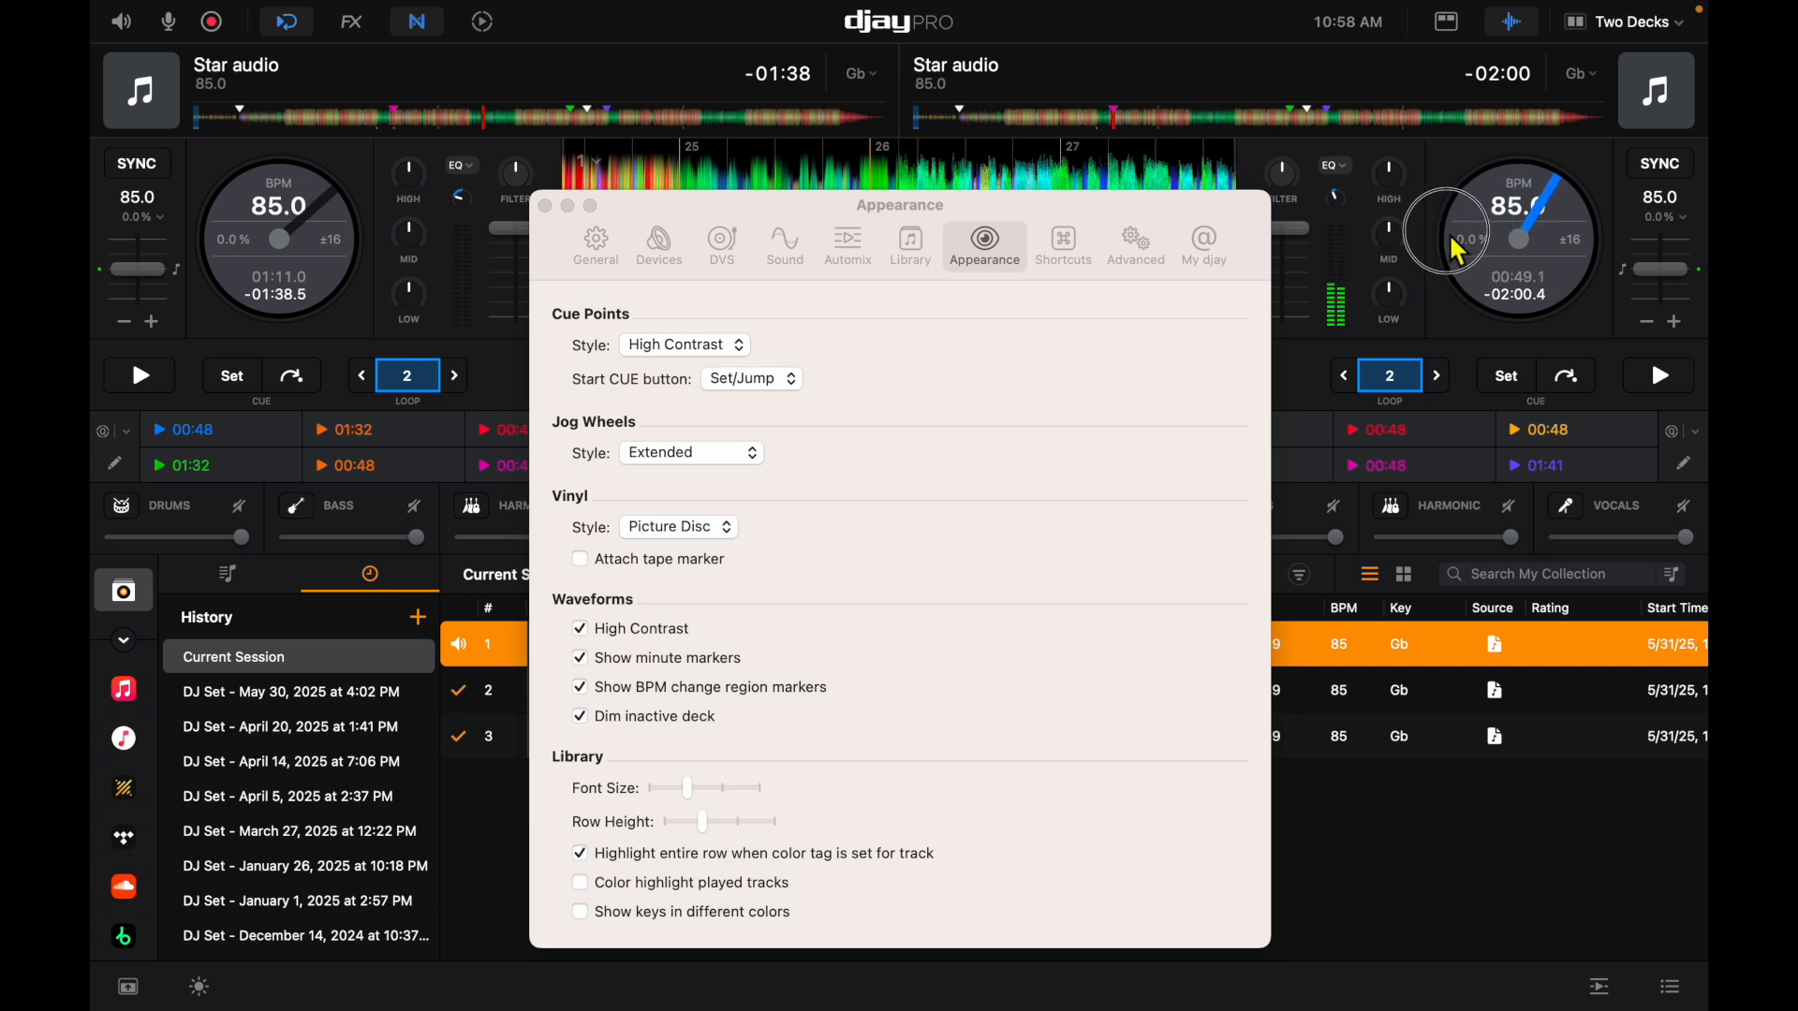
pyautogui.moveTo(1141, 453)
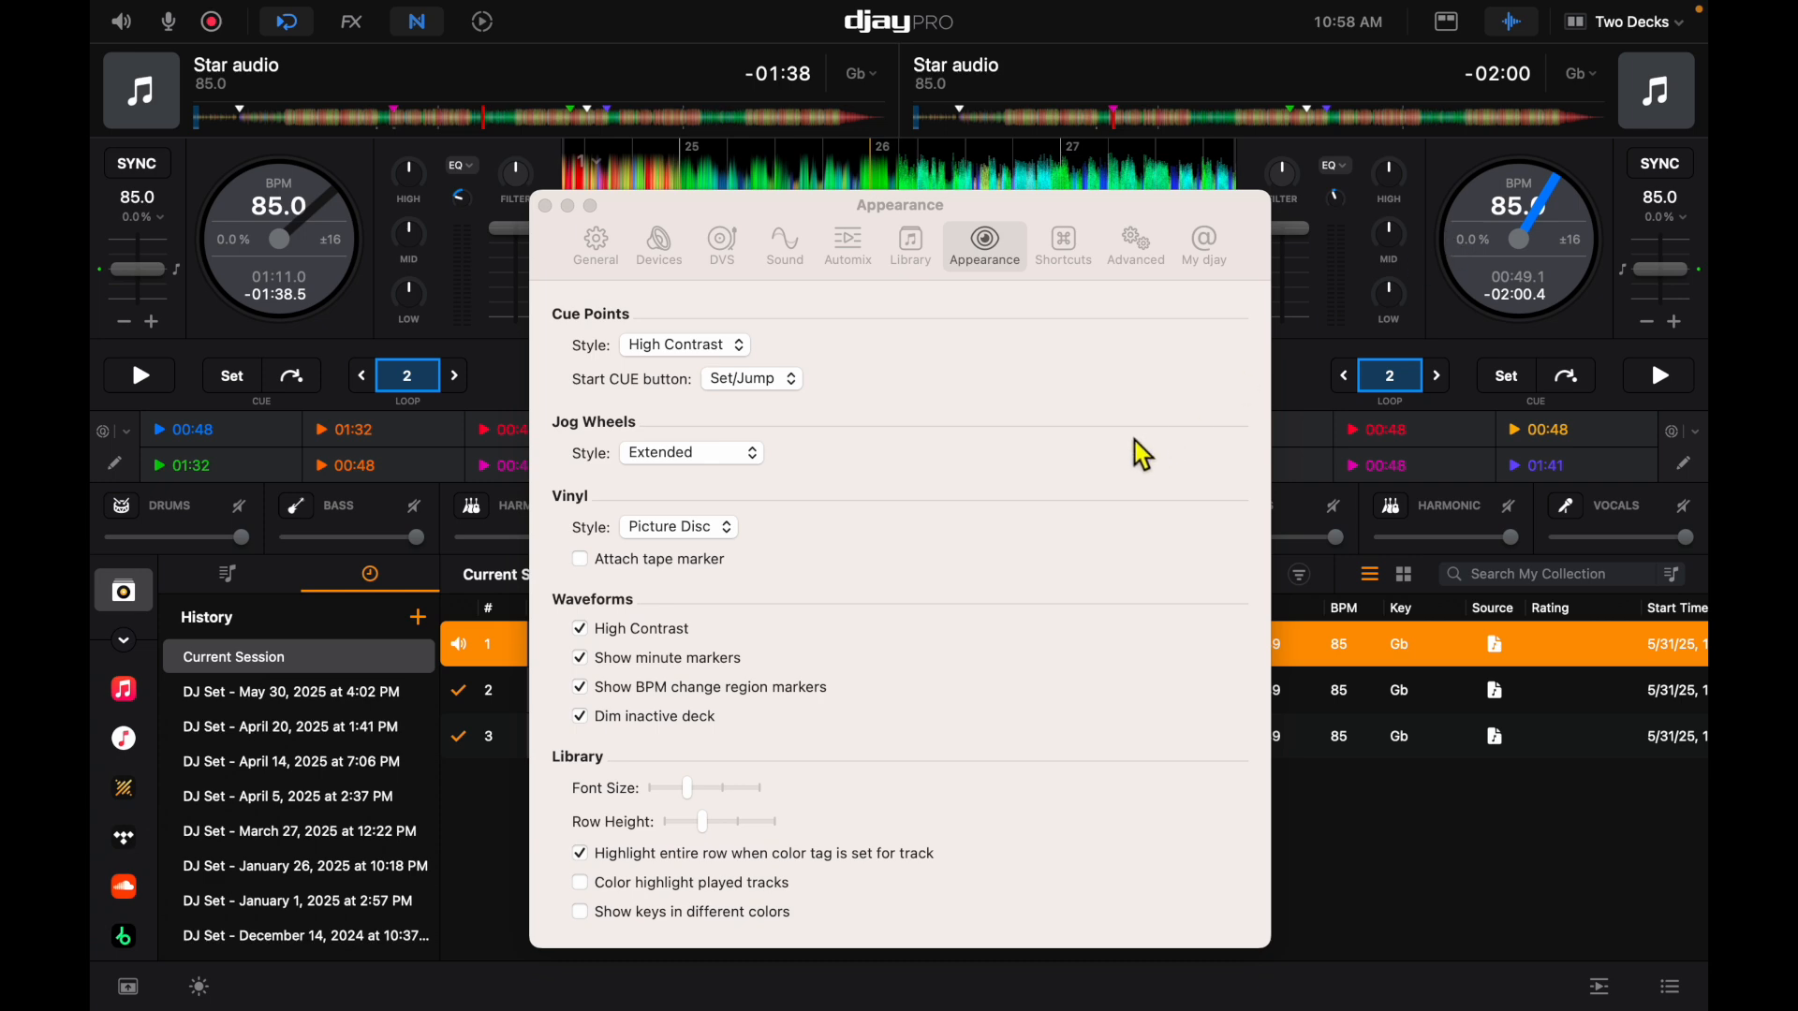
pyautogui.click(1134, 241)
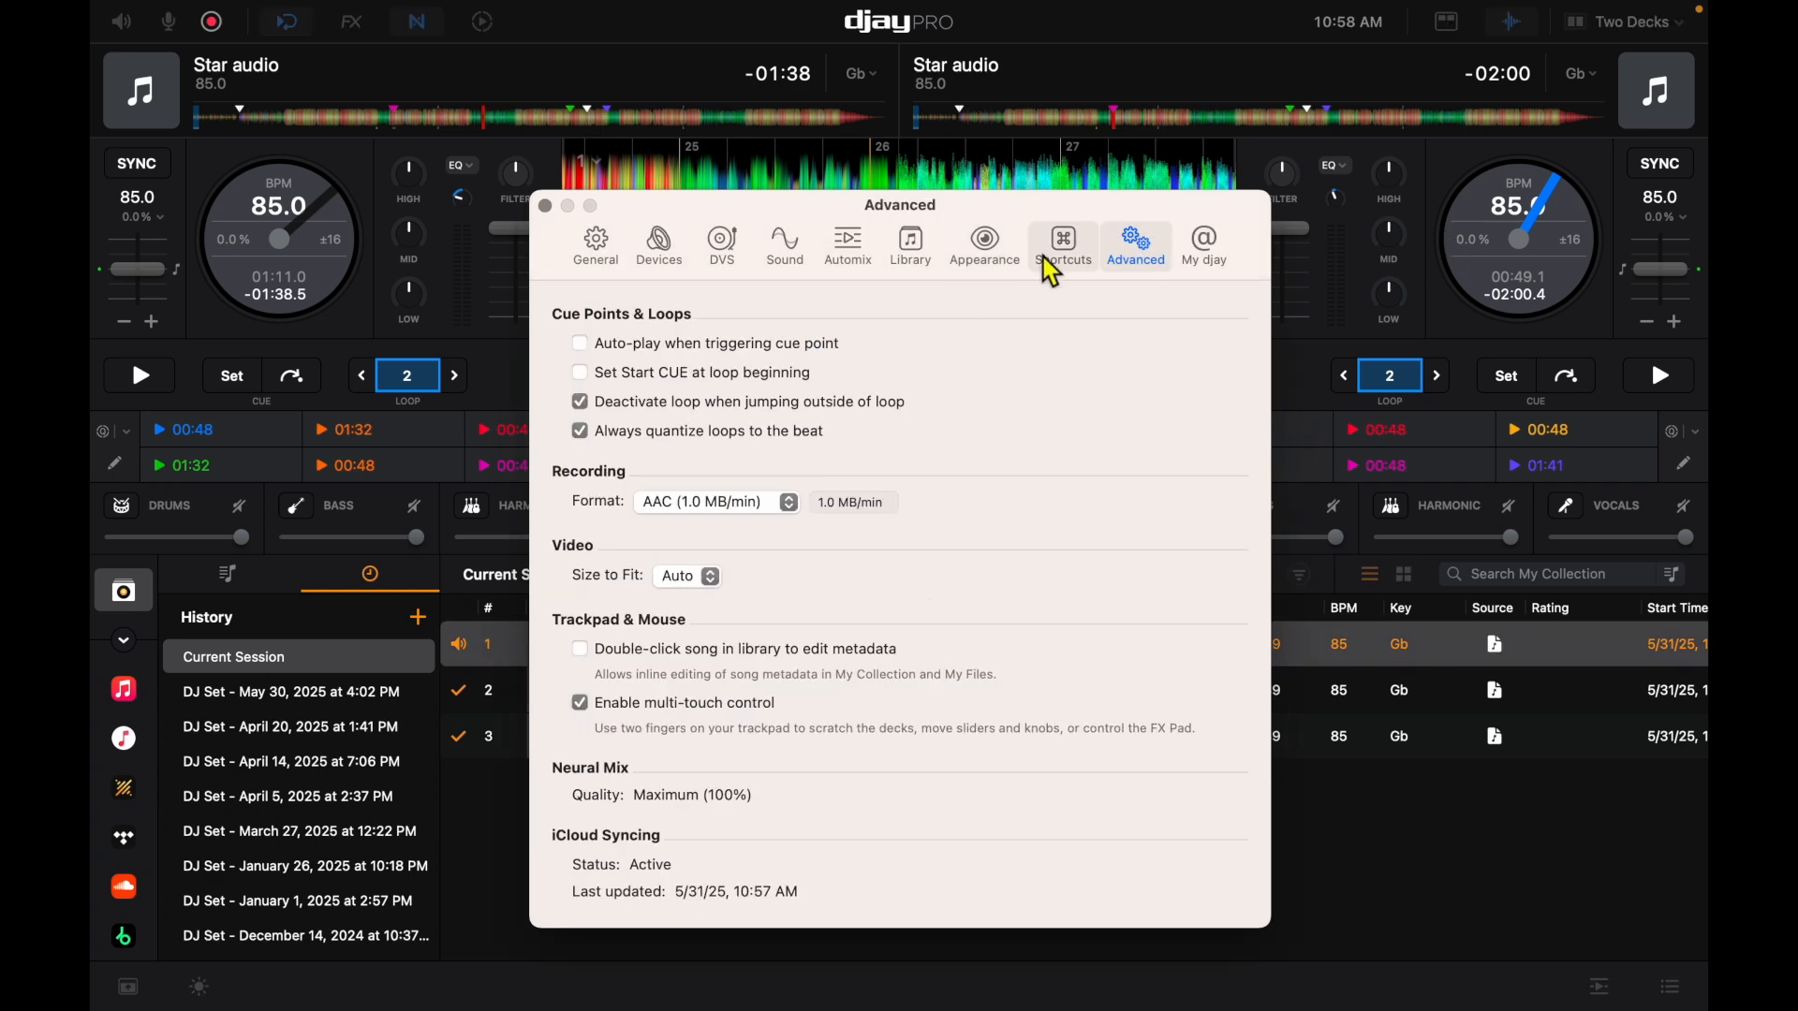
# Step: Show the Shortcuts preferences and browse the Default (built-in) shortcut table and deck actions
pyautogui.click(1060, 241)
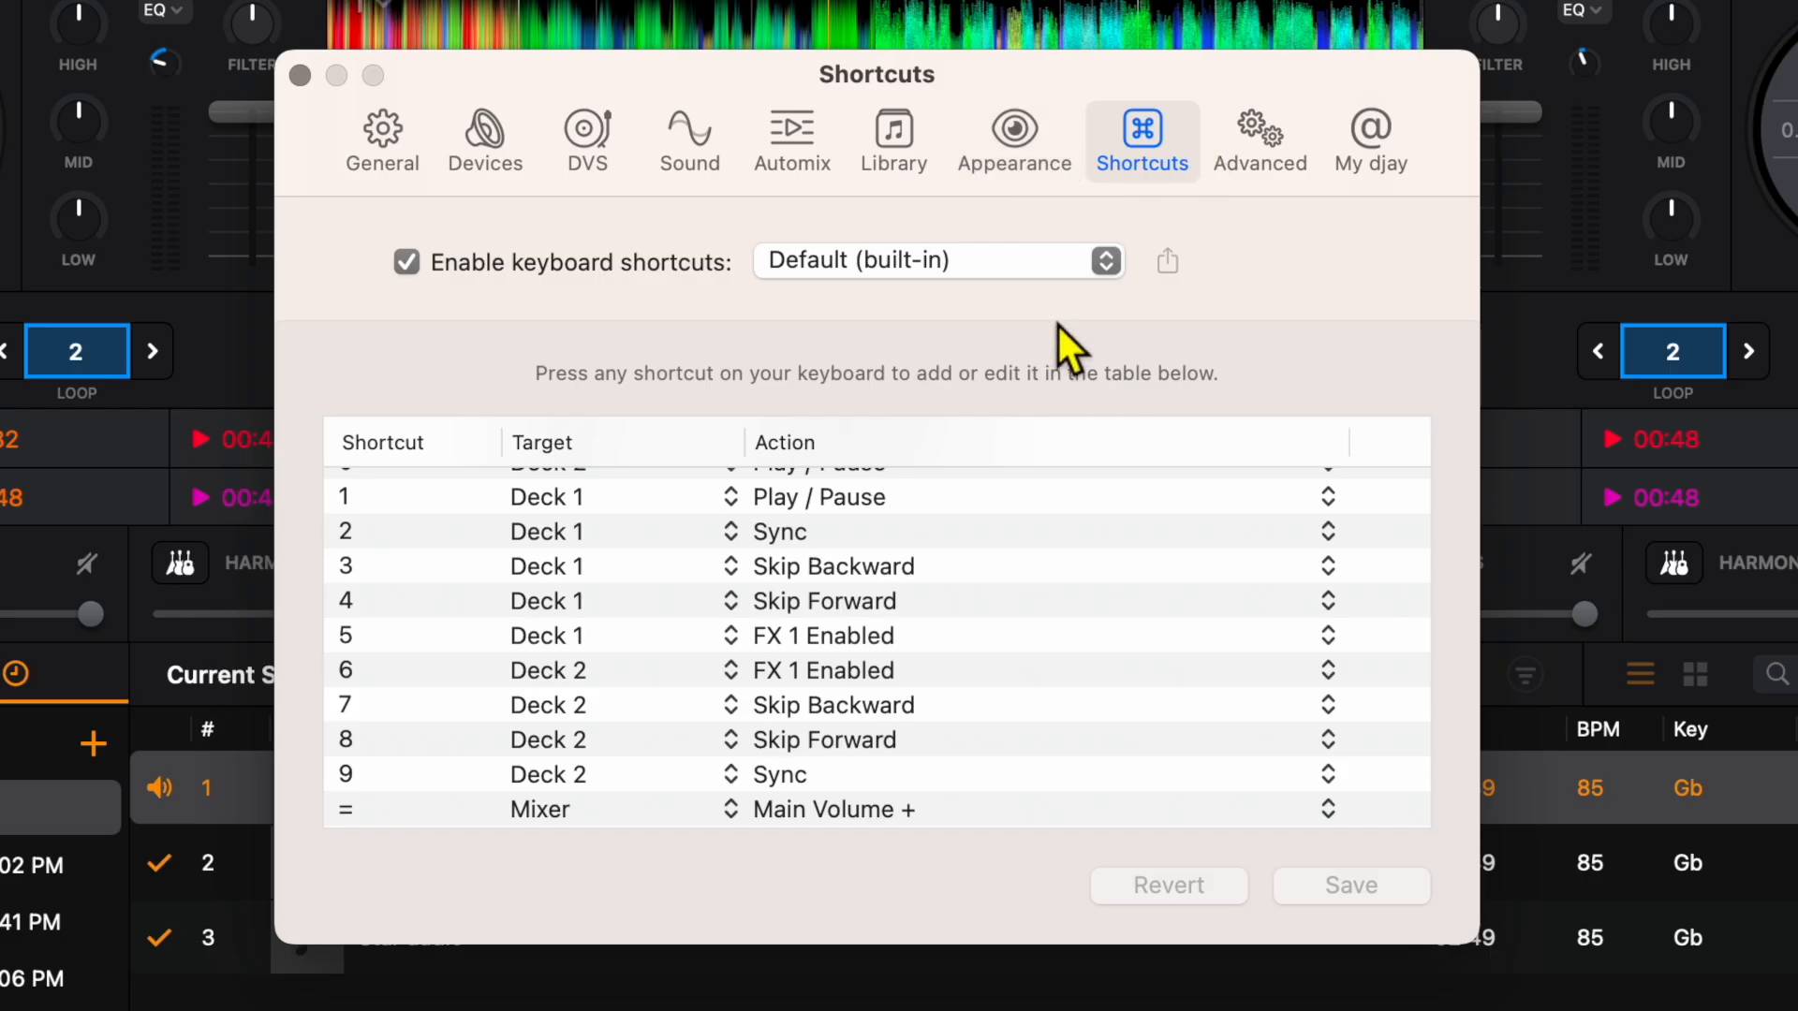
pyautogui.scroll(-3)
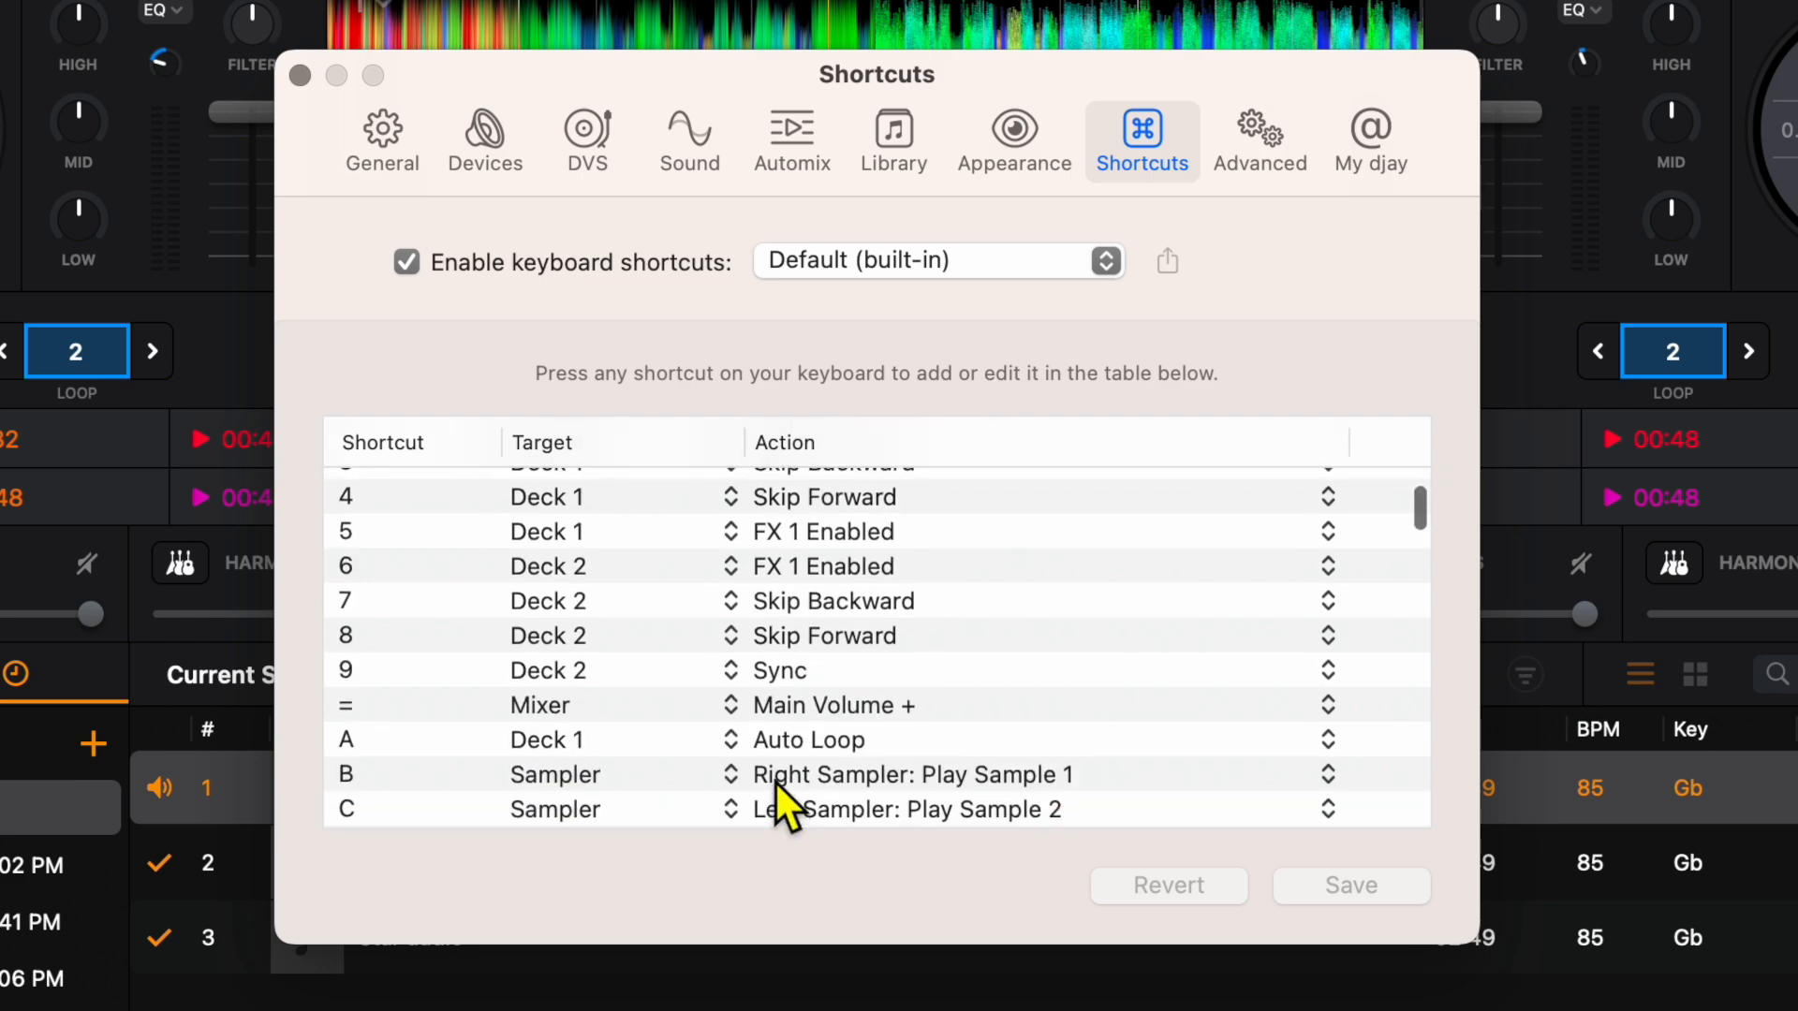